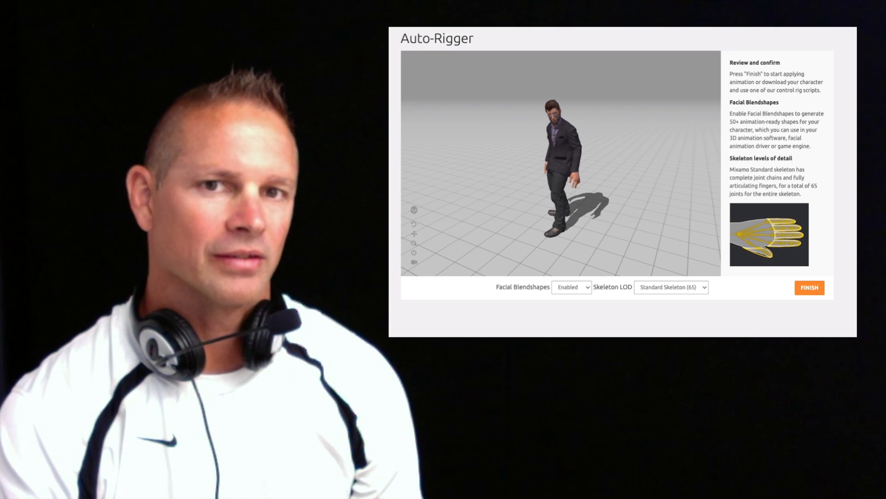
Launch Adobe Fuse CC into an empty Assemble workspace showing the head presets
{"action": "left_click", "coordinate": [809, 287]}
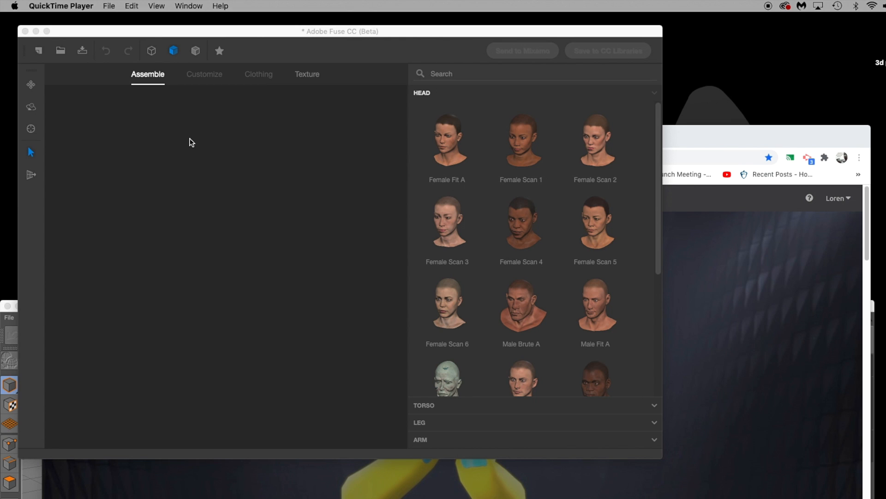
{"action": "left_click", "coordinate": [150, 32]}
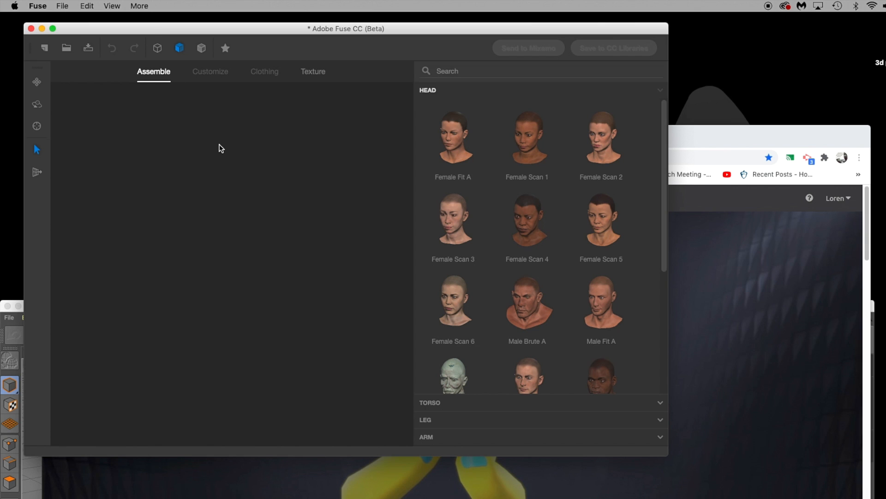
{"action": "mouse_move", "coordinate": [488, 187]}
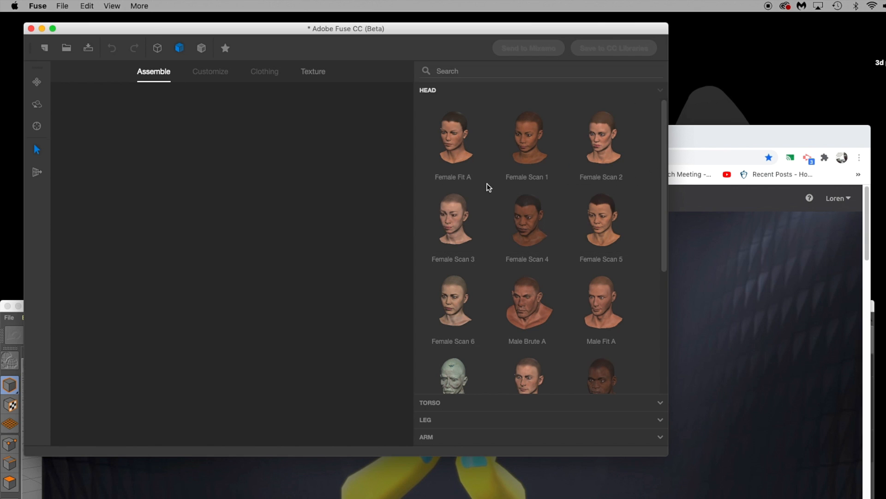
{"action": "scroll", "scroll_direction": "down", "scroll_amount": 3}
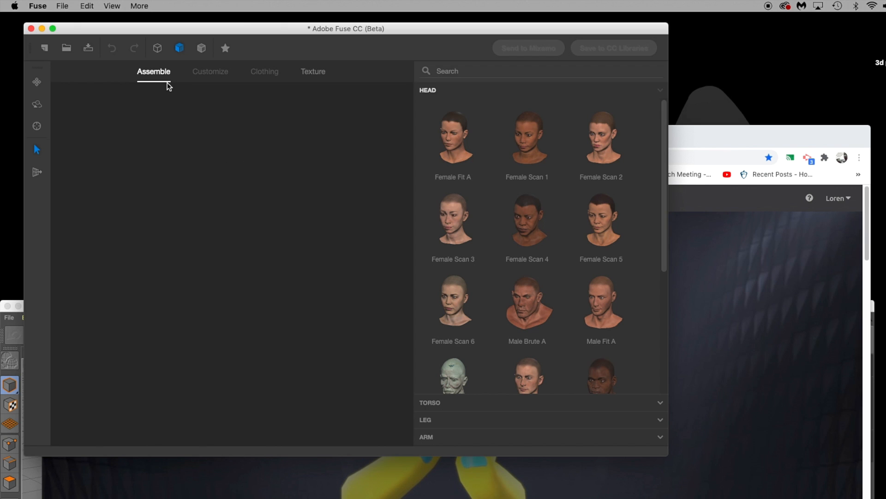
{"action": "mouse_move", "coordinate": [158, 79]}
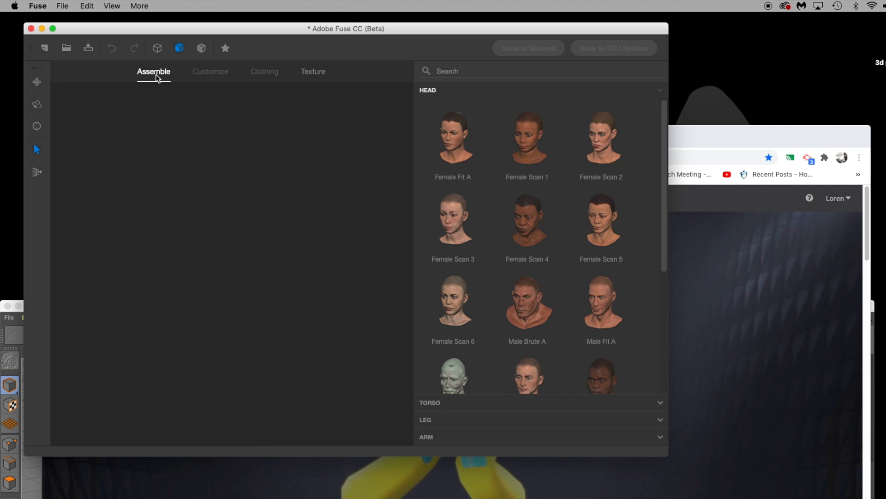
{"action": "mouse_move", "coordinate": [210, 71]}
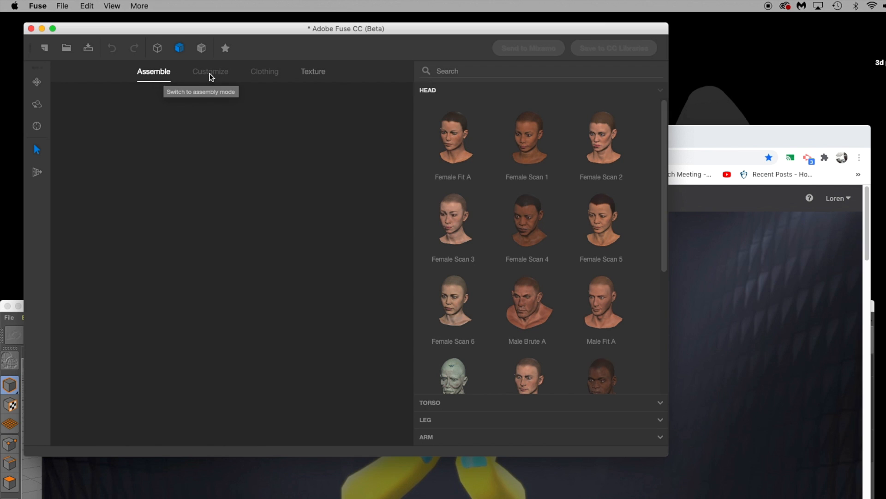
{"action": "mouse_move", "coordinate": [210, 71]}
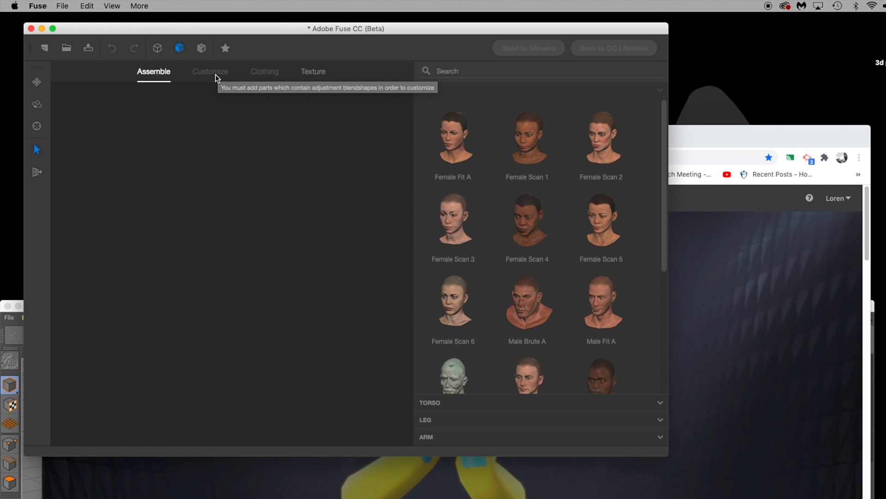
{"action": "mouse_move", "coordinate": [249, 76]}
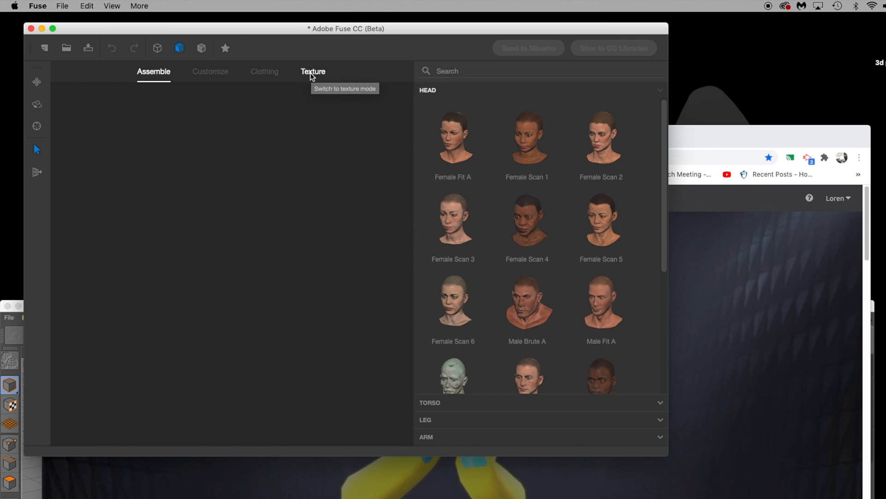
{"action": "mouse_move", "coordinate": [308, 74]}
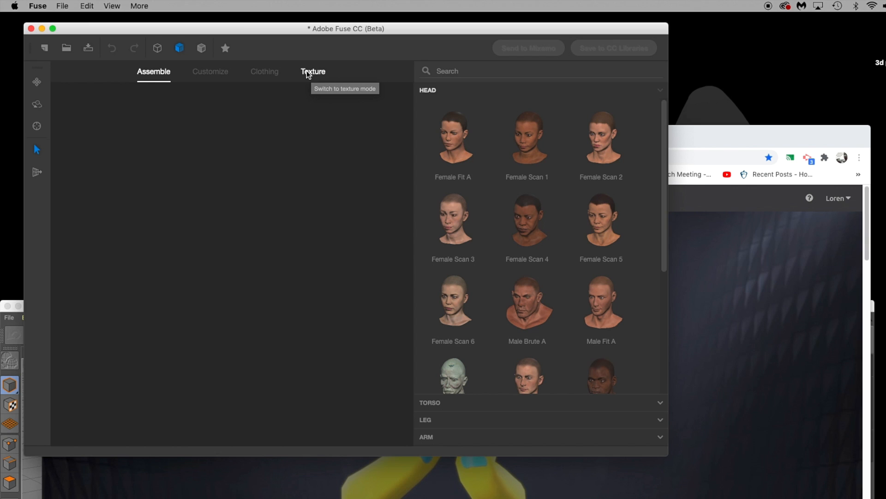
{"action": "mouse_move", "coordinate": [37, 82]}
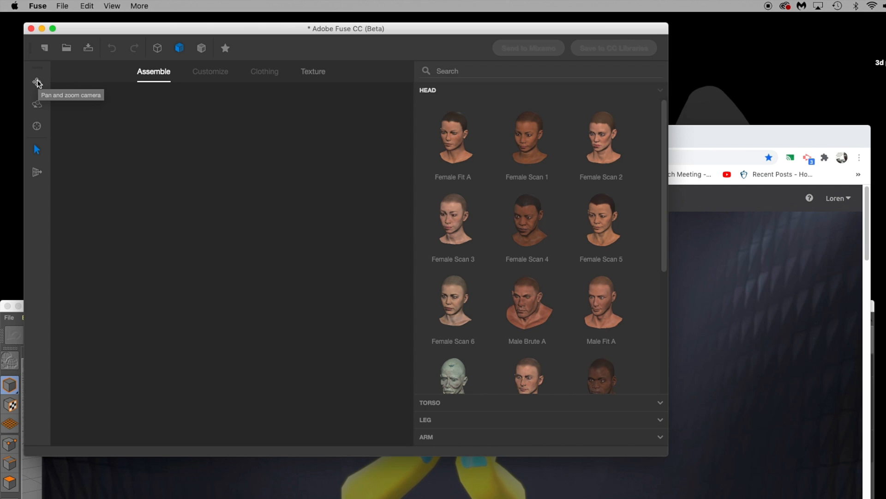
{"action": "mouse_move", "coordinate": [37, 107]}
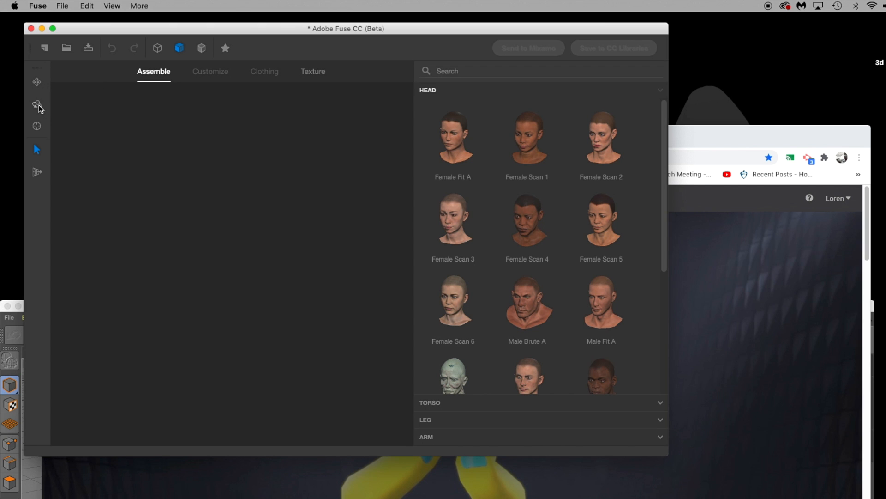
{"action": "mouse_move", "coordinate": [37, 106]}
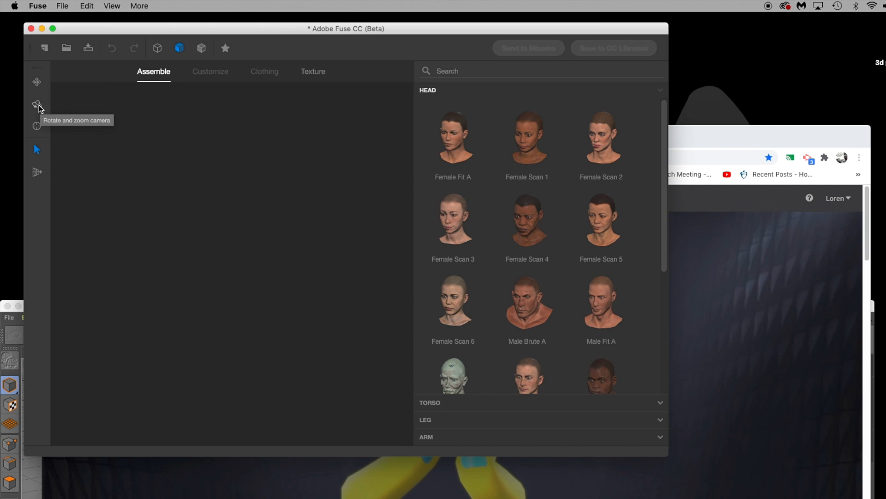
{"action": "mouse_move", "coordinate": [37, 126]}
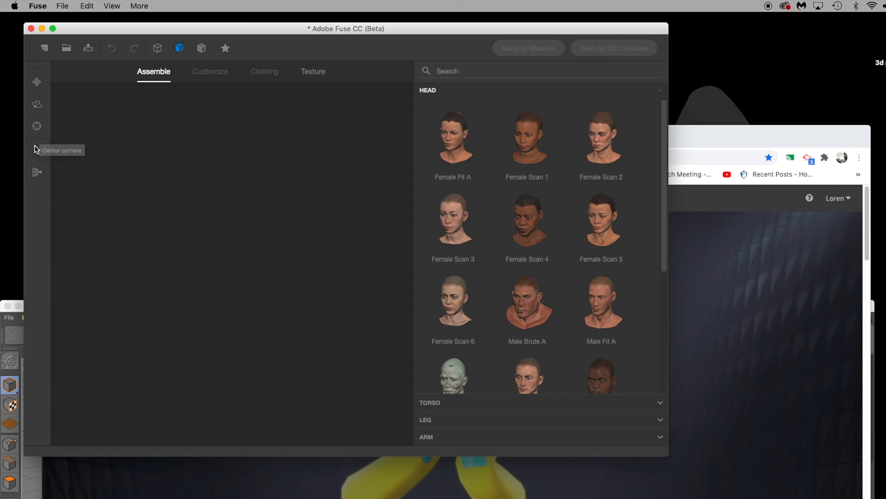
{"action": "mouse_move", "coordinate": [36, 152]}
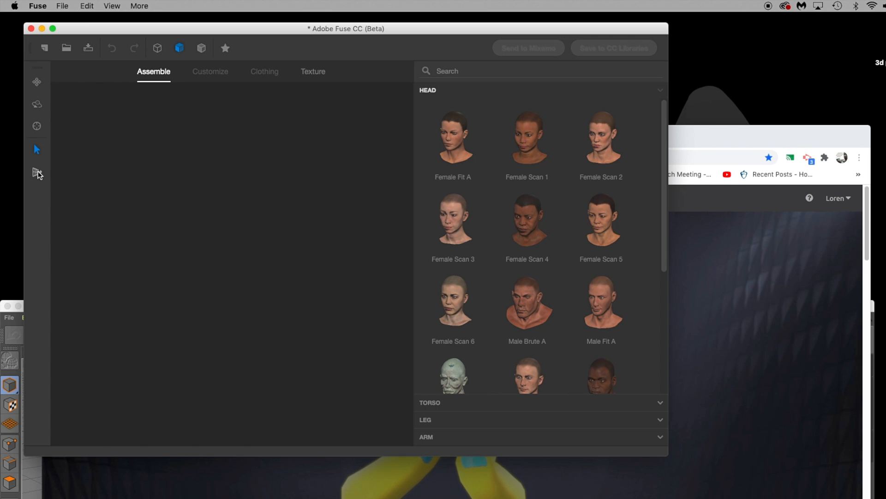
{"action": "mouse_move", "coordinate": [37, 172]}
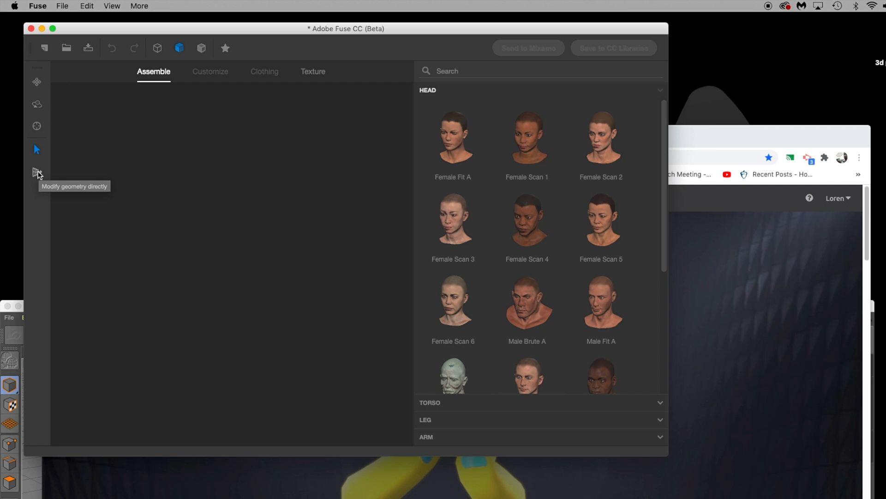
{"action": "mouse_move", "coordinate": [44, 48]}
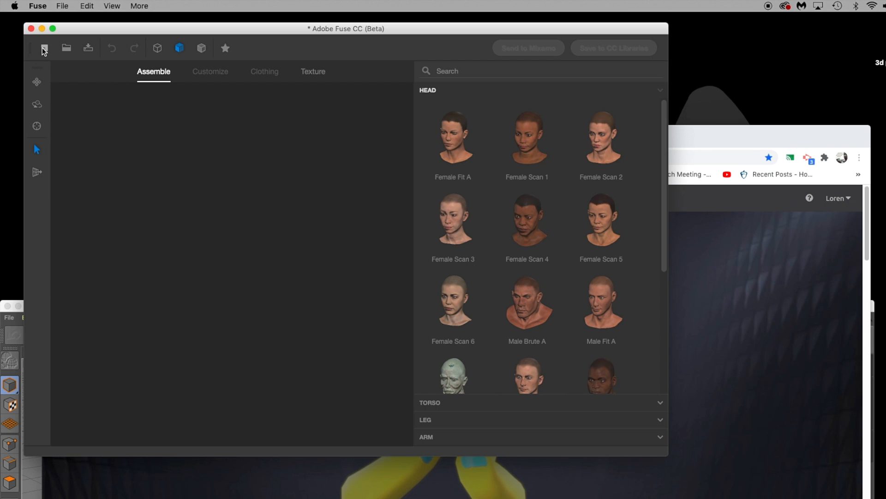
{"action": "mouse_move", "coordinate": [45, 51]}
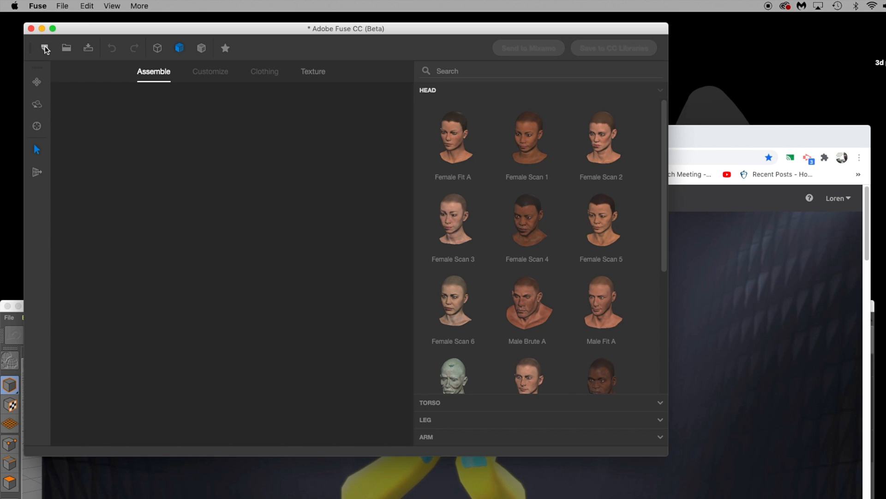
{"action": "mouse_move", "coordinate": [66, 47]}
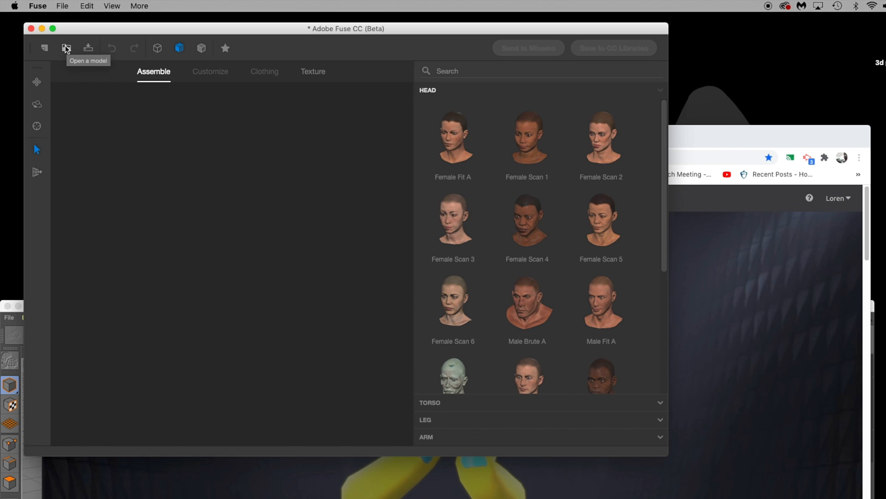
{"action": "mouse_move", "coordinate": [72, 49]}
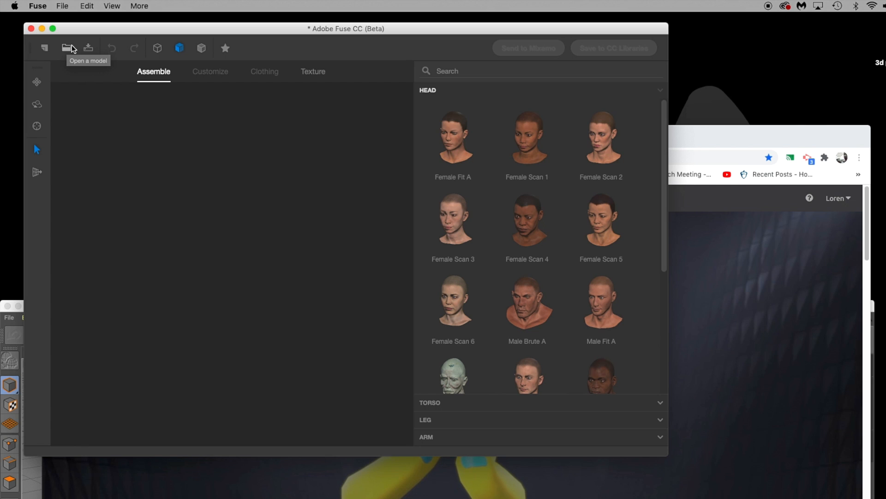
{"action": "mouse_move", "coordinate": [88, 48]}
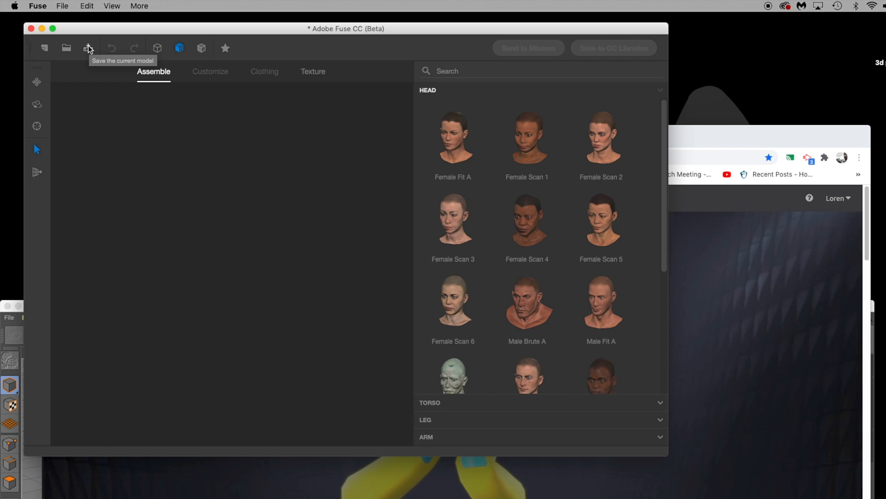
{"action": "mouse_move", "coordinate": [136, 48]}
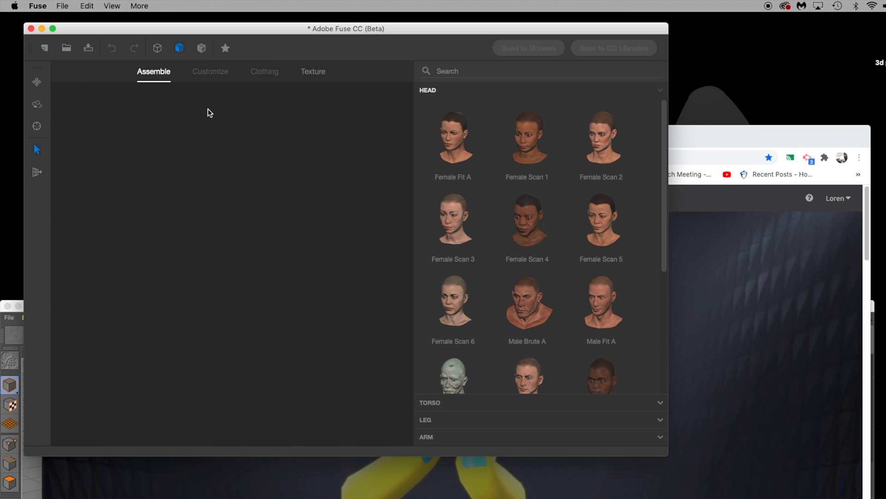
{"action": "mouse_move", "coordinate": [261, 122]}
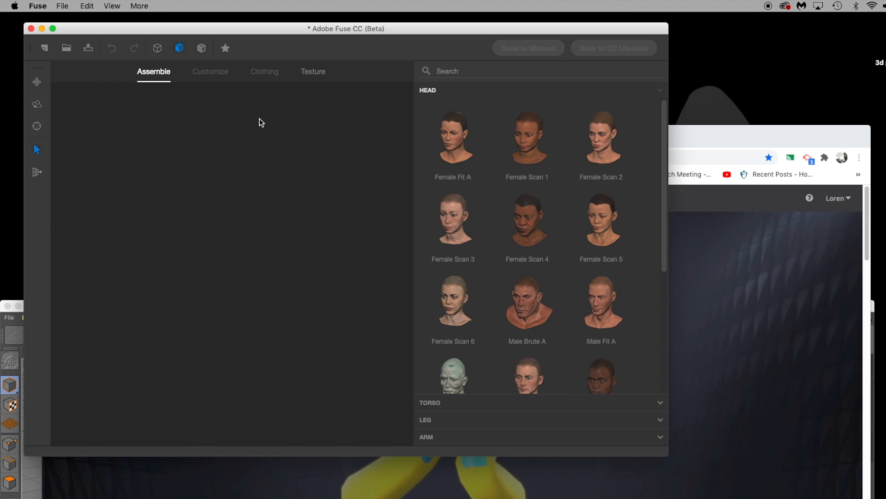
{"action": "mouse_move", "coordinate": [527, 300]}
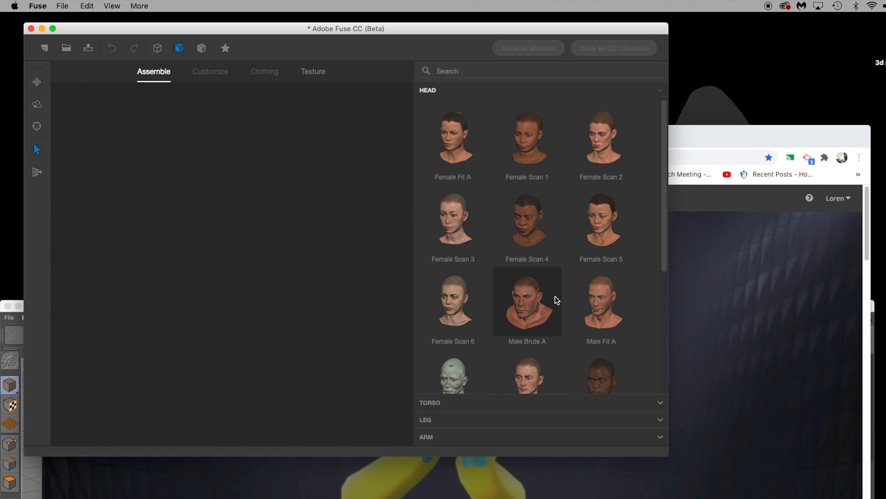
{"action": "mouse_move", "coordinate": [534, 280]}
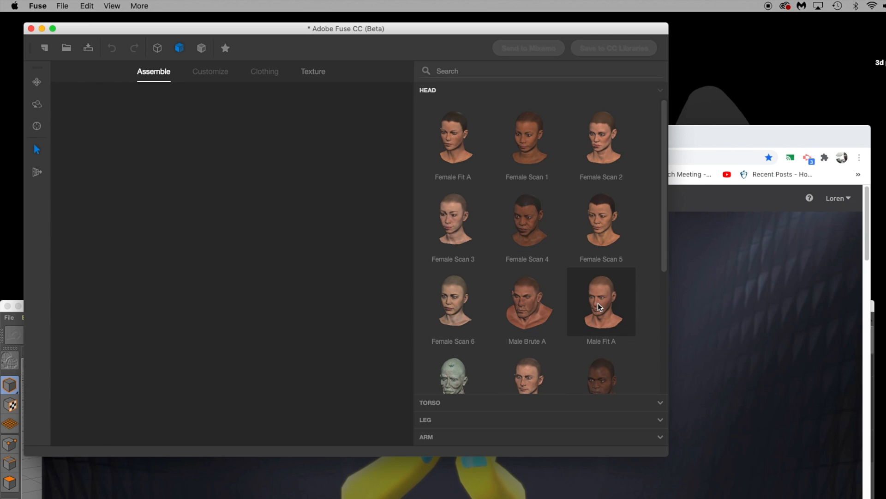
{"action": "mouse_move", "coordinate": [592, 285]}
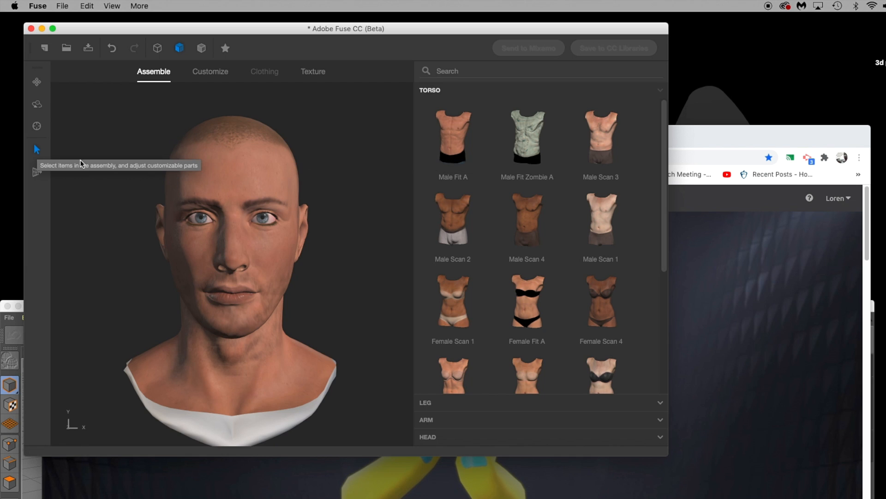
{"action": "mouse_move", "coordinate": [236, 246]}
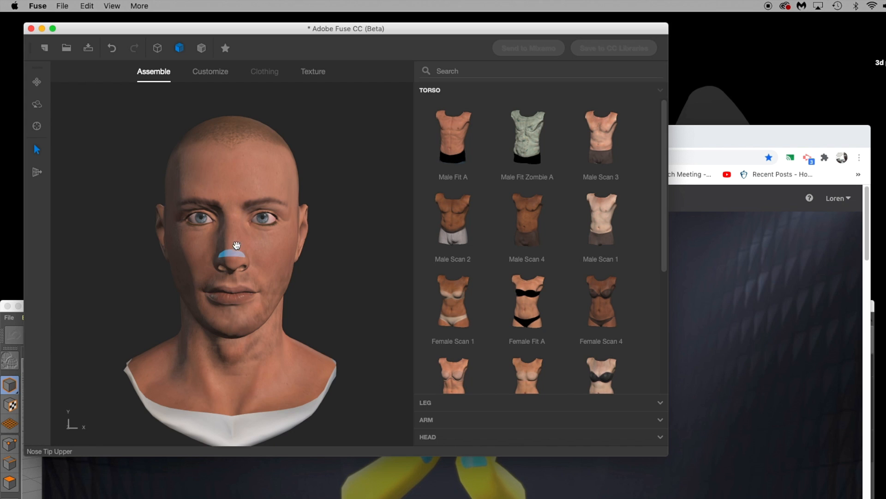
{"action": "mouse_move", "coordinate": [244, 197]}
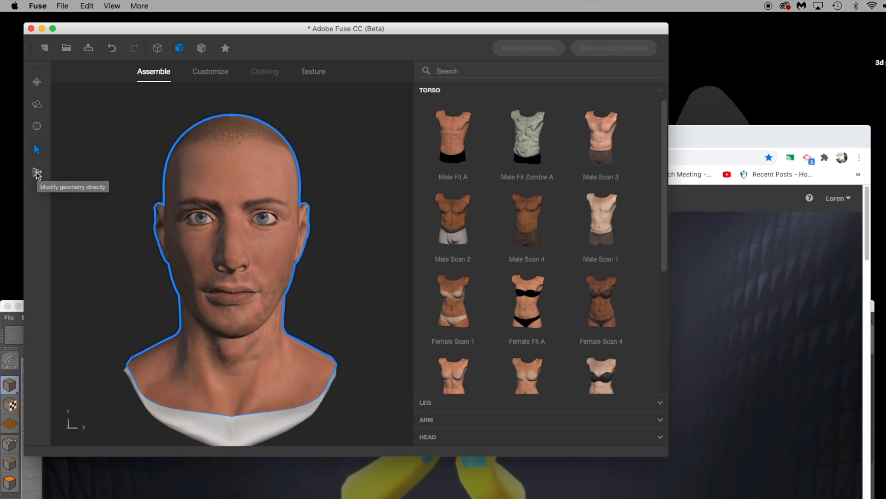
Switch to the Modify geometry directly tool and attach a pale male torso with legs
{"action": "left_click", "coordinate": [36, 172]}
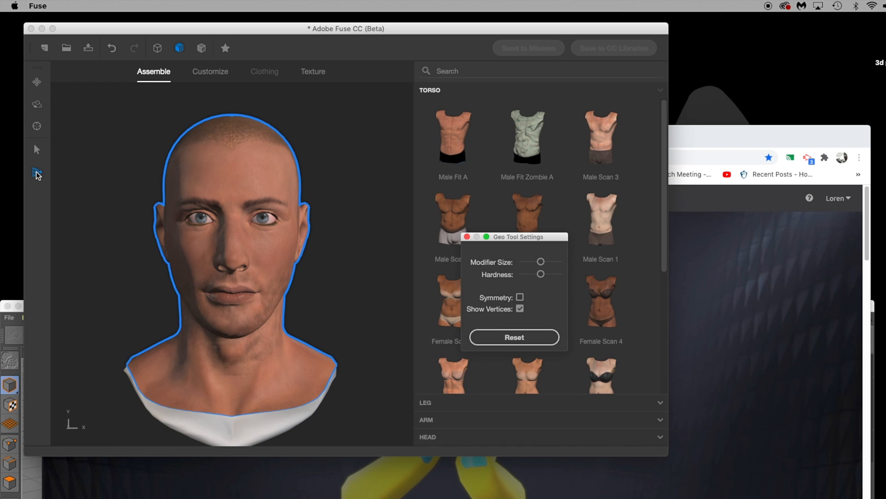
{"action": "left_click", "coordinate": [36, 172]}
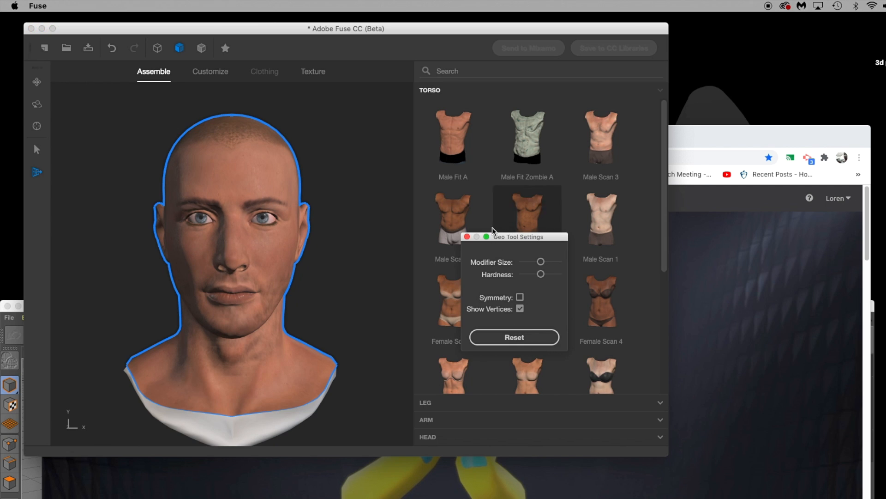
{"action": "left_click", "coordinate": [467, 236]}
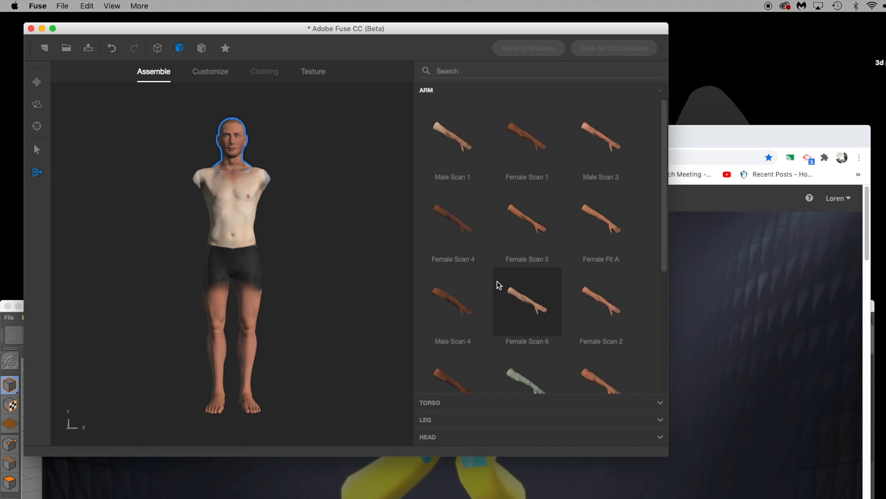
Scroll the arm presets to reveal further options such as toon and zombie arms
{"action": "scroll", "scroll_direction": "down", "scroll_amount": 3}
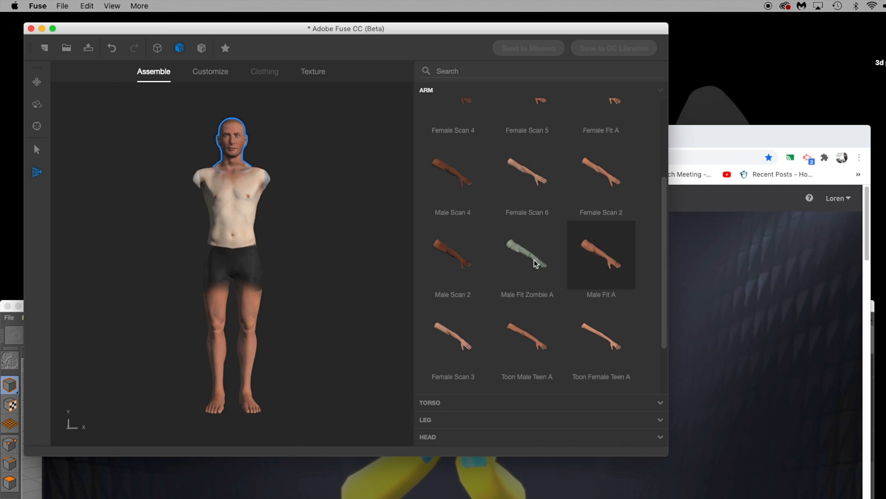
{"action": "mouse_move", "coordinate": [366, 265]}
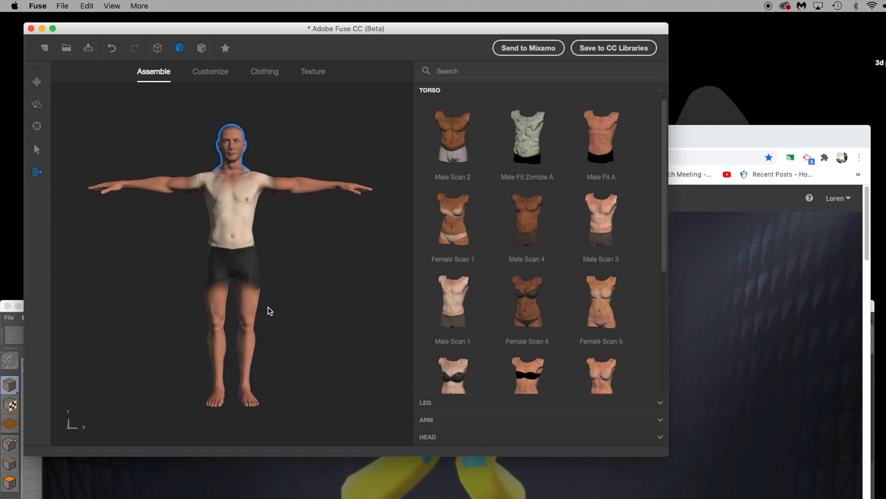
{"action": "mouse_move", "coordinate": [251, 224]}
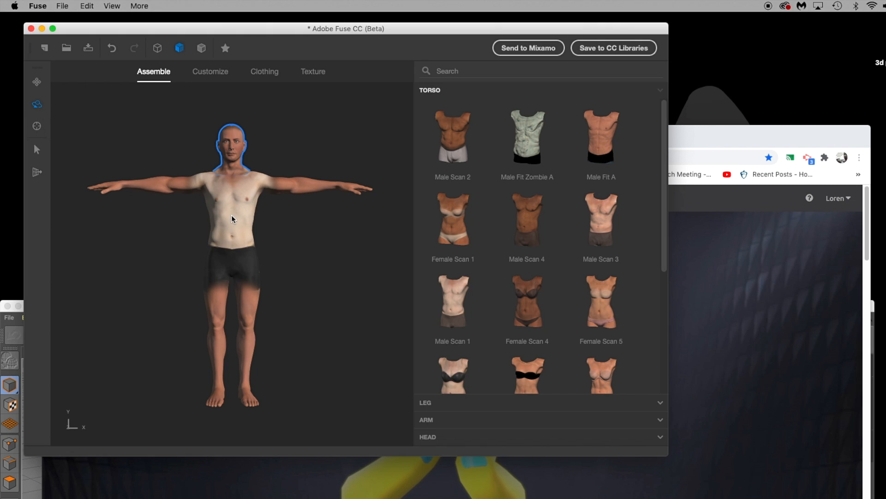
{"action": "mouse_move", "coordinate": [200, 191]}
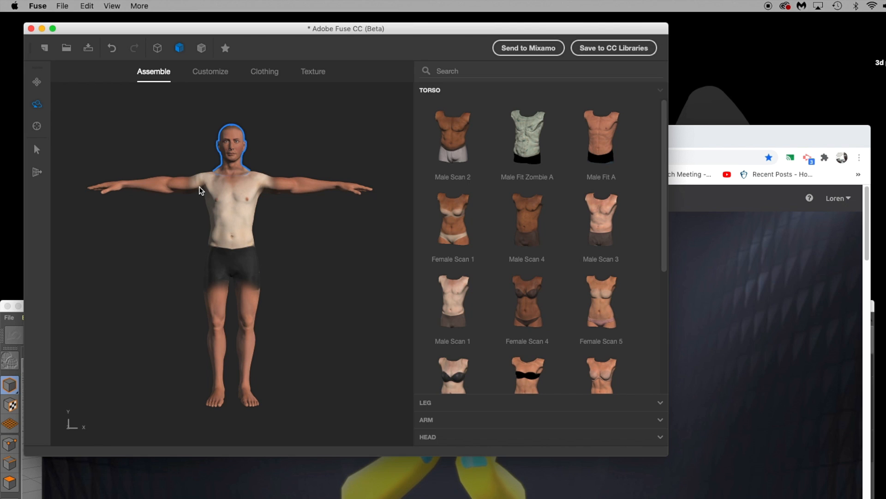
{"action": "mouse_move", "coordinate": [37, 125]}
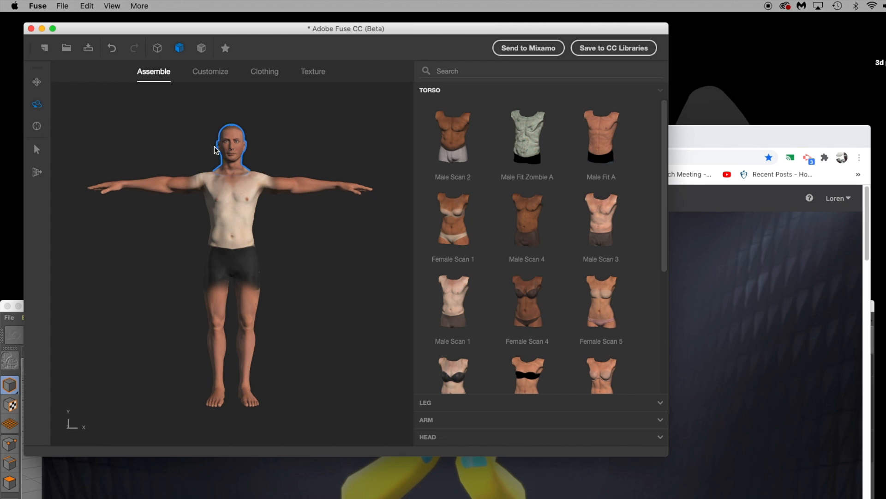
{"action": "mouse_move", "coordinate": [242, 209]}
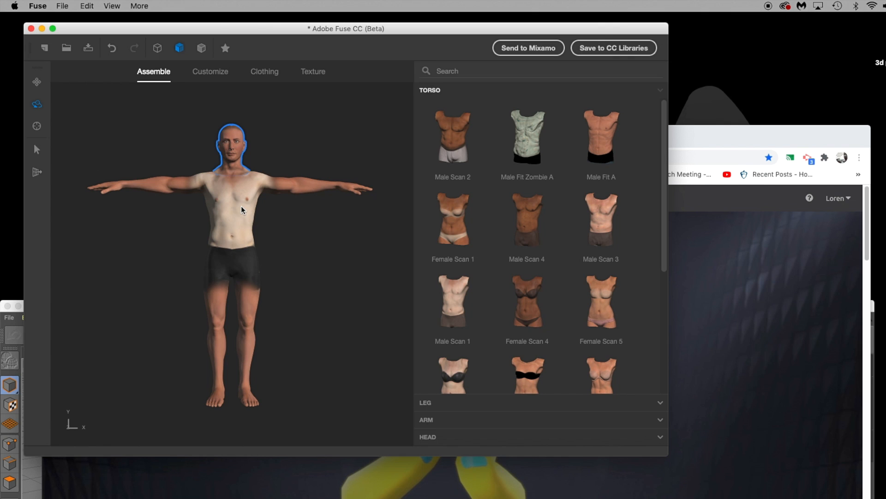
{"action": "mouse_move", "coordinate": [662, 233]}
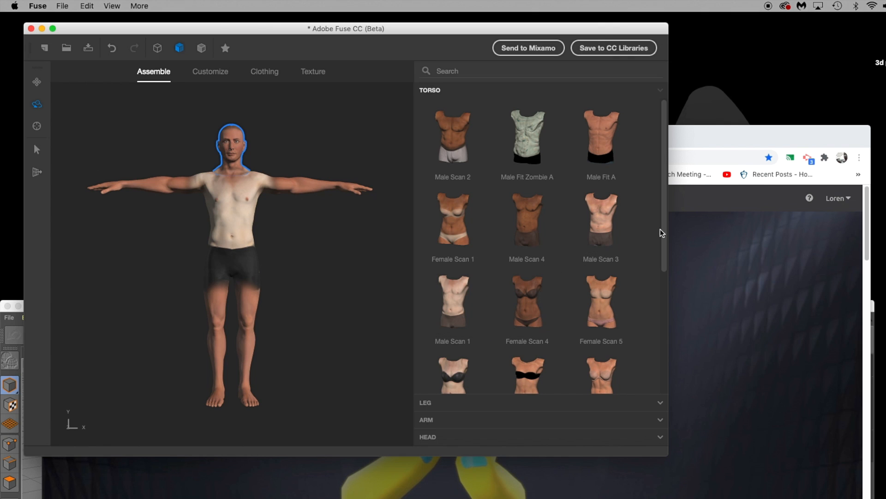
Reveal the leg presets, select the torso, and orbit back to the character's front
{"action": "scroll", "scroll_direction": "down", "scroll_amount": 3}
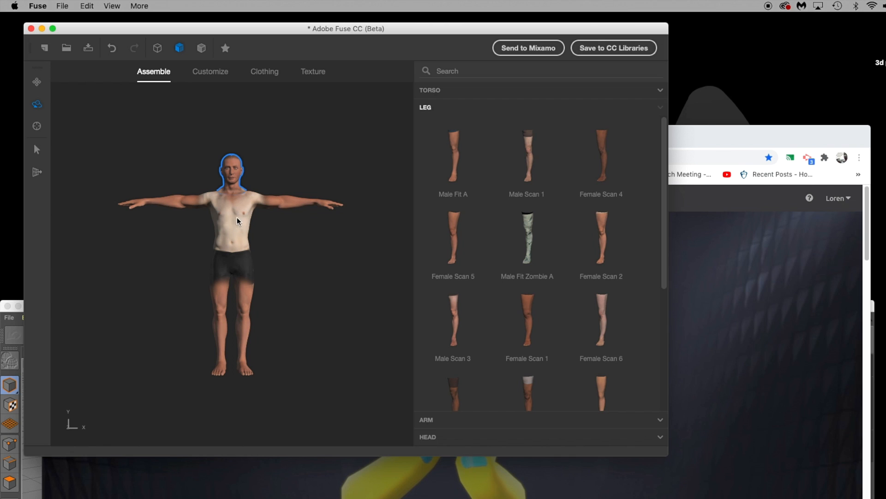
{"action": "left_click", "coordinate": [227, 226]}
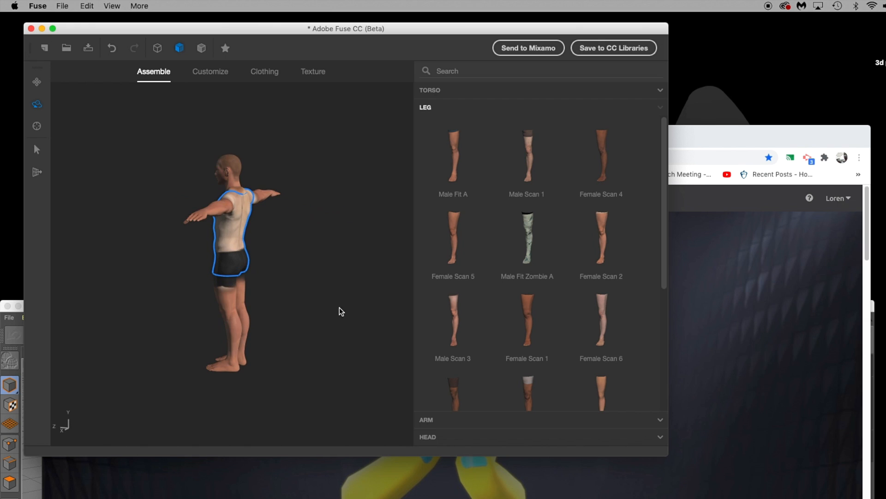
{"action": "left_click_drag", "start_coordinate": [339, 311], "coordinate": [277, 345]}
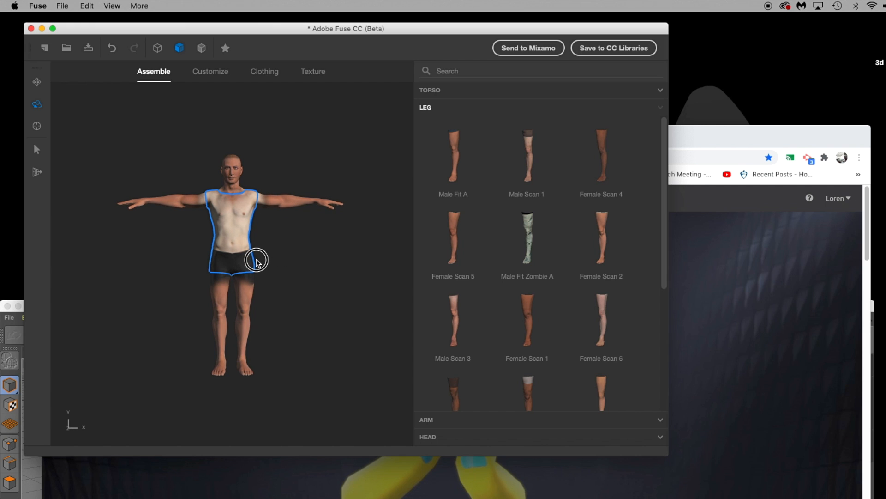
Set the Bicep Small/Big and Arms Short/Long sliders both to 7
{"action": "left_click", "coordinate": [211, 71]}
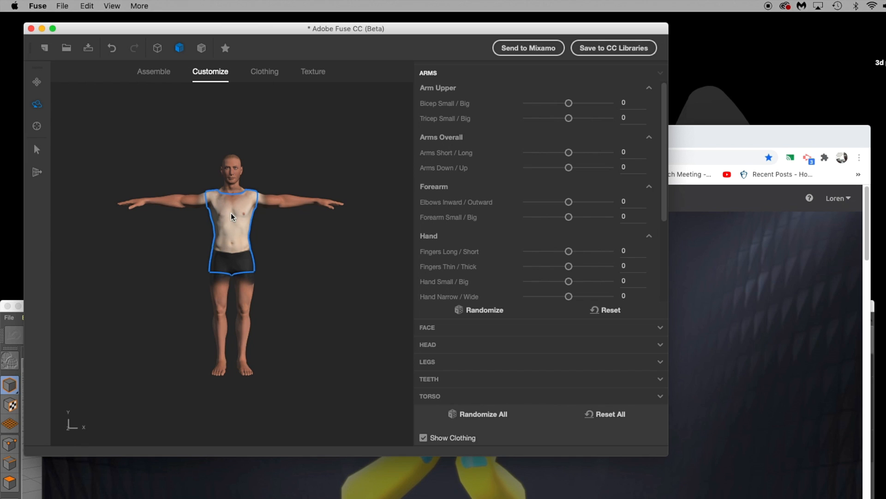
{"action": "mouse_move", "coordinate": [528, 119]}
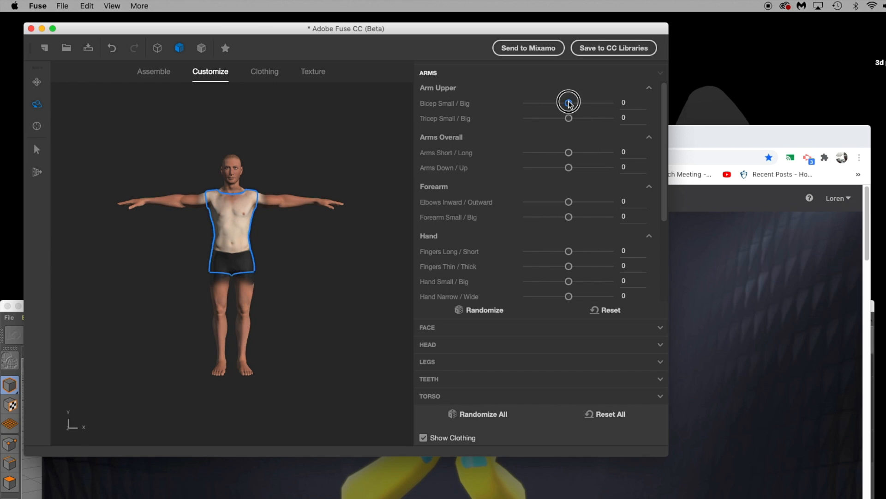
{"action": "left_click_drag", "start_coordinate": [568, 103], "coordinate": [587, 102]}
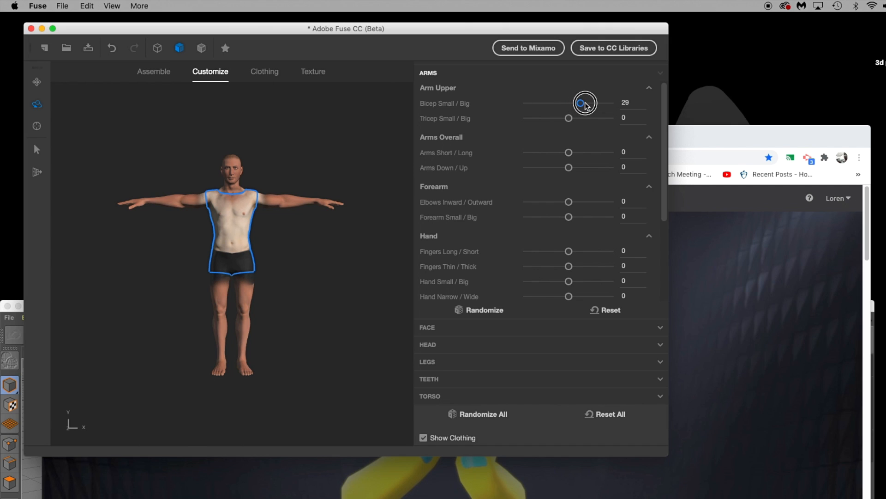
{"action": "left_click_drag", "start_coordinate": [585, 102], "coordinate": [570, 103]}
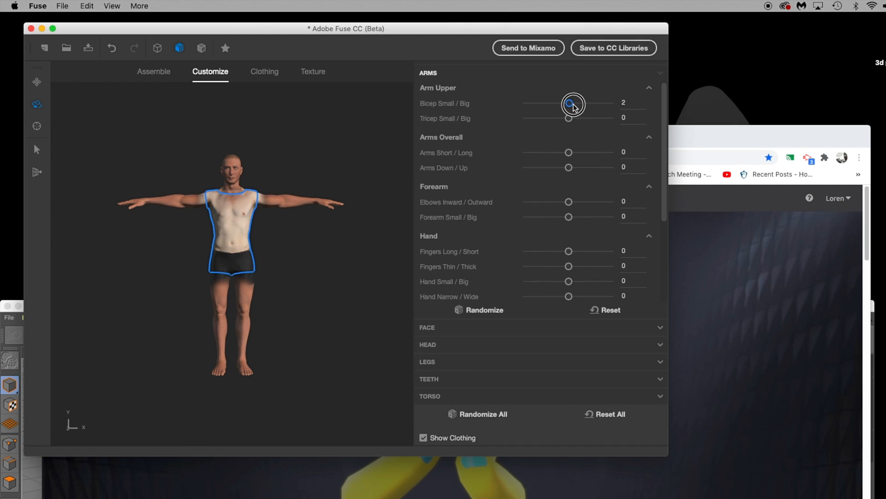
{"action": "left_click_drag", "start_coordinate": [572, 103], "coordinate": [537, 103]}
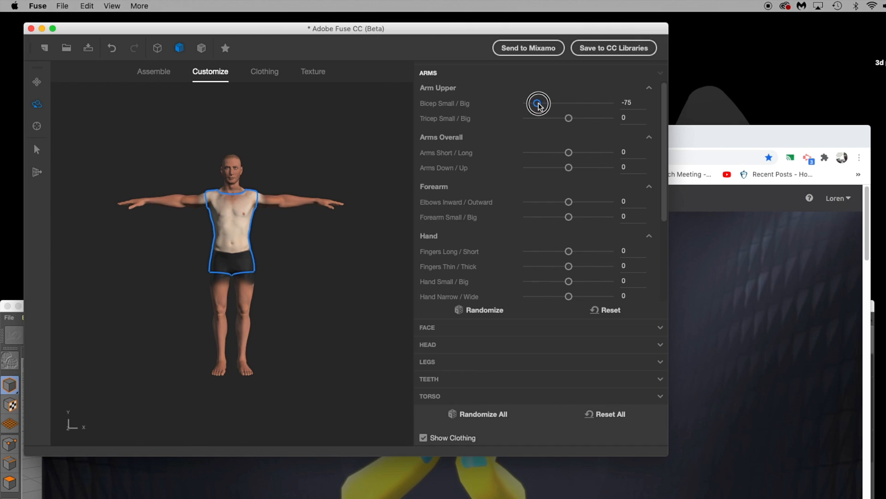
{"action": "left_click_drag", "start_coordinate": [538, 103], "coordinate": [571, 103]}
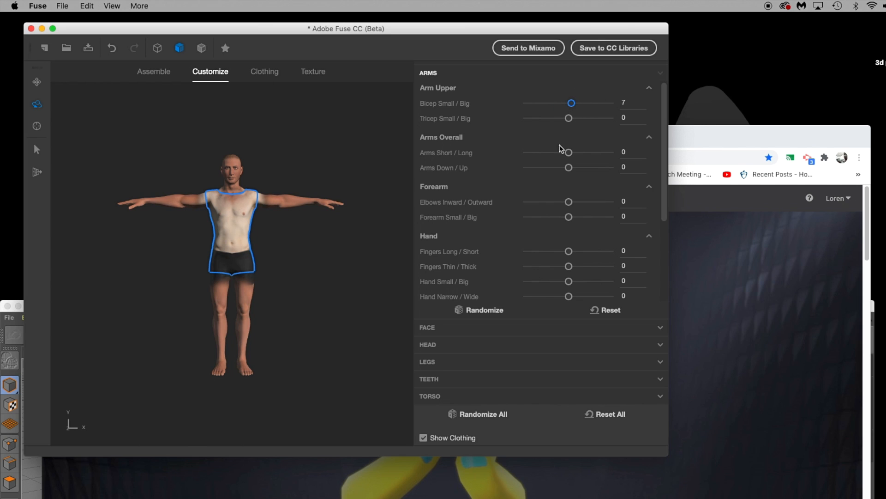
{"action": "left_click_drag", "start_coordinate": [568, 151], "coordinate": [576, 152]}
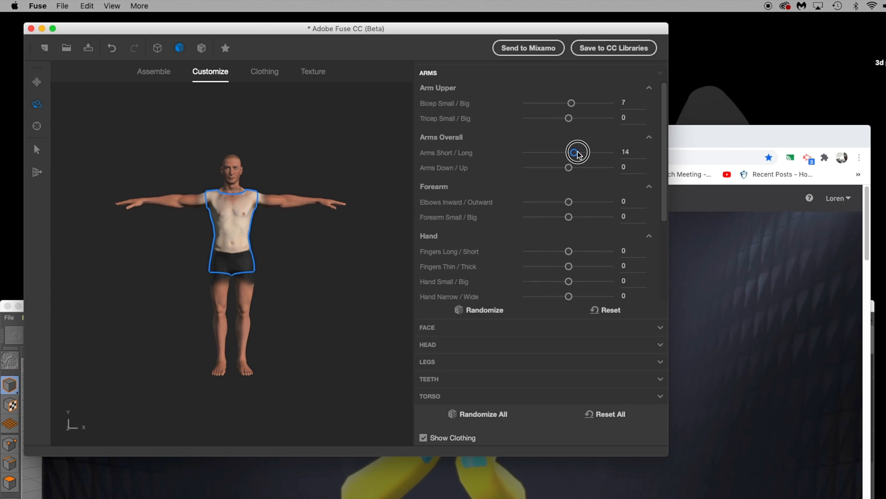
{"action": "left_click_drag", "start_coordinate": [577, 151], "coordinate": [571, 151]}
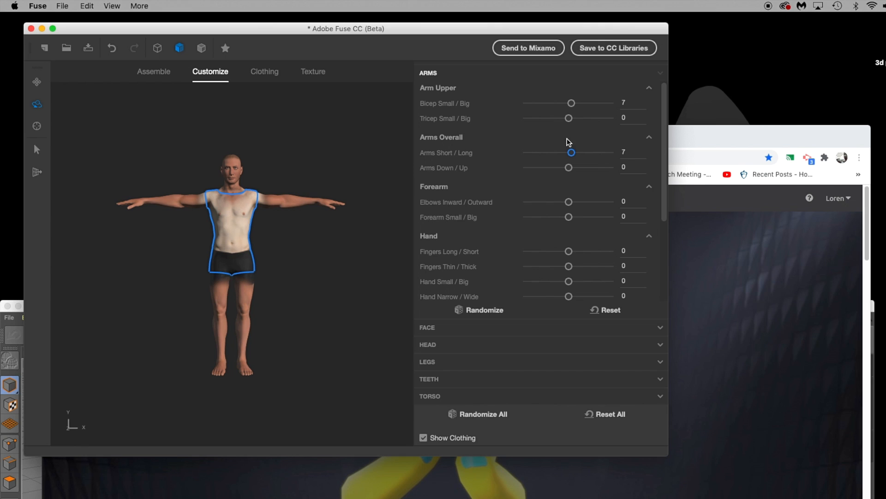
{"action": "mouse_move", "coordinate": [33, 7]}
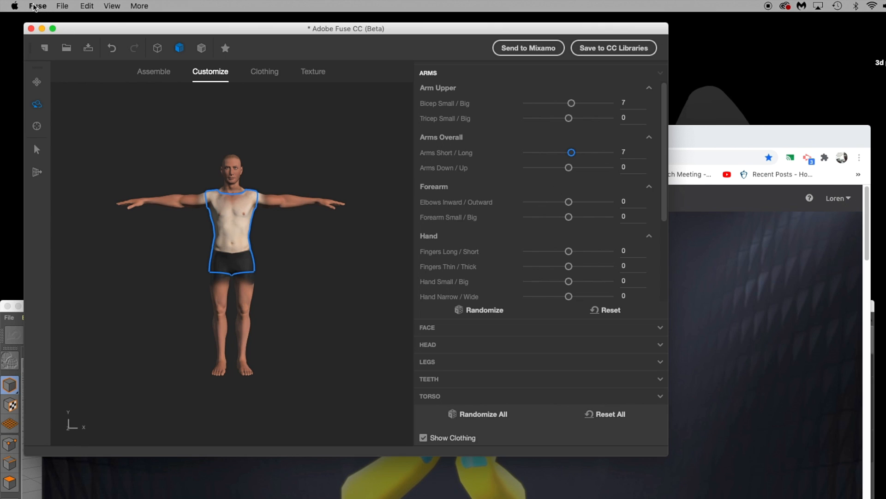
Change Maximum Adjustment Shape Value in Fuse Preferences and confirm with OK
{"action": "left_click", "coordinate": [38, 6]}
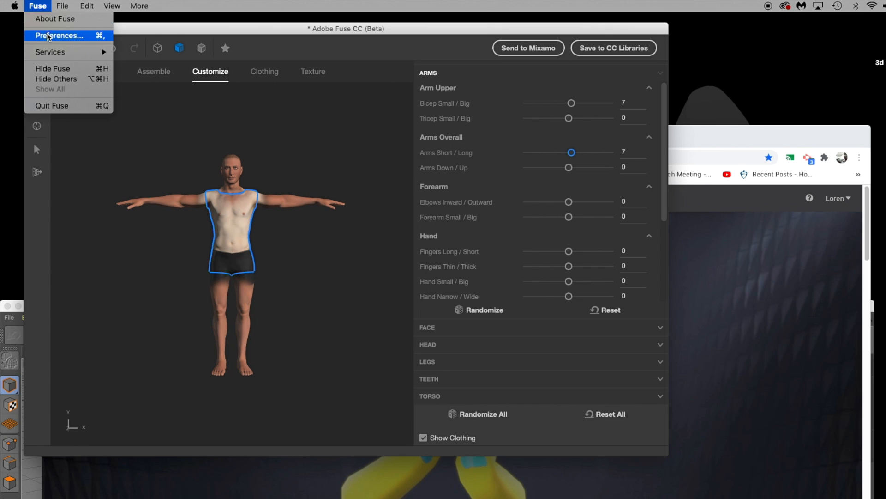
{"action": "left_click", "coordinate": [59, 35]}
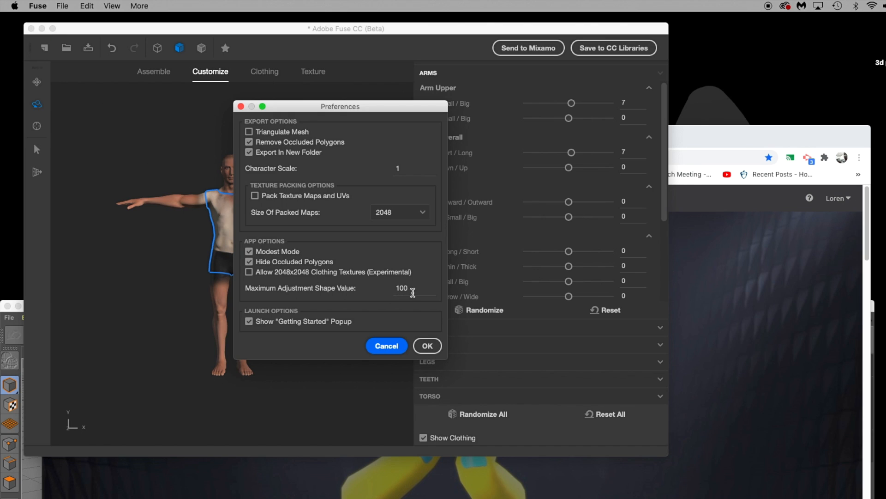
{"action": "left_click", "coordinate": [401, 288]}
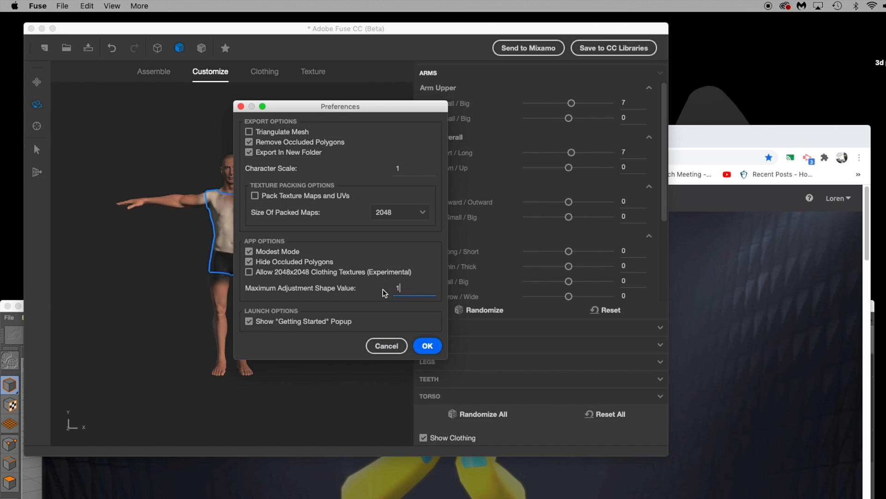
{"action": "left_click", "coordinate": [427, 345]}
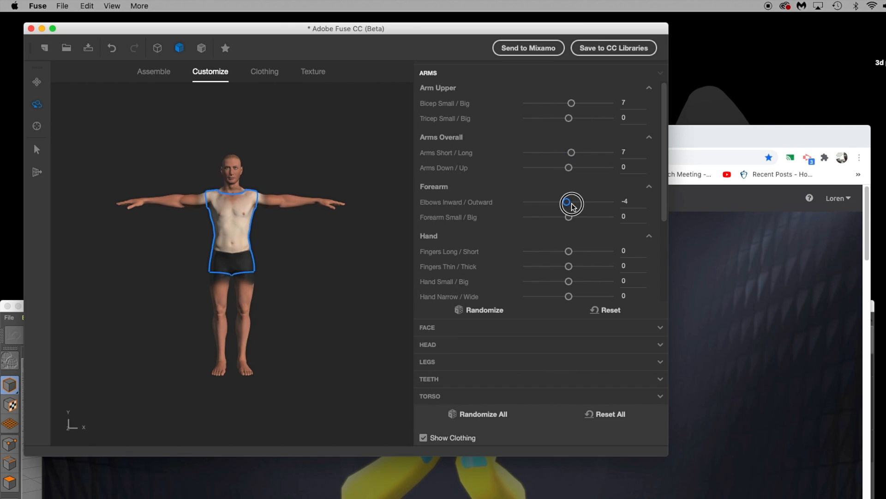
Turn the elbows inward to -4 and make the character's expression angrier
{"action": "left_click_drag", "start_coordinate": [571, 202], "coordinate": [567, 202]}
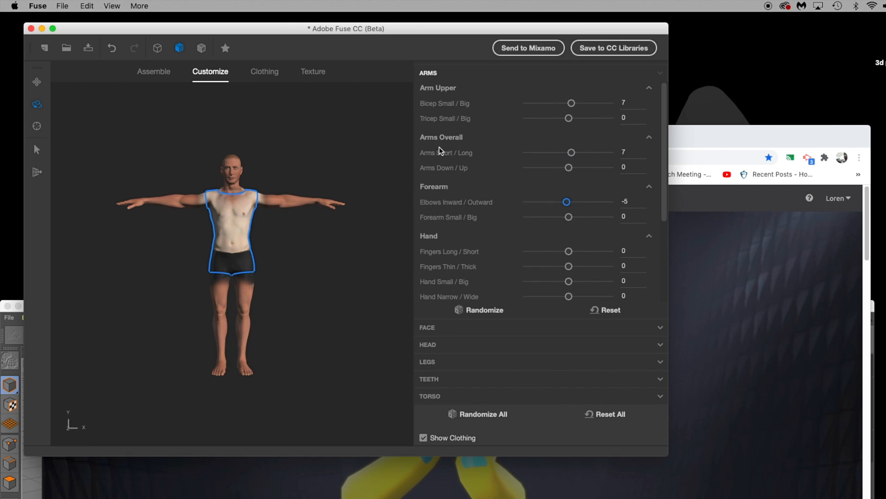
{"action": "mouse_move", "coordinate": [452, 277]}
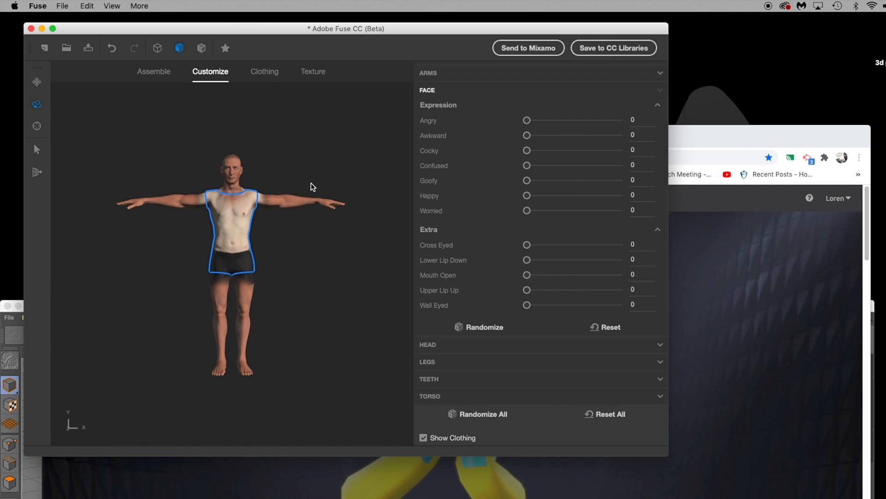
{"action": "left_click_drag", "start_coordinate": [526, 120], "coordinate": [532, 120]}
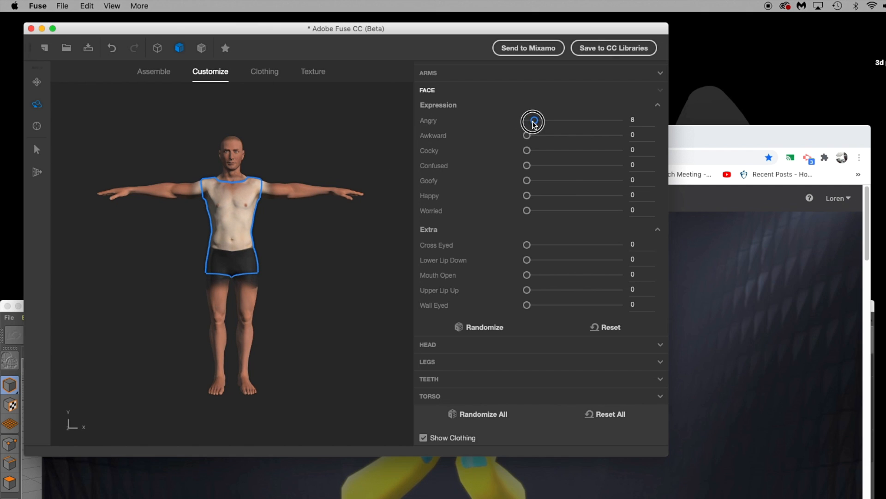
{"action": "left_click_drag", "start_coordinate": [531, 121], "coordinate": [575, 120]}
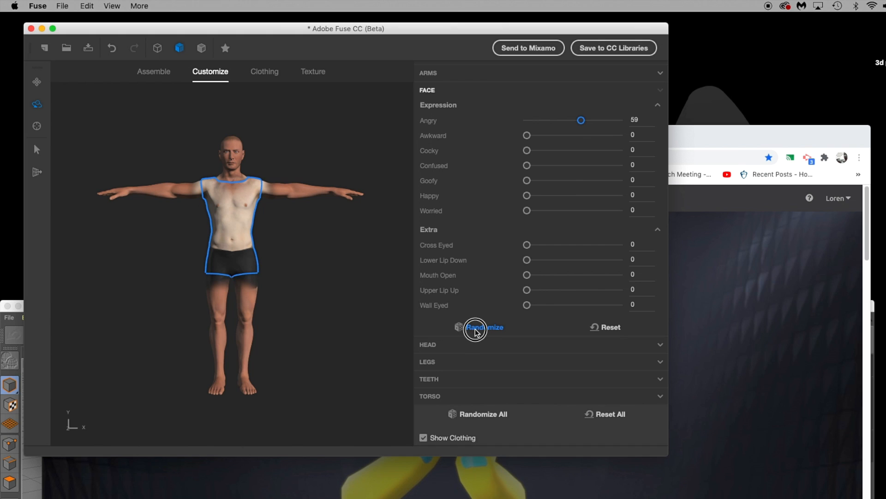
Randomize the face and head shapes, reset, randomize again, and adjust brow roundness
{"action": "left_click", "coordinate": [484, 327]}
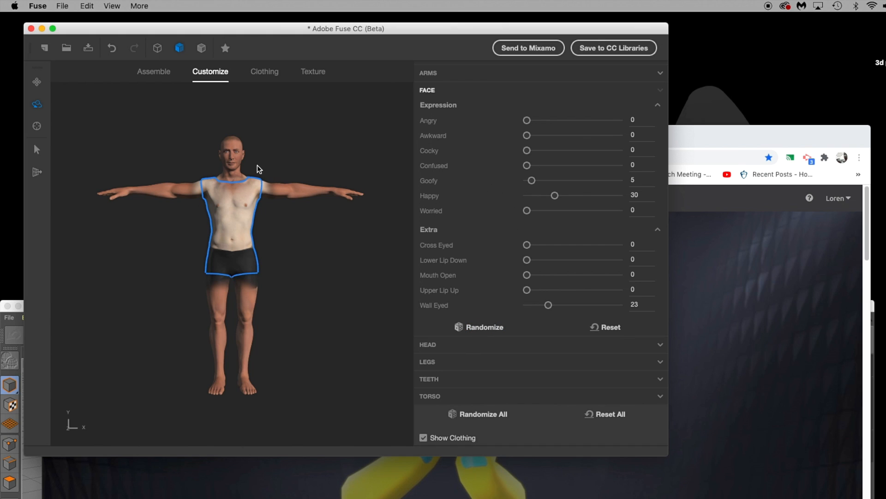
{"action": "mouse_move", "coordinate": [590, 327]}
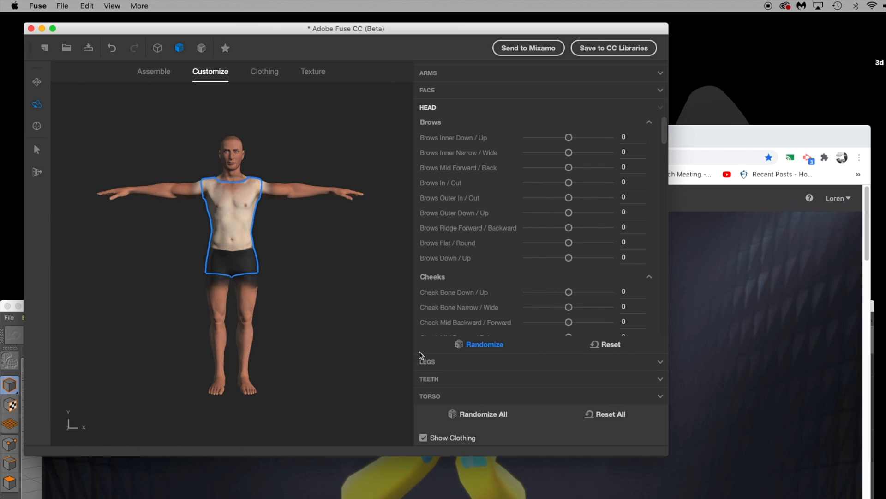
{"action": "left_click", "coordinate": [483, 345]}
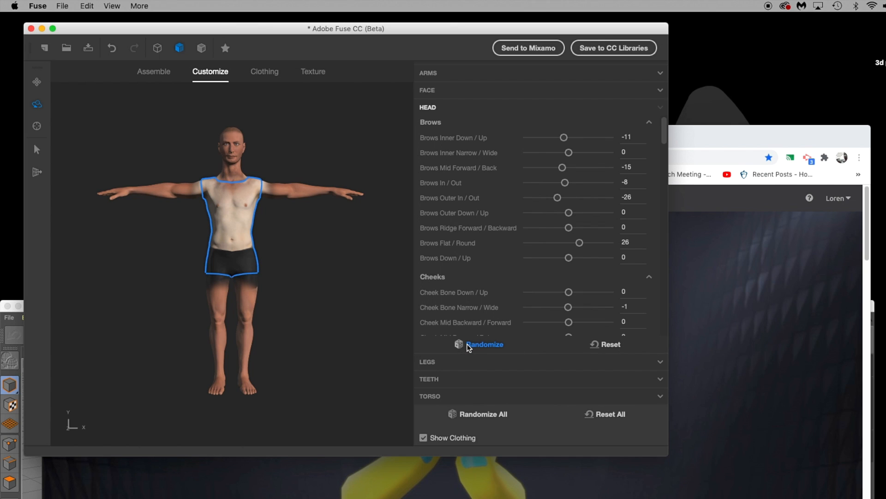
{"action": "left_click", "coordinate": [609, 344]}
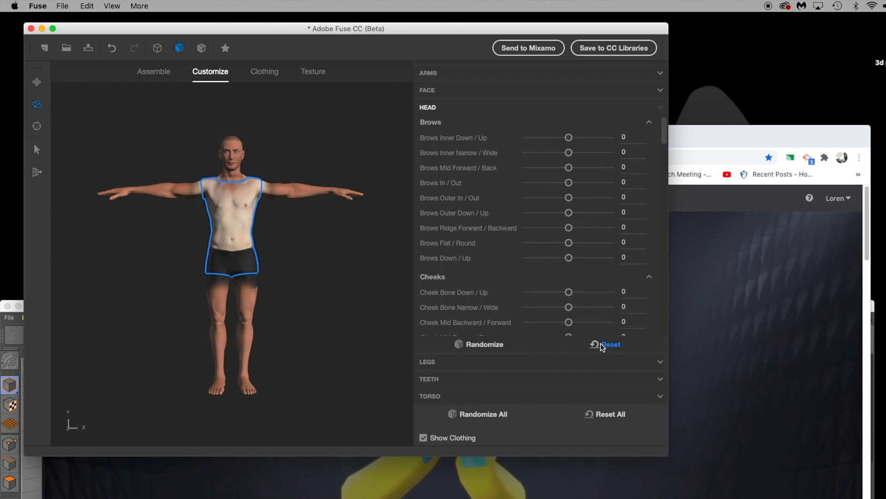
{"action": "mouse_move", "coordinate": [484, 343]}
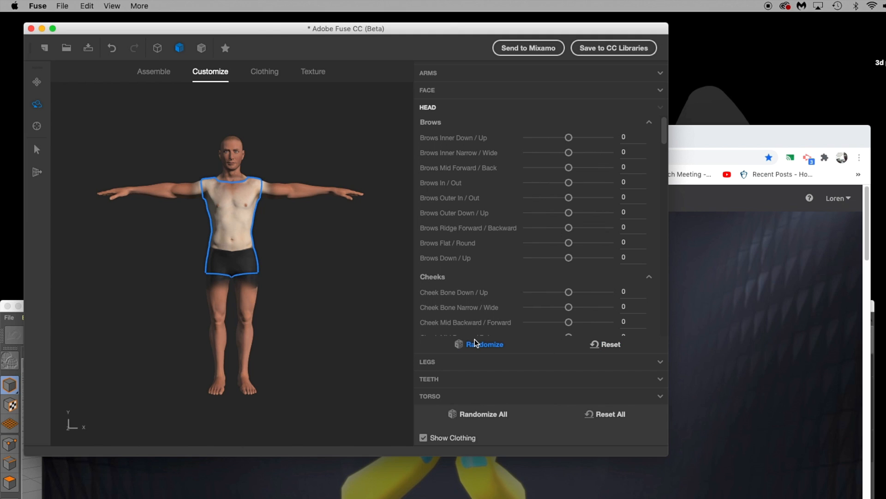
{"action": "left_click", "coordinate": [484, 344]}
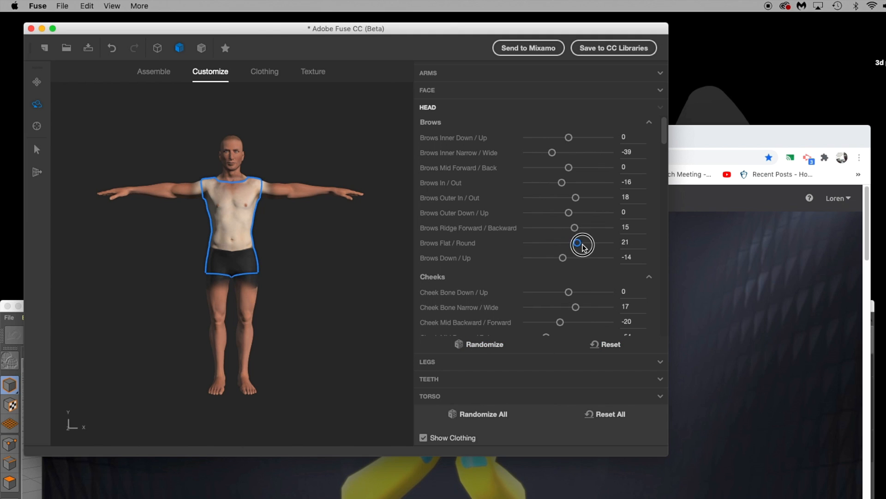
{"action": "left_click_drag", "start_coordinate": [575, 243], "coordinate": [561, 243]}
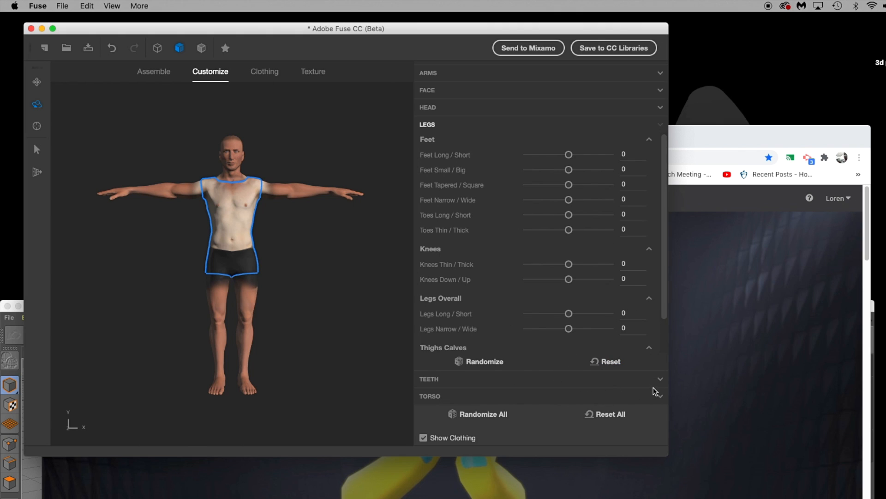
{"action": "mouse_move", "coordinate": [478, 430]}
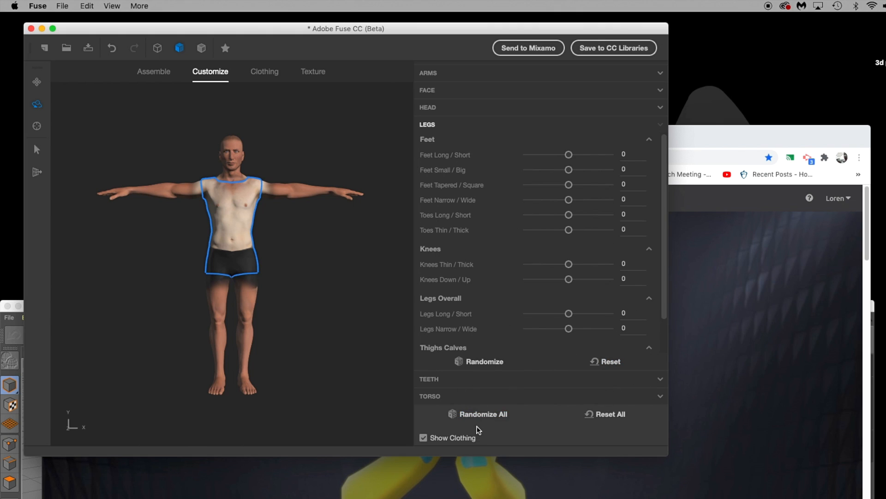
{"action": "mouse_move", "coordinate": [241, 243]}
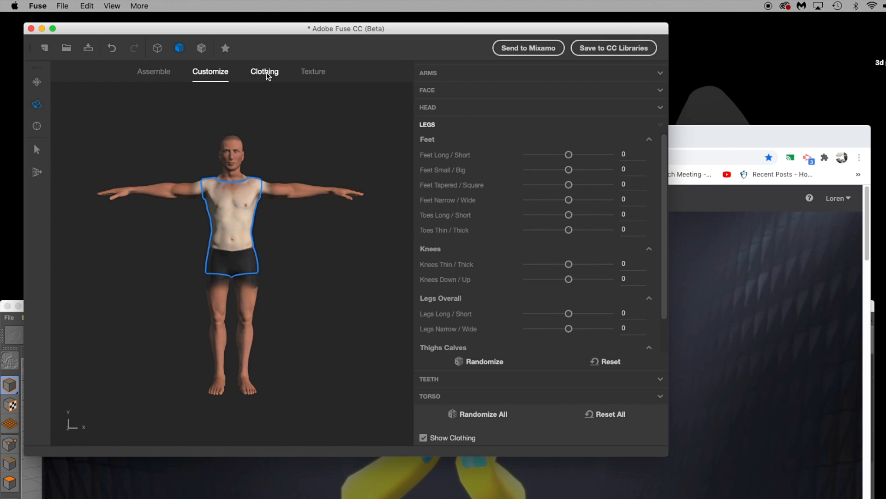
Put the Blazer Closed Dress Shirt top and Dress Pant trousers on the character
{"action": "left_click", "coordinate": [264, 71]}
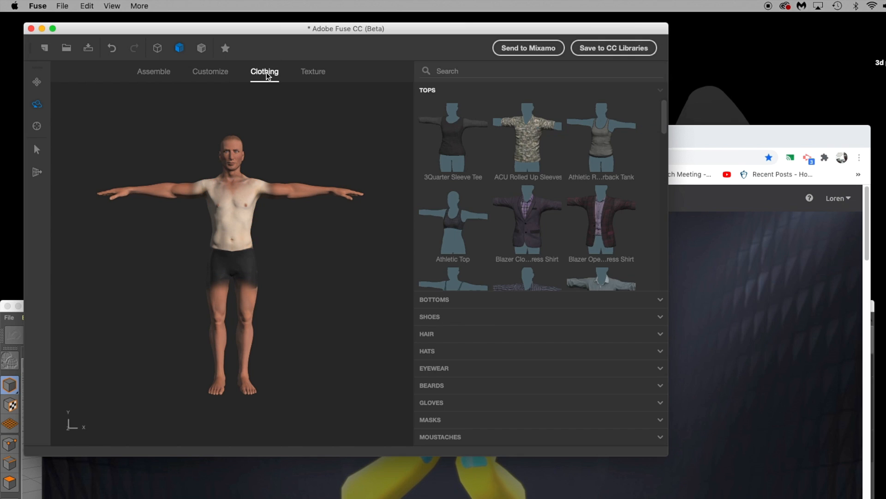
{"action": "left_click", "coordinate": [527, 229]}
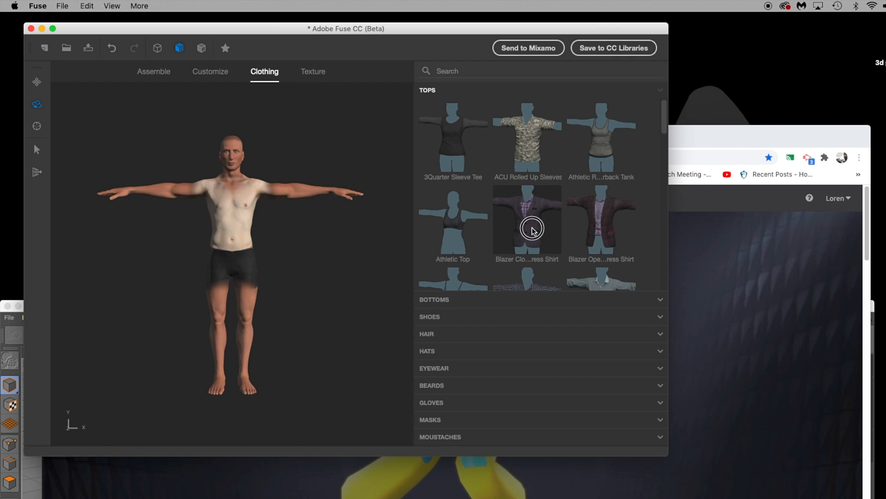
{"action": "left_click", "coordinate": [526, 220]}
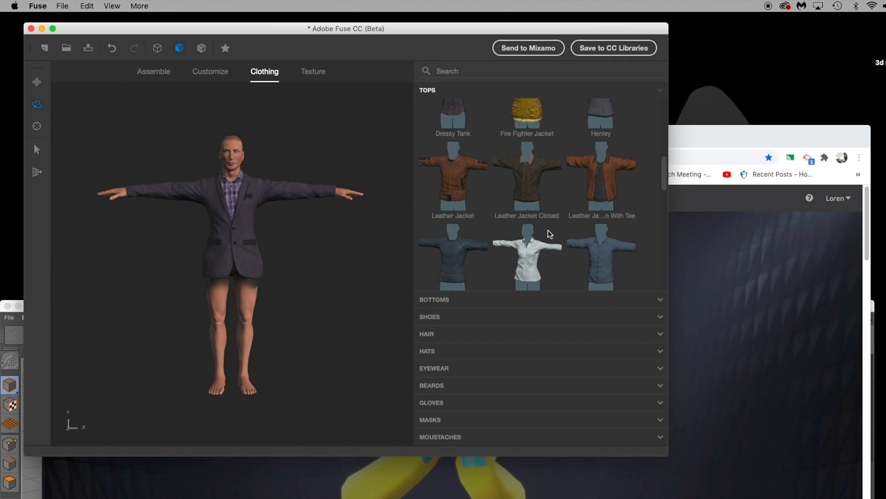
{"action": "scroll", "scroll_direction": "down", "scroll_amount": 3}
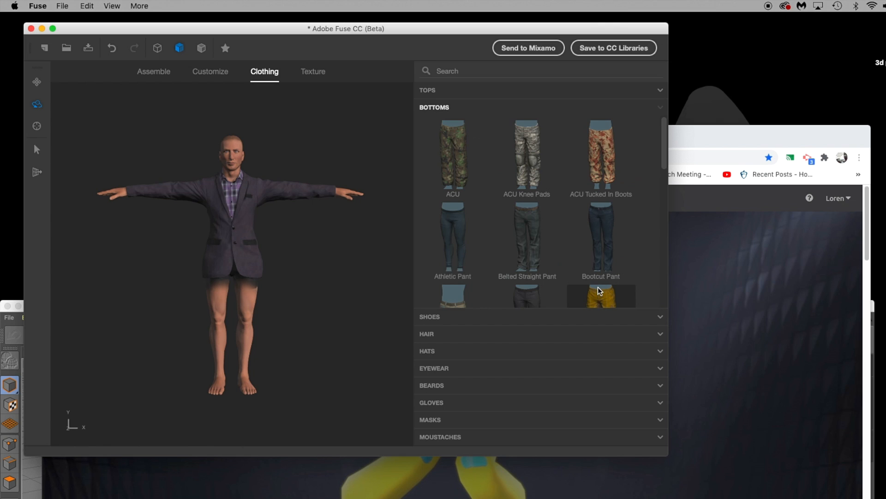
{"action": "scroll", "scroll_direction": "down", "scroll_amount": 3}
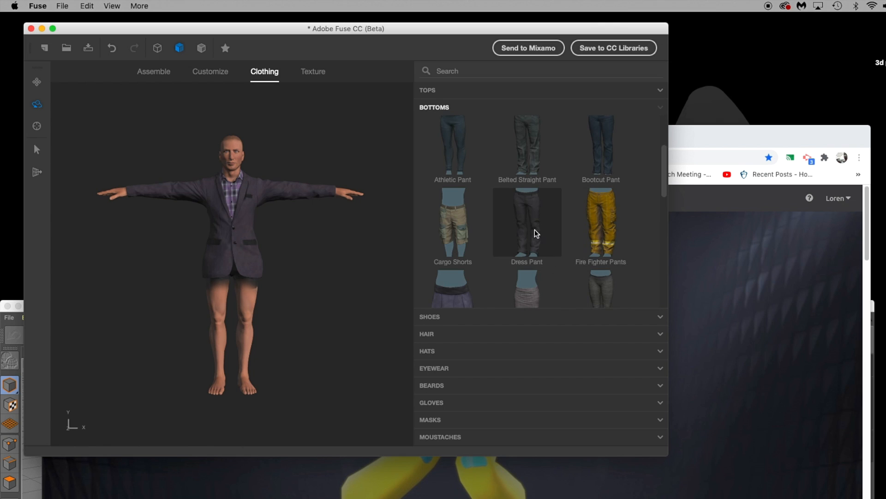
{"action": "left_click", "coordinate": [526, 222]}
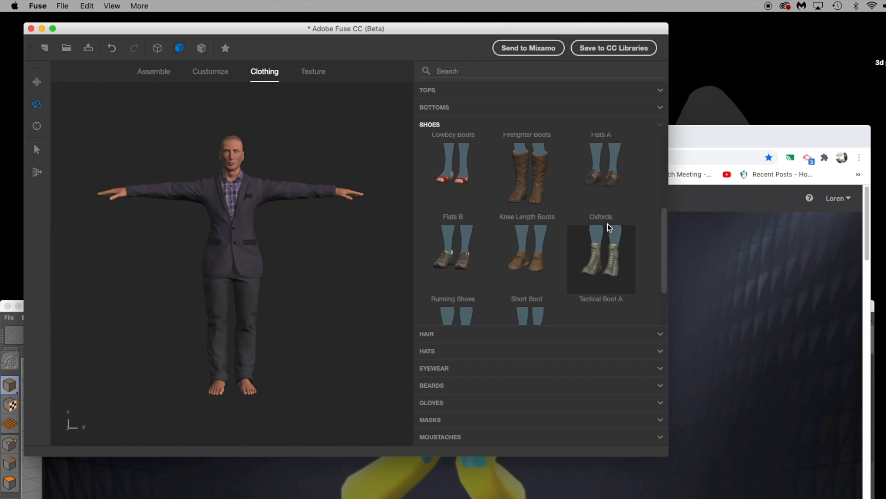
Add brown dress shoes, short messy hair and Pilot sunglasses, then pick a beard
{"action": "left_click", "coordinate": [600, 259]}
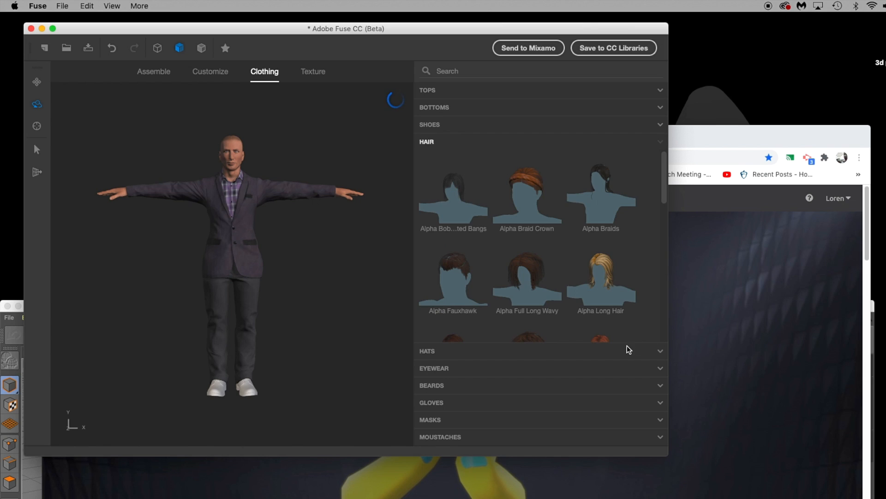
{"action": "scroll", "scroll_direction": "down", "scroll_amount": 3}
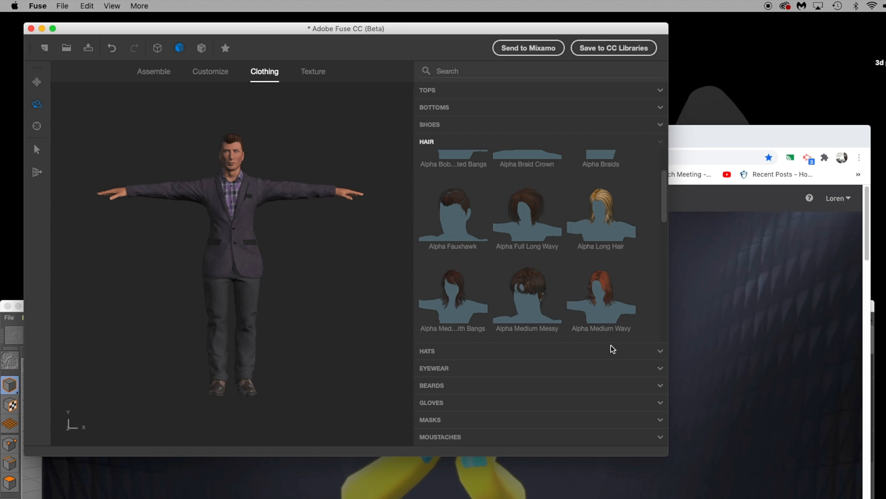
{"action": "mouse_move", "coordinate": [636, 378]}
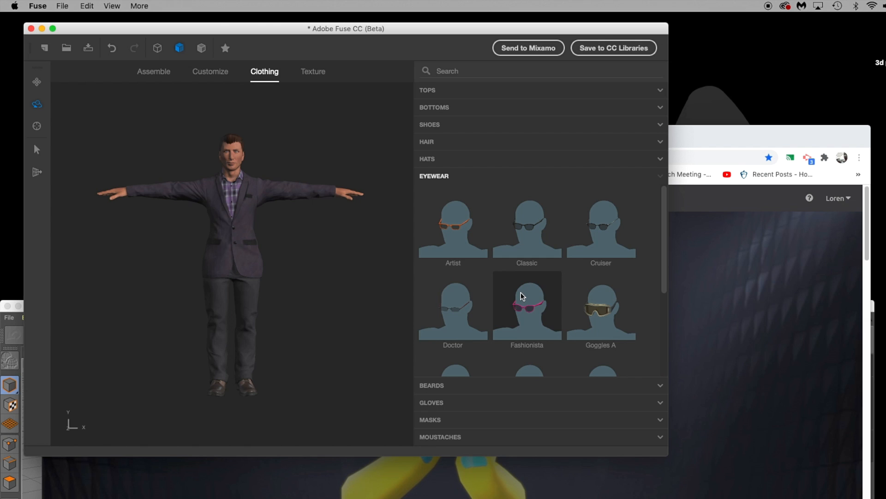
{"action": "mouse_move", "coordinate": [251, 282]}
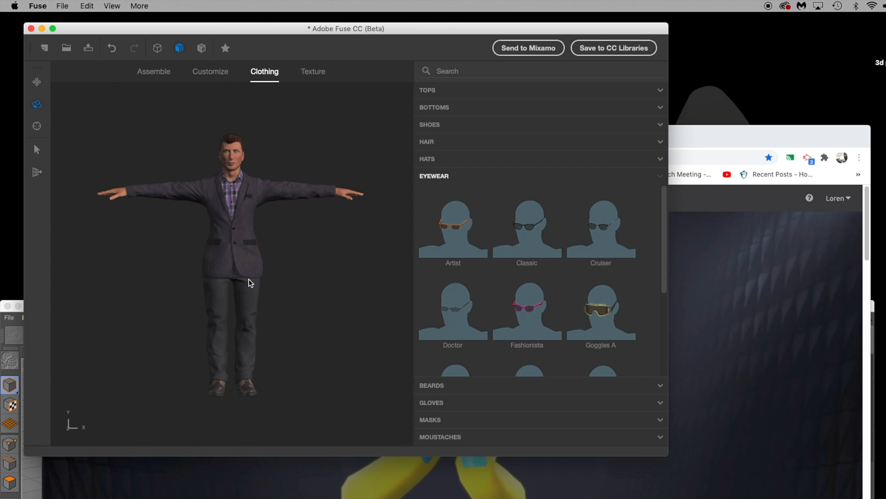
{"action": "mouse_move", "coordinate": [526, 226]}
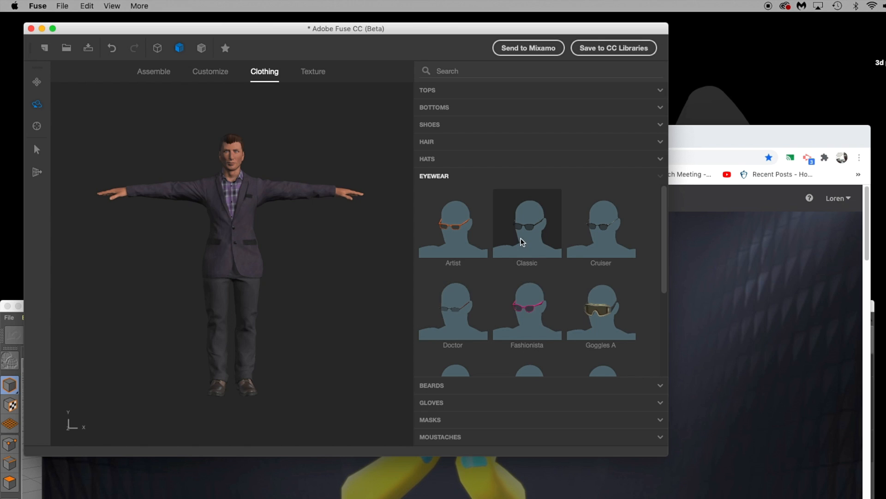
{"action": "scroll", "scroll_direction": "down", "scroll_amount": 3}
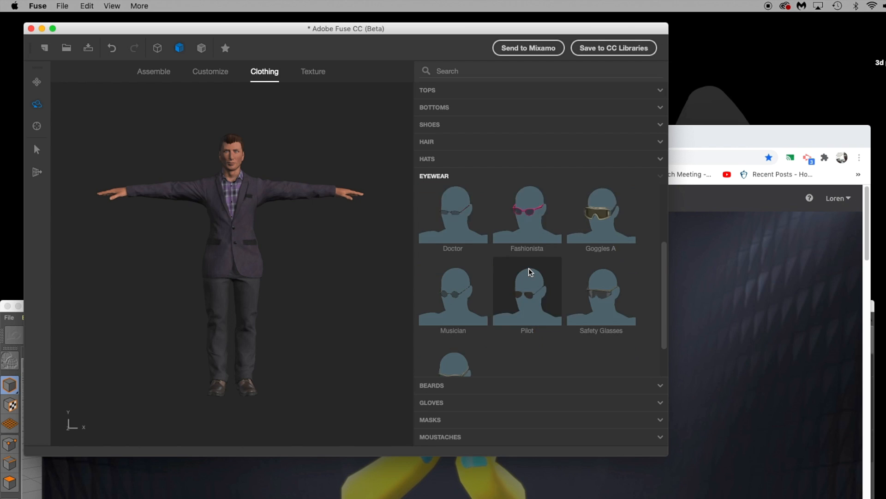
{"action": "left_click", "coordinate": [527, 291]}
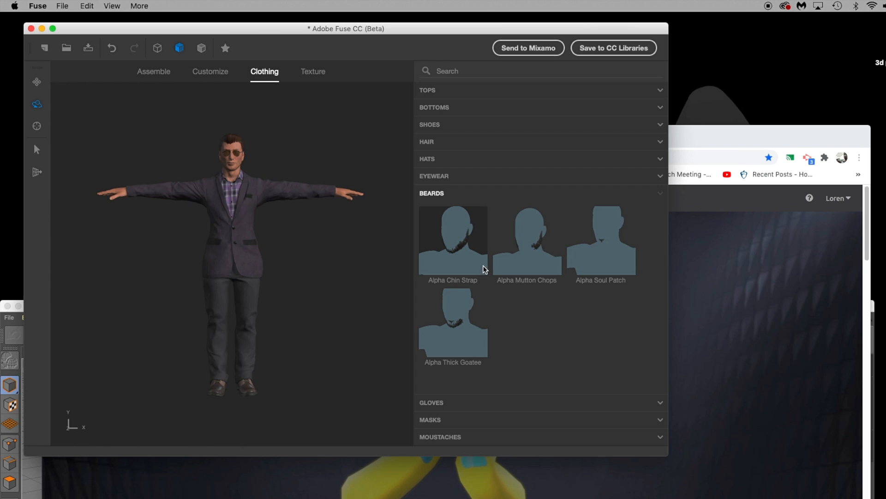
{"action": "left_click", "coordinate": [452, 239]}
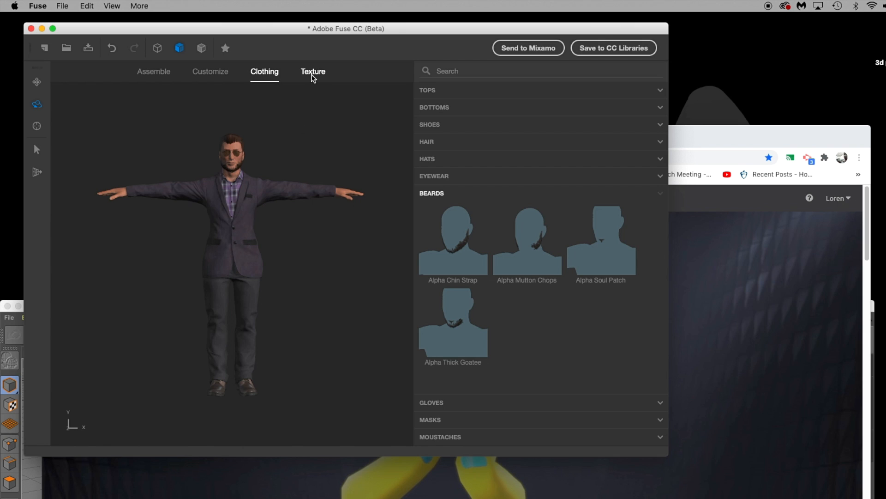
Select the Malefita dress pants for texture editing to show their material parameters
{"action": "left_click", "coordinate": [312, 72]}
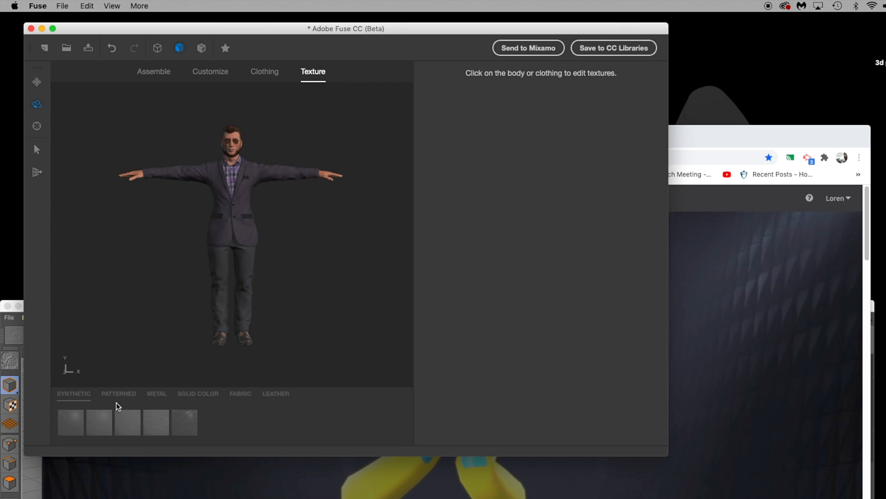
{"action": "left_click", "coordinate": [229, 266]}
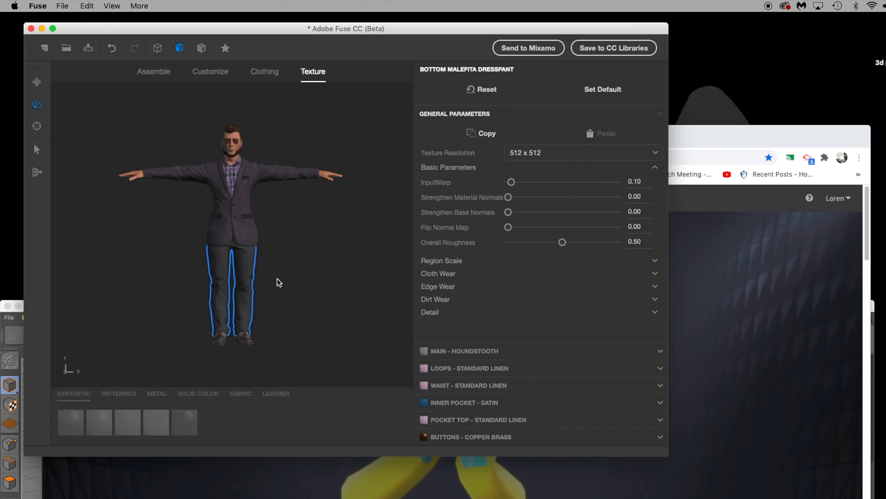
{"action": "mouse_move", "coordinate": [281, 310]}
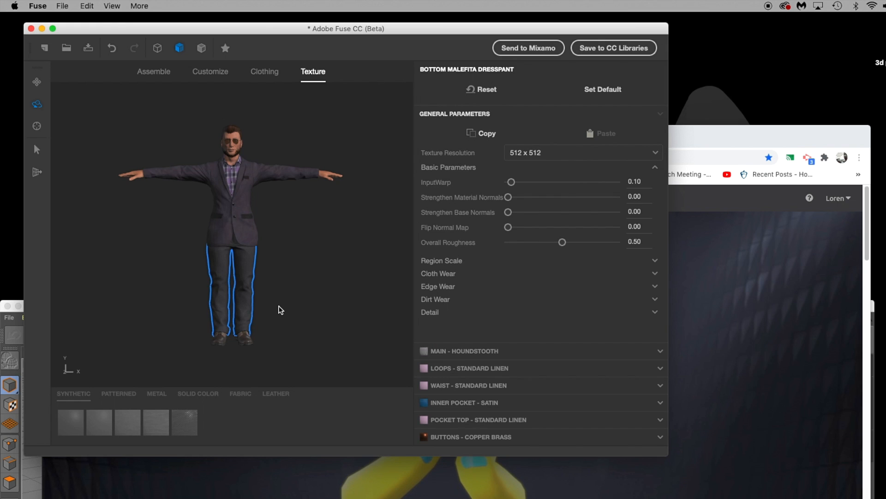
{"action": "mouse_move", "coordinate": [475, 232]}
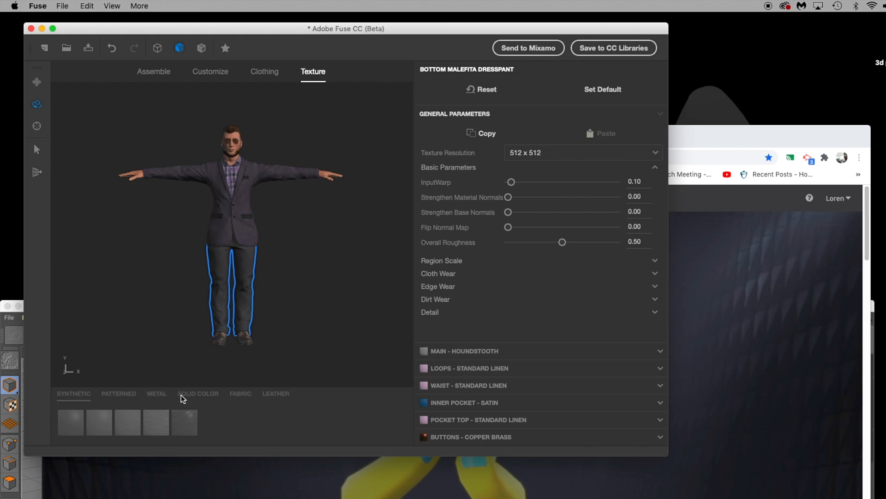
{"action": "mouse_move", "coordinate": [472, 350]}
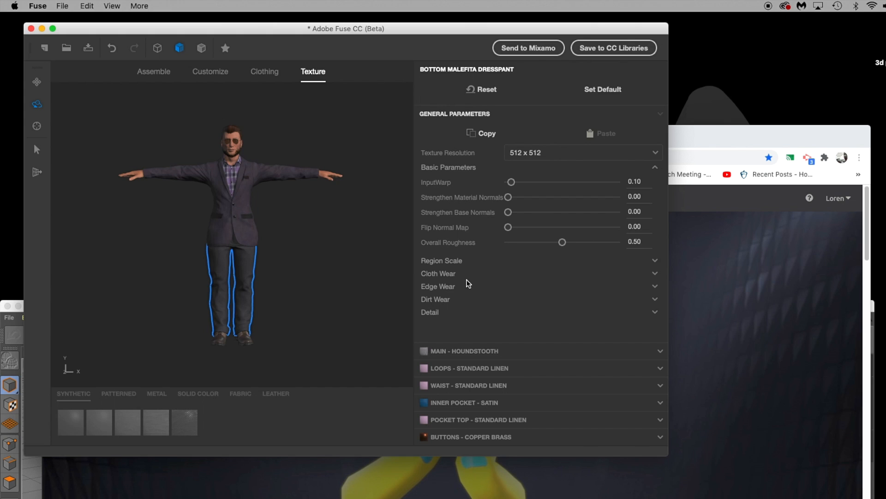
{"action": "mouse_move", "coordinate": [305, 220]}
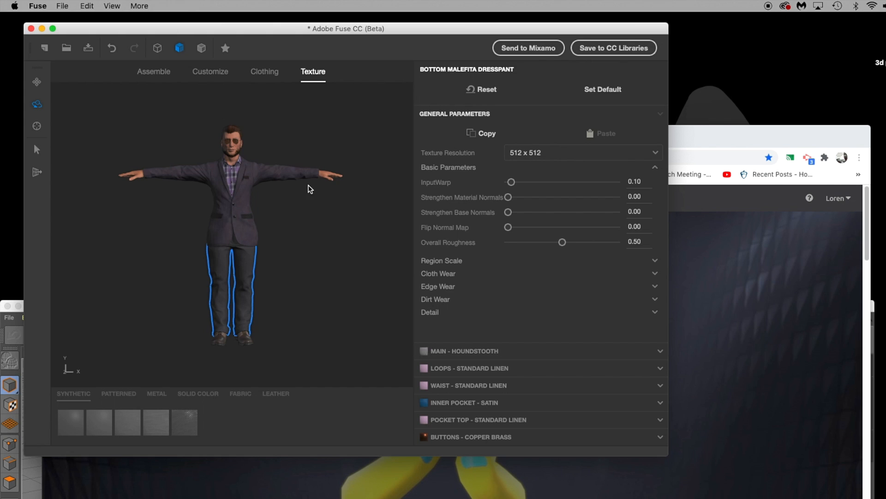
{"action": "mouse_move", "coordinate": [360, 217]}
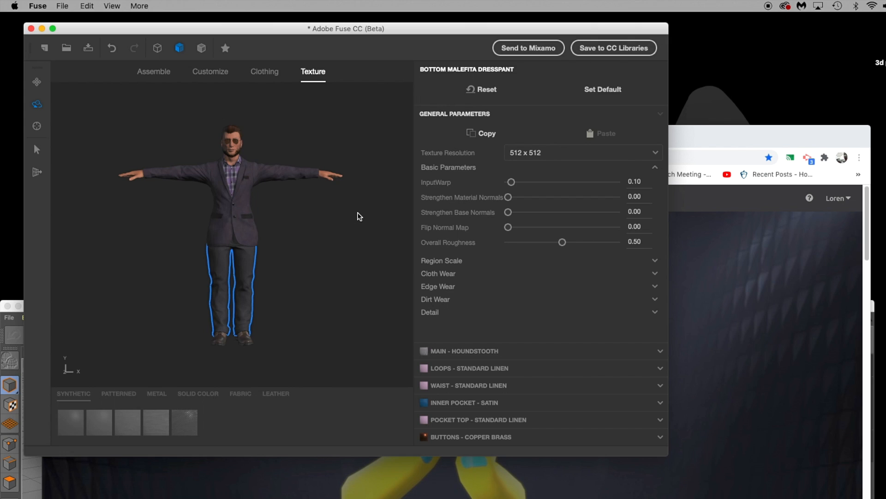
{"action": "mouse_move", "coordinate": [464, 164]}
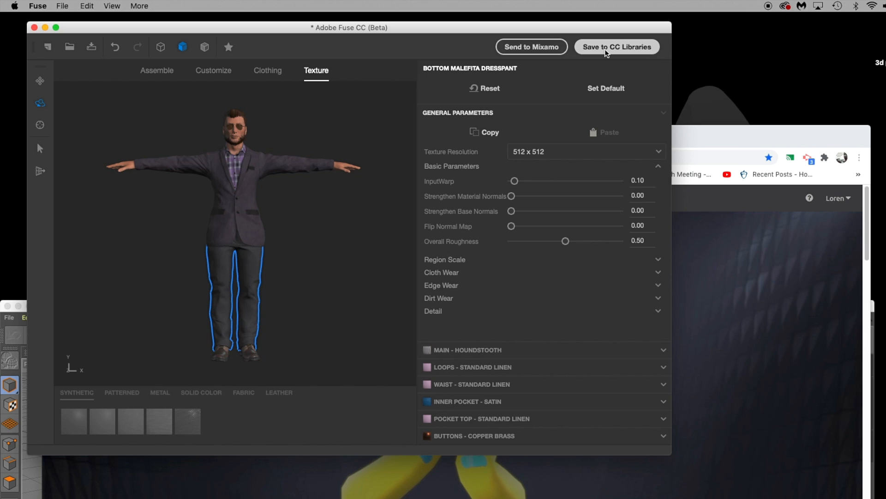
{"action": "mouse_move", "coordinate": [603, 53]}
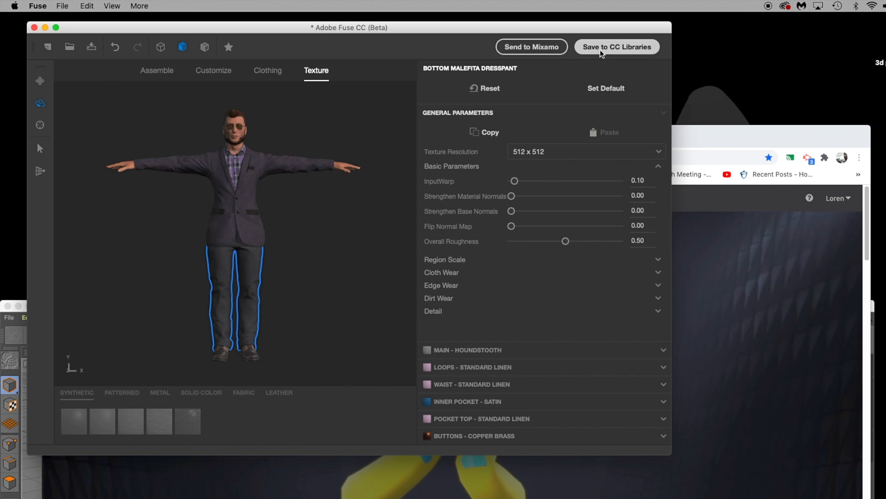
{"action": "mouse_move", "coordinate": [531, 46]}
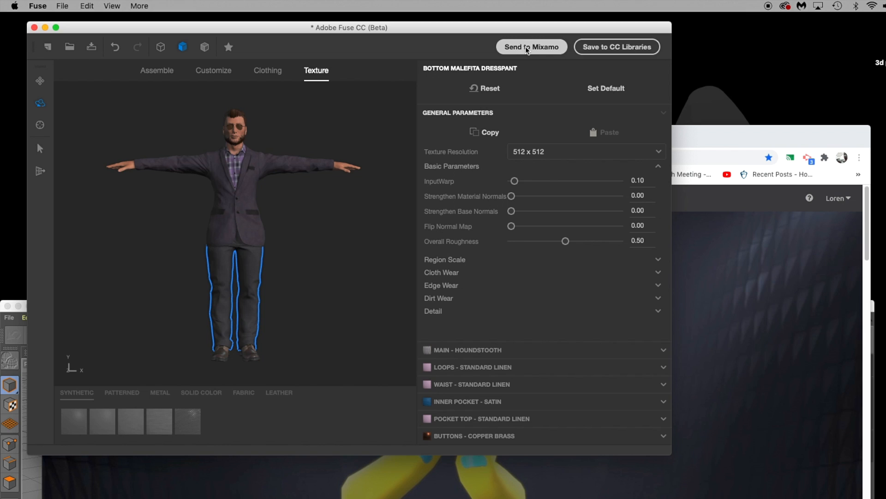
Send the character to Mixamo under the name 'burkey'
{"action": "left_click", "coordinate": [531, 47]}
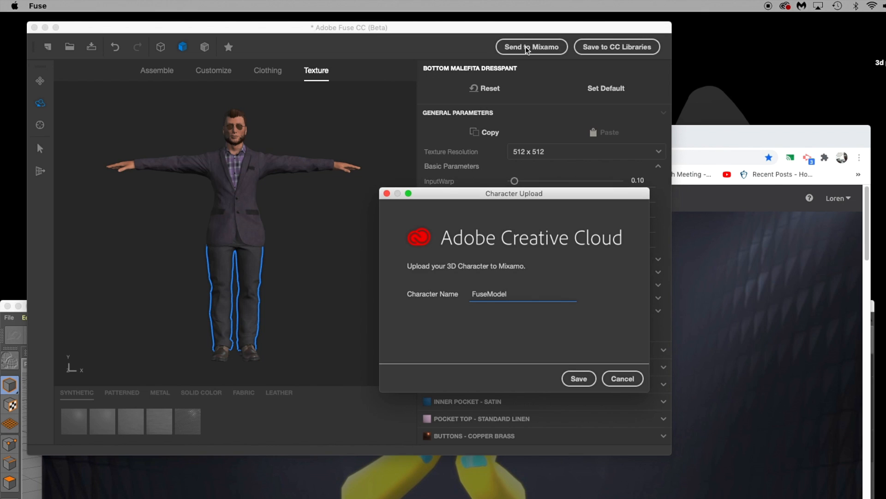
{"action": "triple_click", "coordinate": [506, 294]}
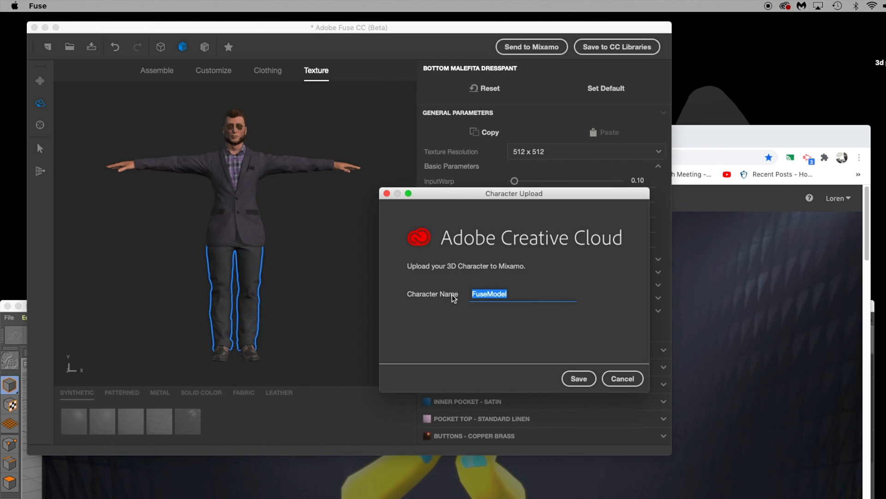
{"action": "type", "text": "burkey"}
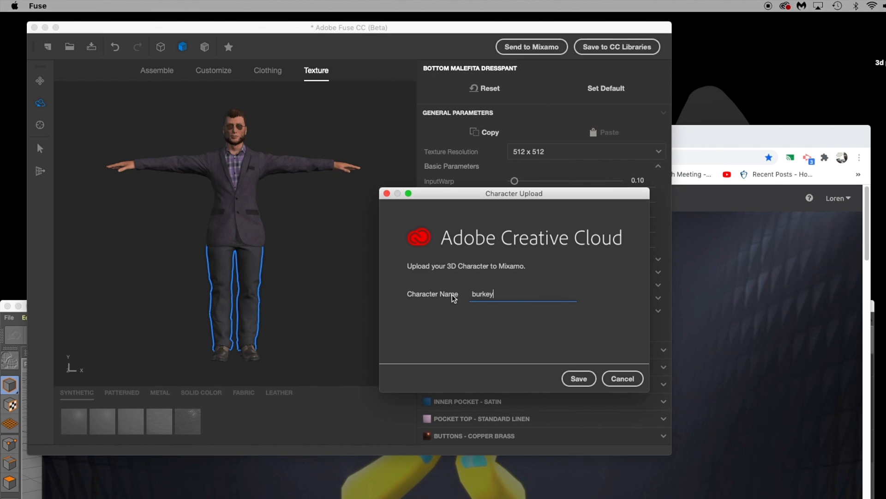
{"action": "left_click", "coordinate": [579, 378]}
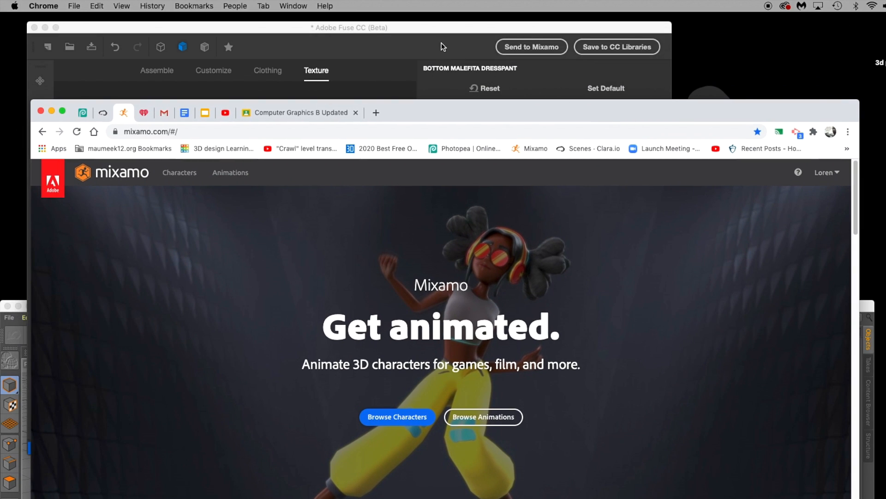
Bring the Character Upload progress window forward until Mixamo's Auto-Rigger loads
{"action": "left_click", "coordinate": [531, 47]}
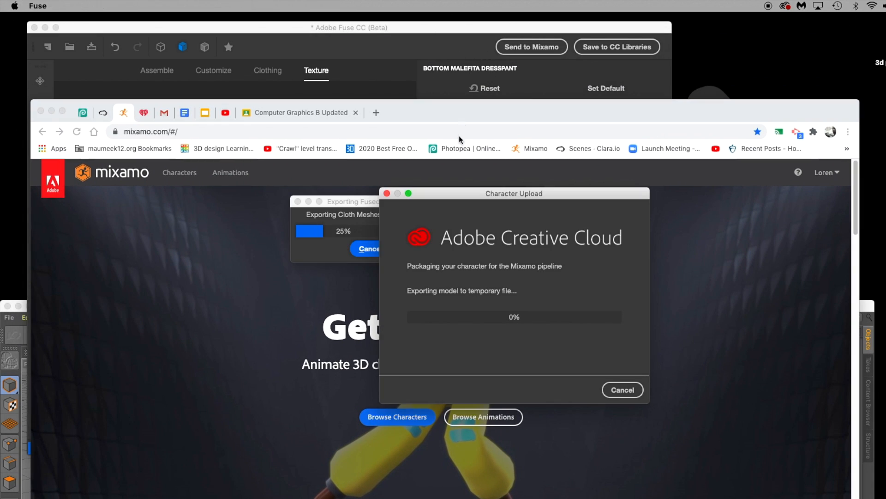
{"action": "left_click_drag", "start_coordinate": [514, 193], "coordinate": [684, 198]}
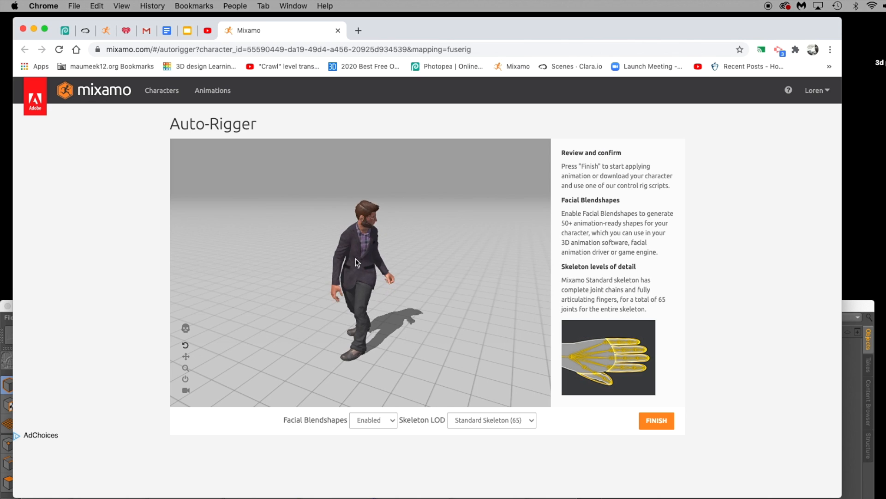
Finish auto-rigging, use Burkey as the character, and move on to animating
{"action": "left_click", "coordinate": [655, 420]}
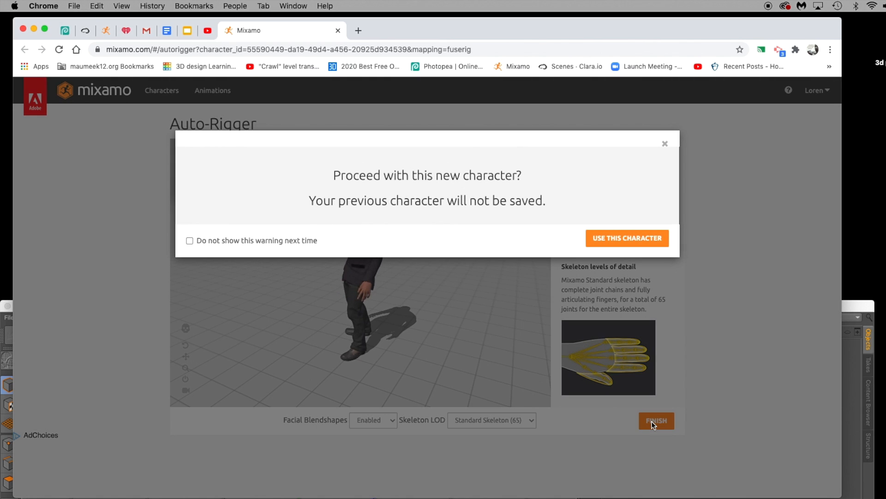
{"action": "left_click", "coordinate": [626, 238]}
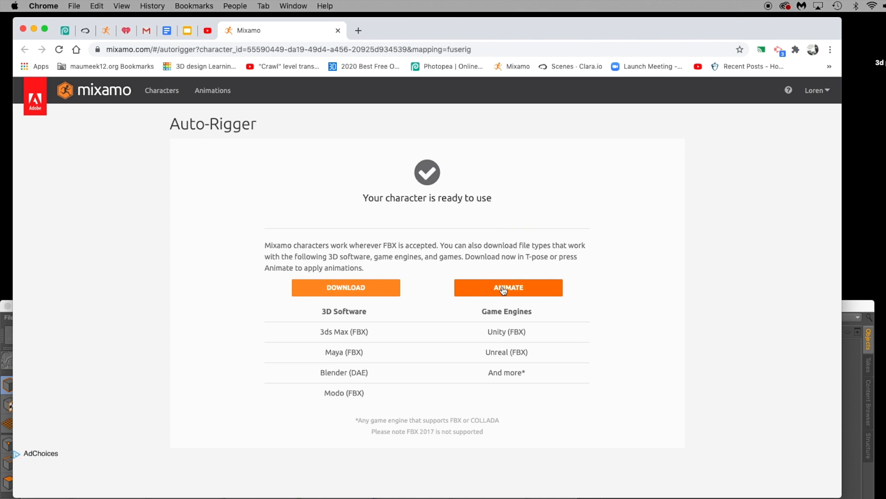
{"action": "left_click", "coordinate": [507, 287]}
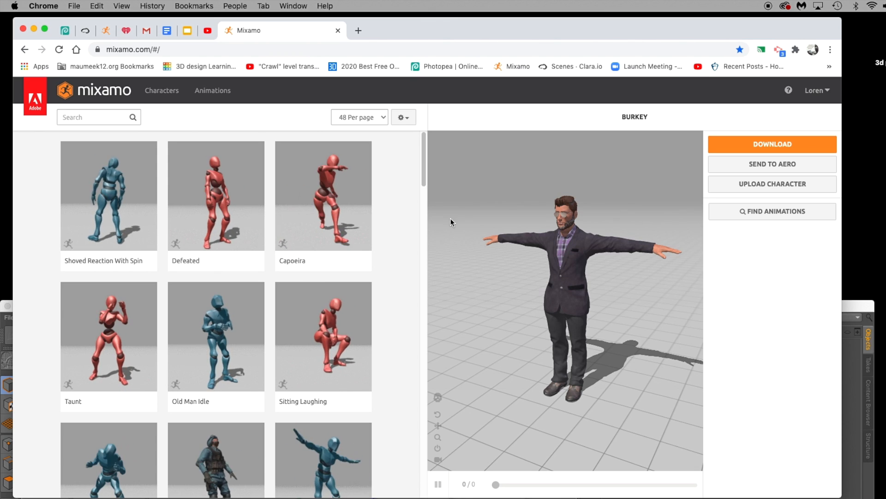
Browse the Animations list and apply Jumping Down to Burkey
{"action": "left_click", "coordinate": [213, 90]}
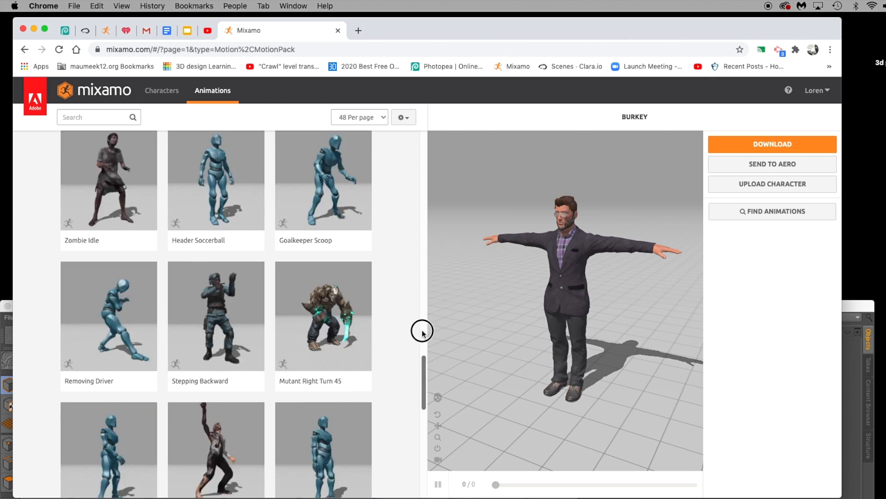
{"action": "scroll", "scroll_direction": "down", "scroll_amount": 3}
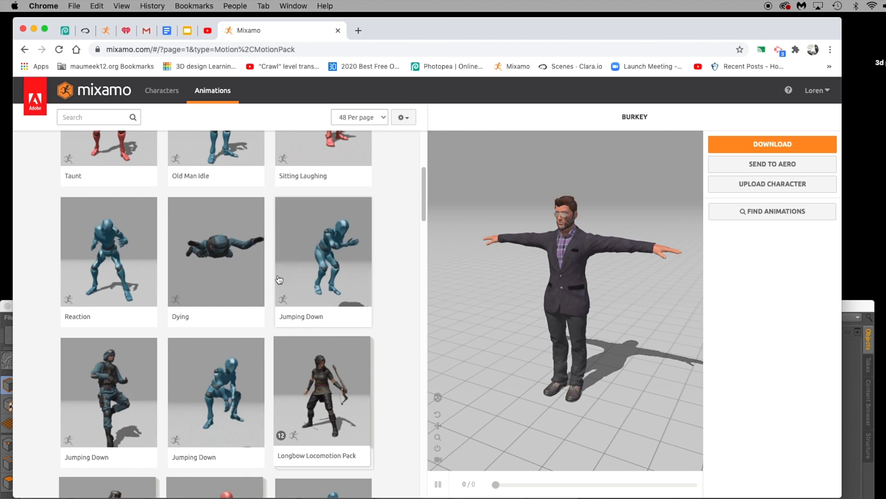
{"action": "left_click", "coordinate": [323, 251]}
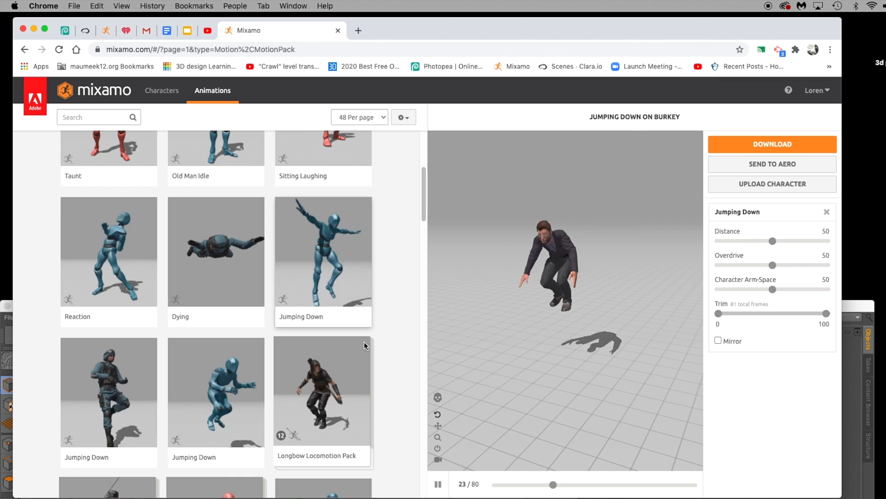
Set Jumping Down's character arm-space to 31 with mirror off, then pause the preview
{"action": "left_click", "coordinate": [108, 251]}
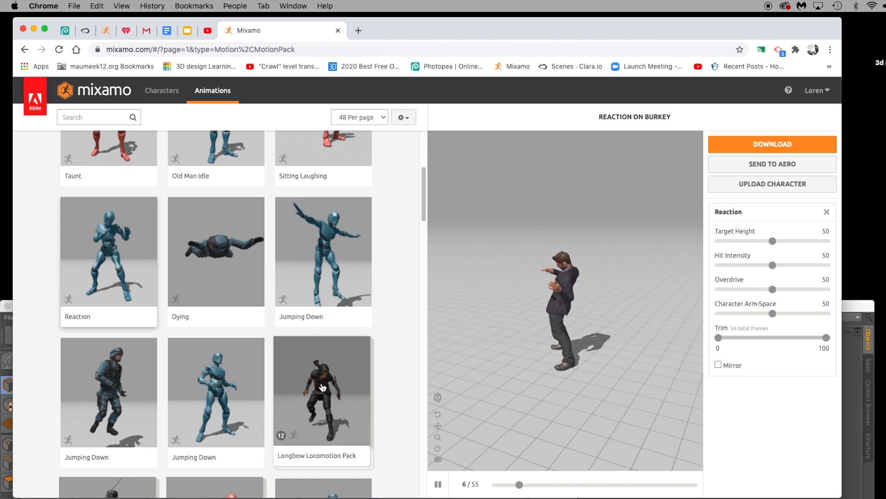
{"action": "left_click", "coordinate": [323, 251]}
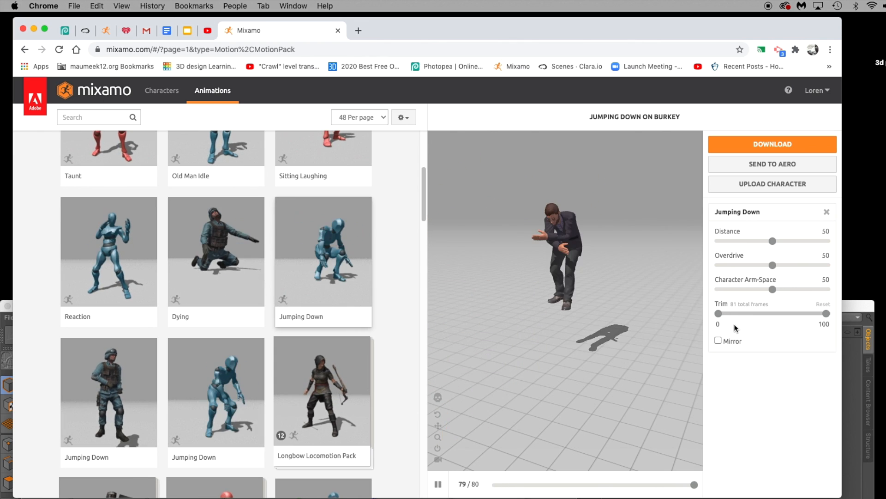
{"action": "left_click", "coordinate": [718, 341]}
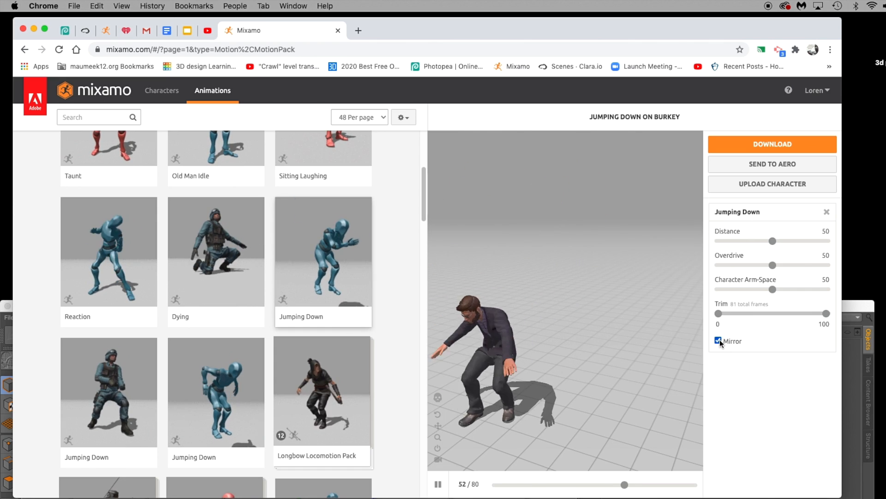
{"action": "left_click", "coordinate": [718, 341]}
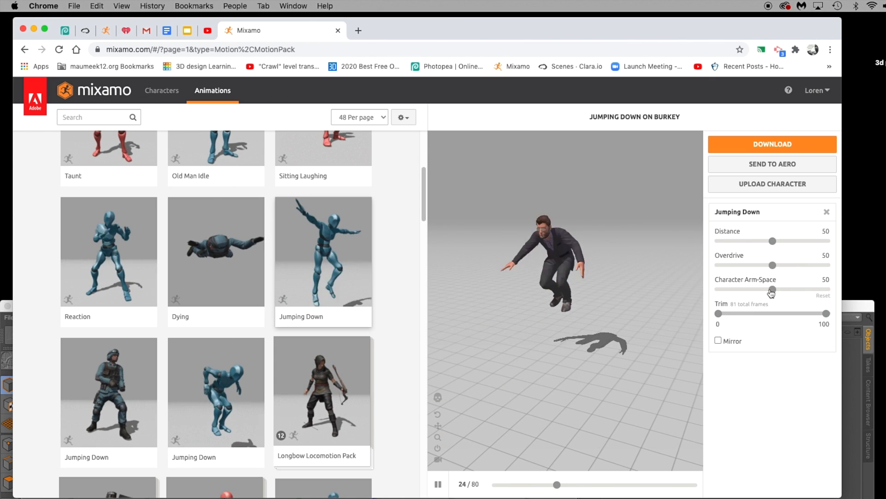
{"action": "left_click_drag", "start_coordinate": [773, 289], "coordinate": [751, 289]}
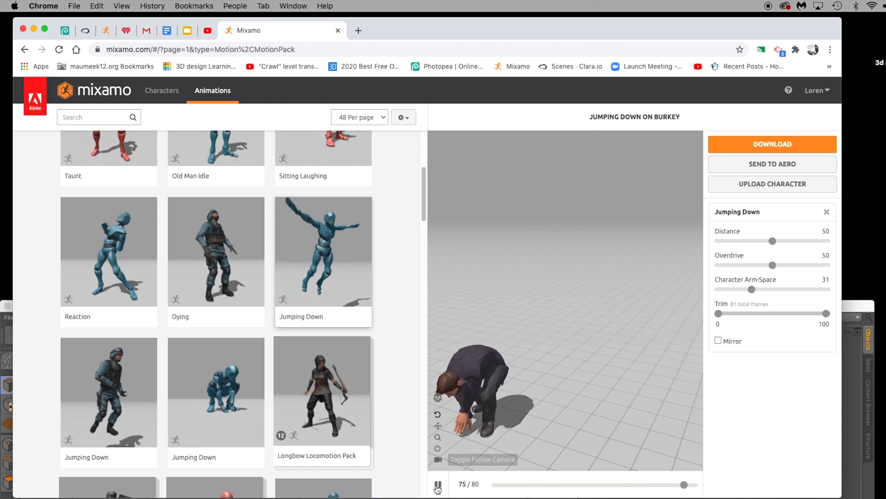
{"action": "left_click", "coordinate": [437, 484]}
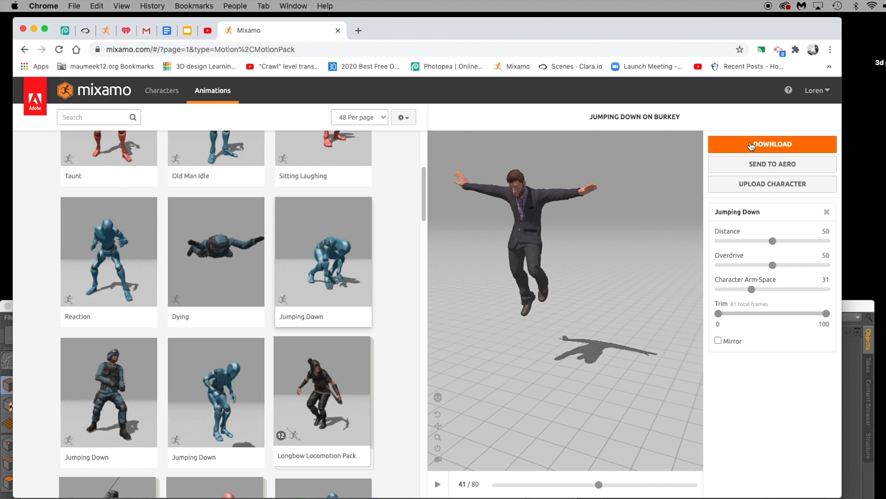
Download Burkey's Jumping Down animation as FBX with skin at 30 fps
{"action": "left_click", "coordinate": [771, 144]}
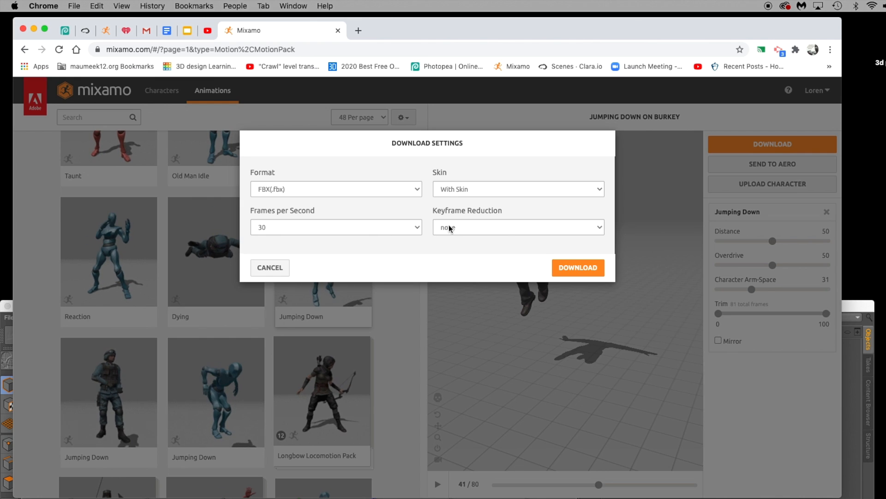
{"action": "left_click", "coordinate": [577, 268]}
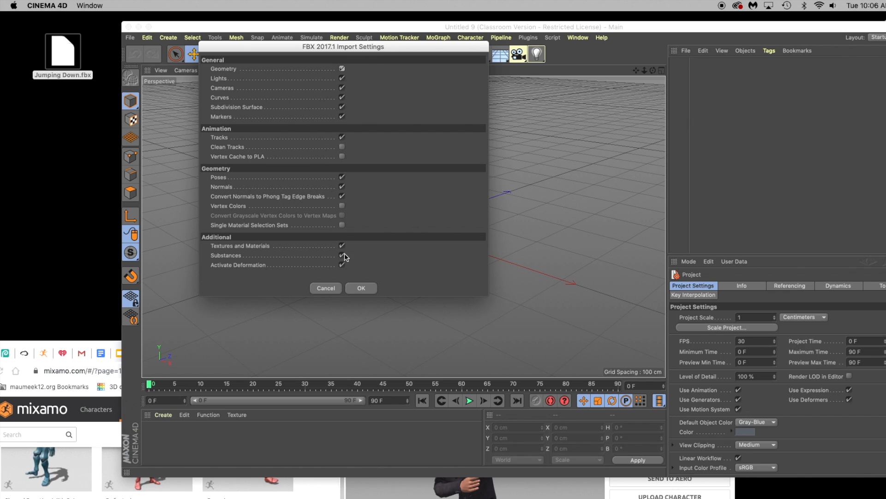
Accept the FBX Import Settings to load Jumping Down.fbx into the scene
{"action": "left_click", "coordinate": [360, 288]}
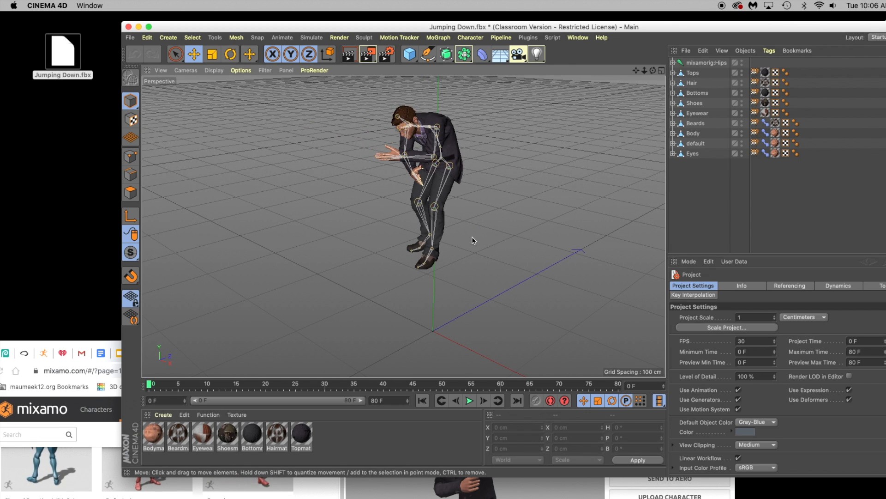
{"action": "mouse_move", "coordinate": [462, 424]}
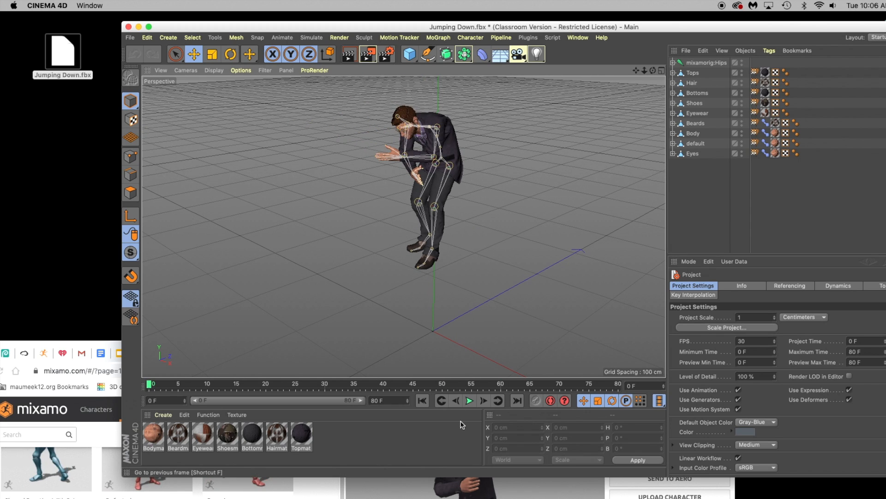
Play the imported jump, then scrub frames 38 to 53 to check the landing
{"action": "left_click", "coordinate": [469, 401]}
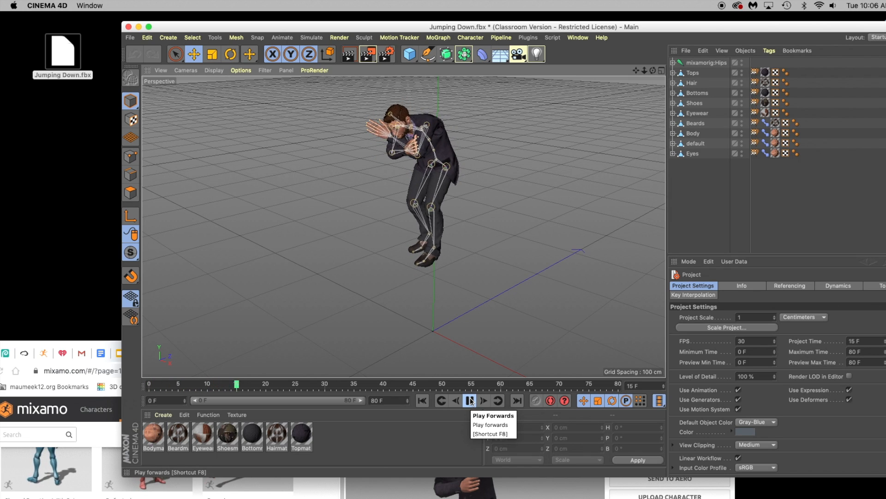
{"action": "left_click", "coordinate": [470, 400]}
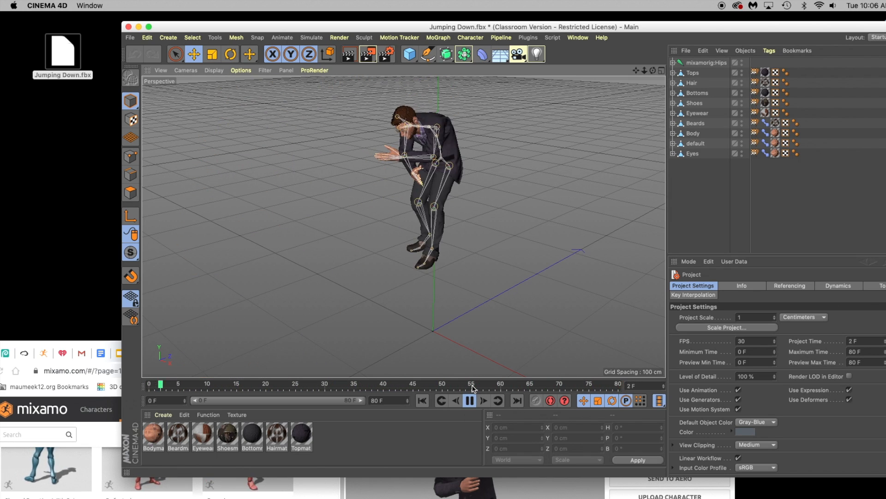
{"action": "left_click", "coordinate": [469, 400]}
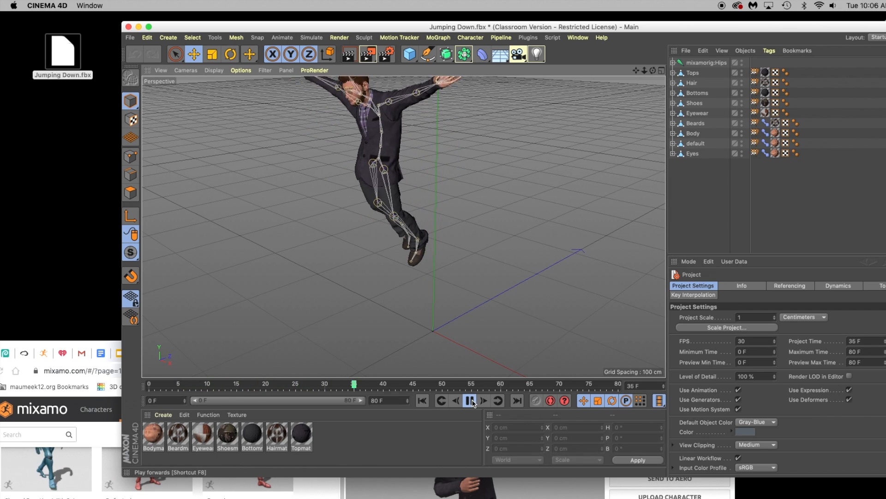
{"action": "left_click", "coordinate": [470, 401]}
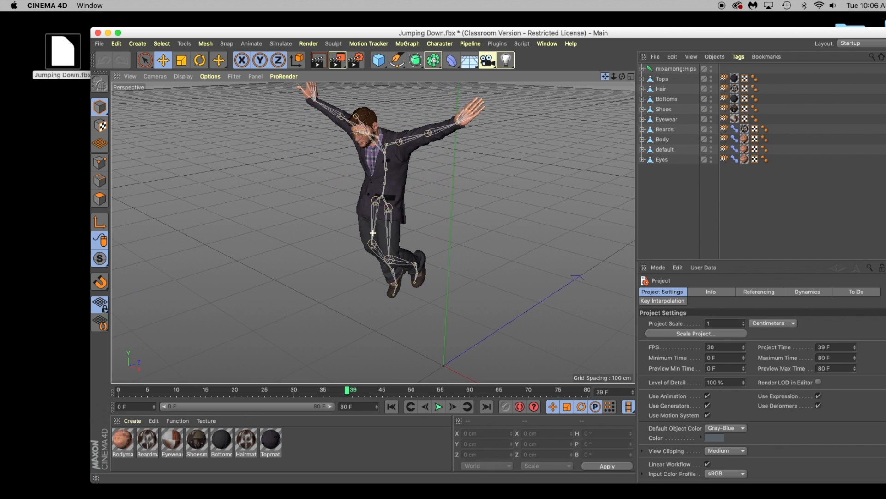
{"action": "left_click_drag", "start_coordinate": [352, 390], "coordinate": [341, 390]}
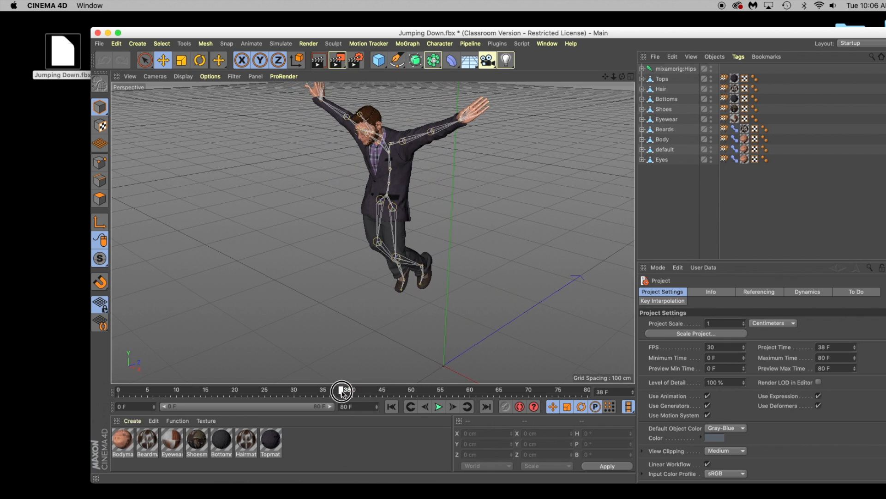
{"action": "left_click_drag", "start_coordinate": [342, 388], "coordinate": [382, 387]}
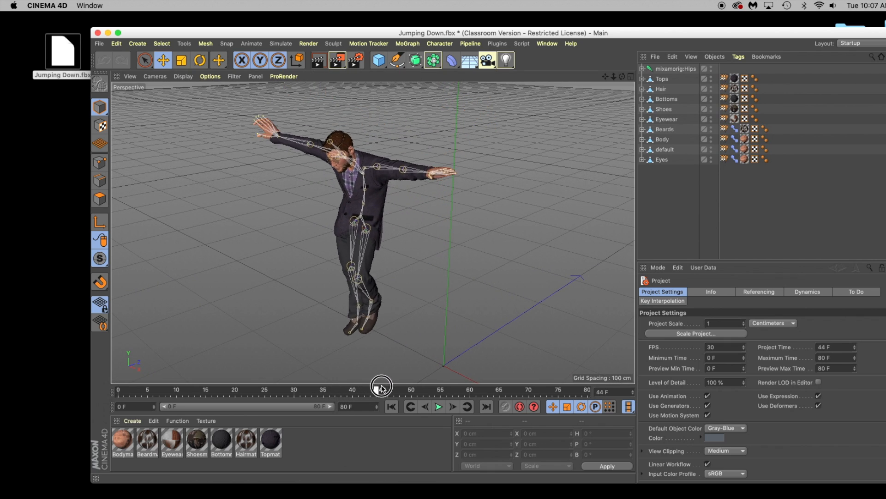
{"action": "left_click_drag", "start_coordinate": [381, 386], "coordinate": [430, 380]}
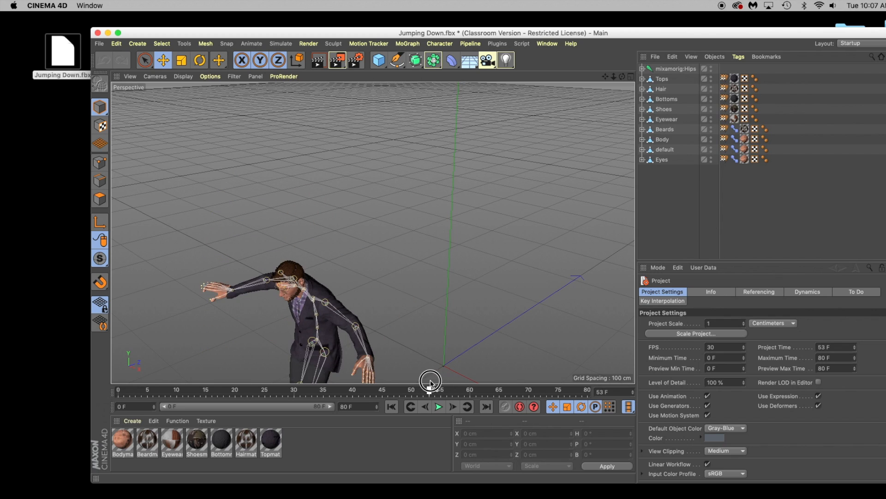
{"action": "left_click_drag", "start_coordinate": [431, 380], "coordinate": [362, 380]}
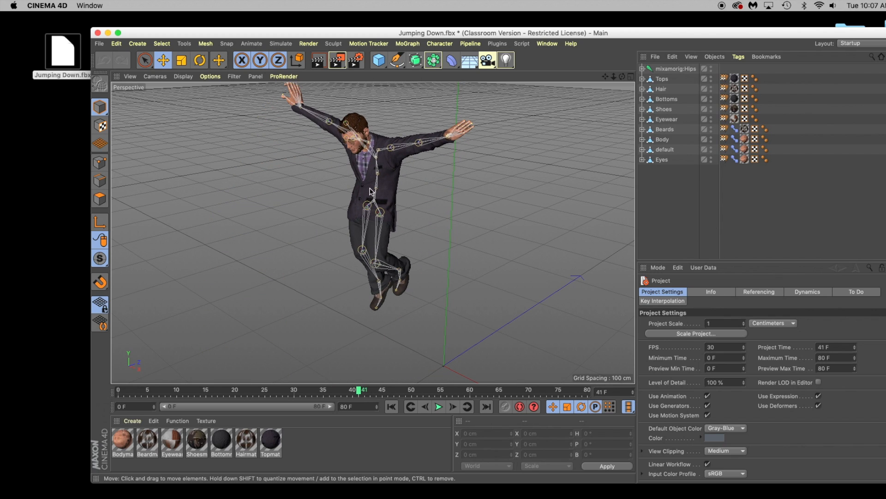
{"action": "mouse_move", "coordinate": [363, 130]}
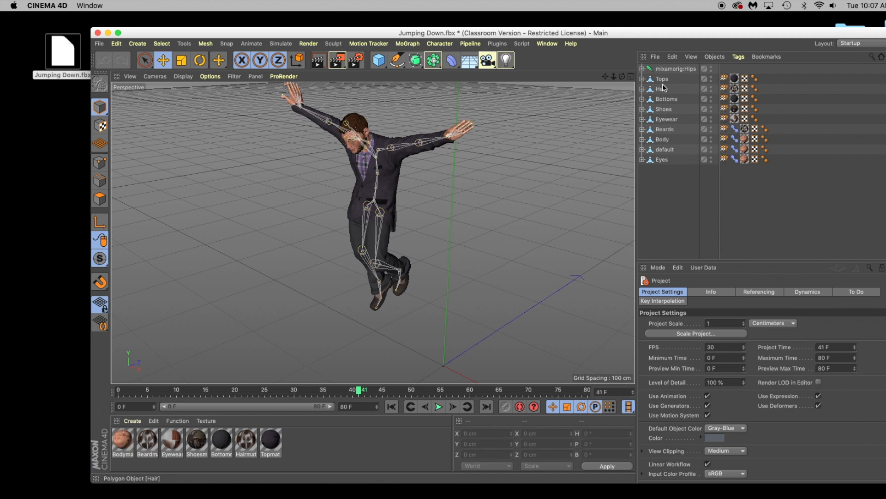
Select the Tops object in the Objects manager
{"action": "left_click", "coordinate": [662, 79]}
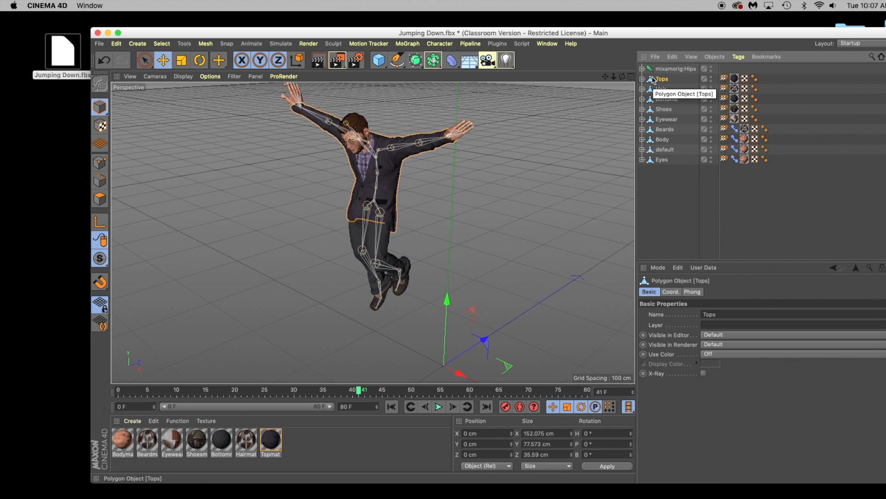
{"action": "mouse_move", "coordinate": [657, 109]}
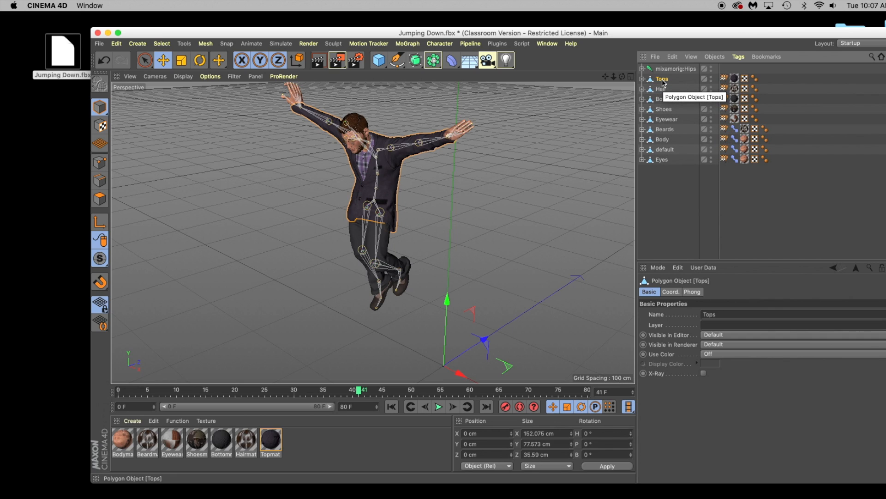
{"action": "mouse_move", "coordinate": [662, 88]}
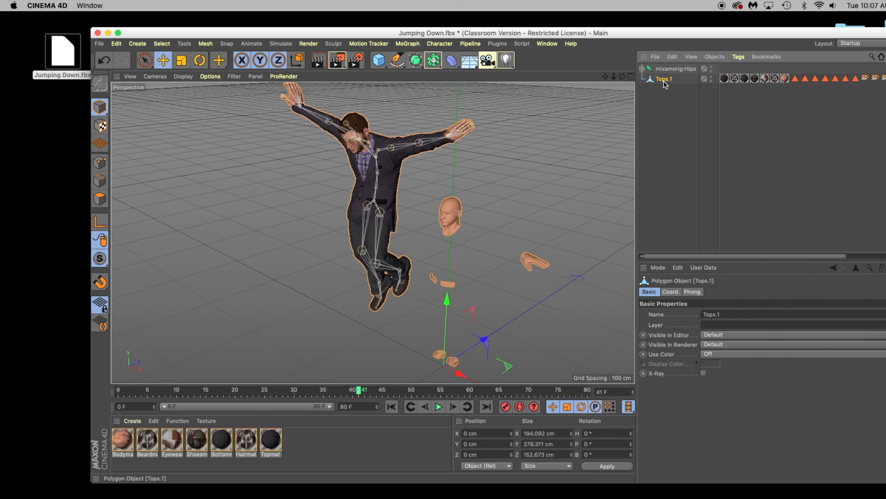
{"action": "mouse_move", "coordinate": [426, 259]}
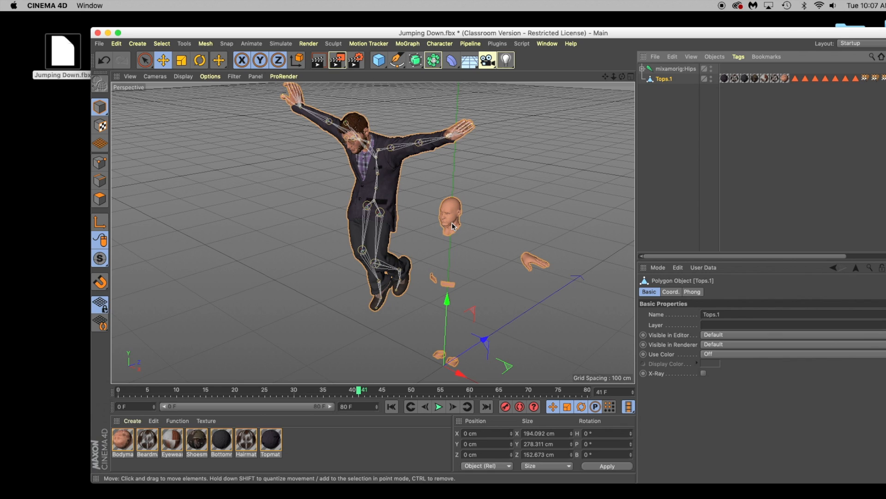
{"action": "mouse_move", "coordinate": [448, 217]}
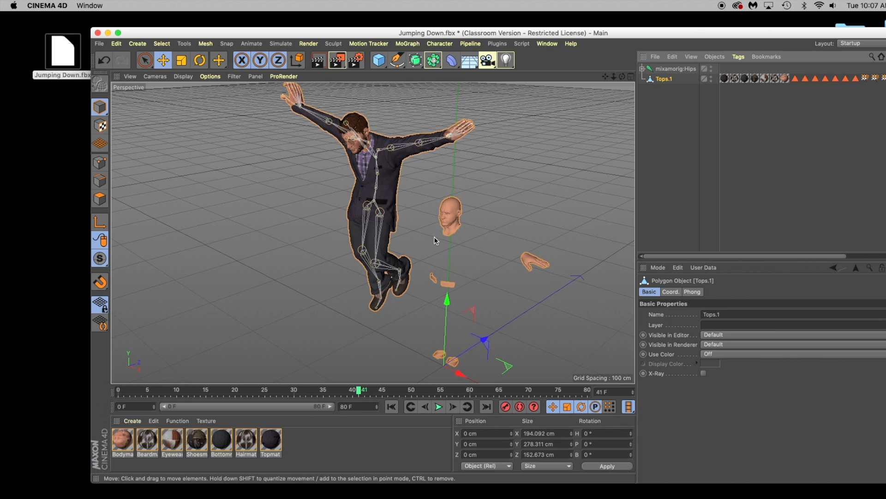
{"action": "mouse_move", "coordinate": [599, 133]}
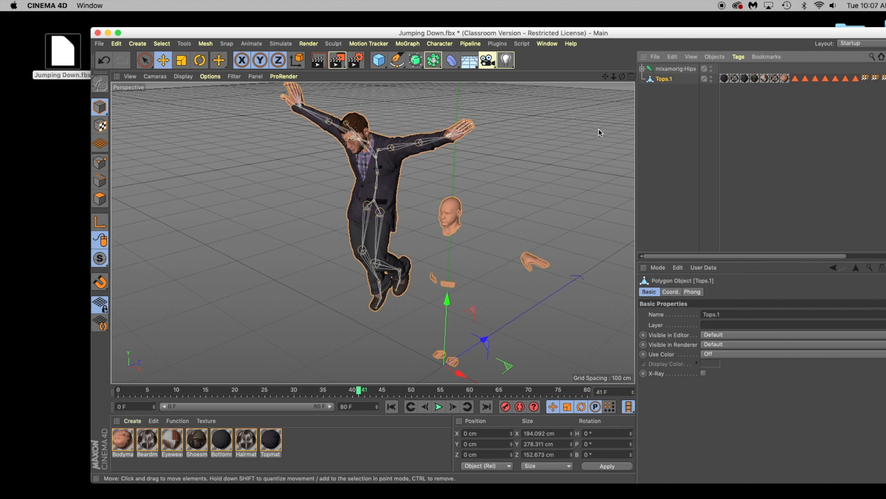
{"action": "mouse_move", "coordinate": [476, 194]}
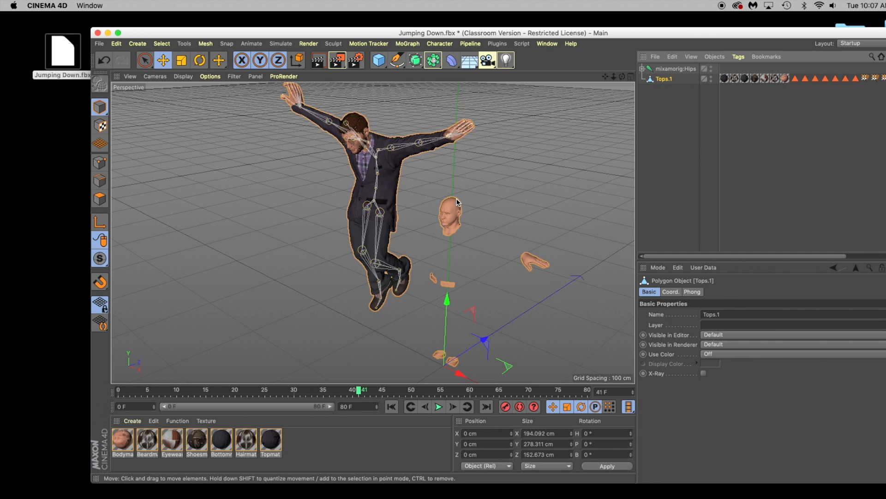
{"action": "mouse_move", "coordinate": [449, 204]}
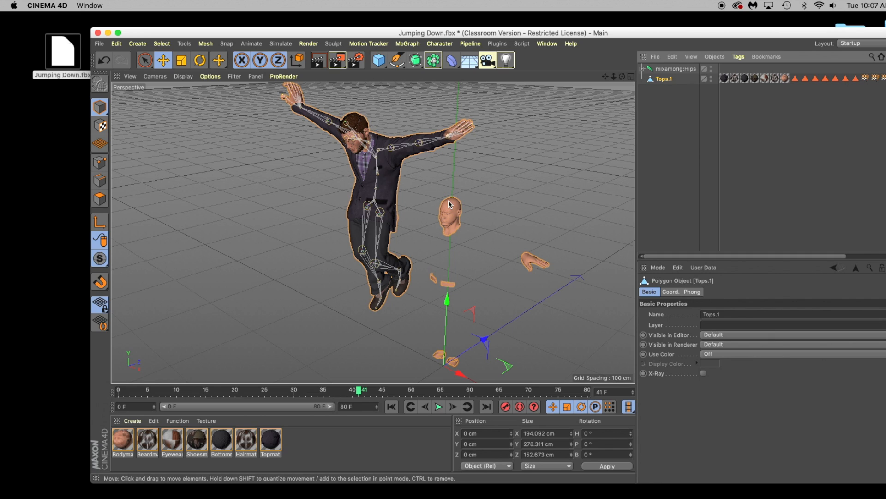
Remove the mixamorig:Hips skeleton and select the Tops.1 mesh
{"action": "left_click", "coordinate": [675, 69]}
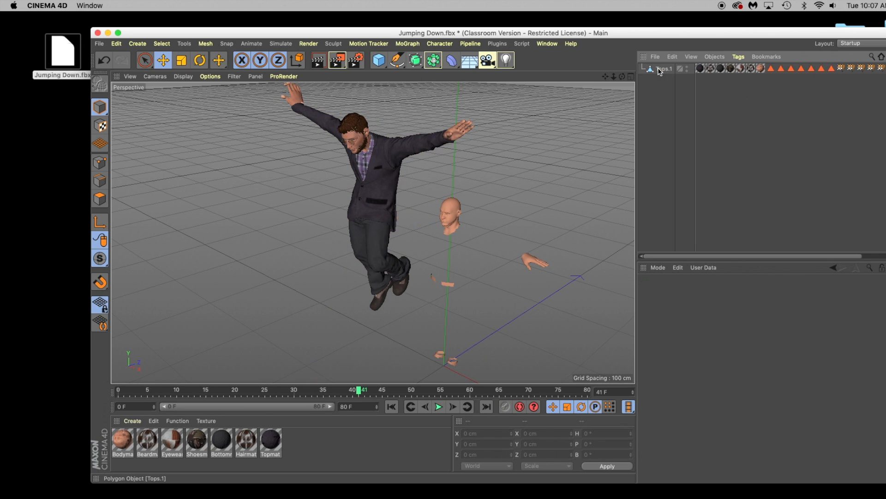
{"action": "left_click", "coordinate": [664, 69]}
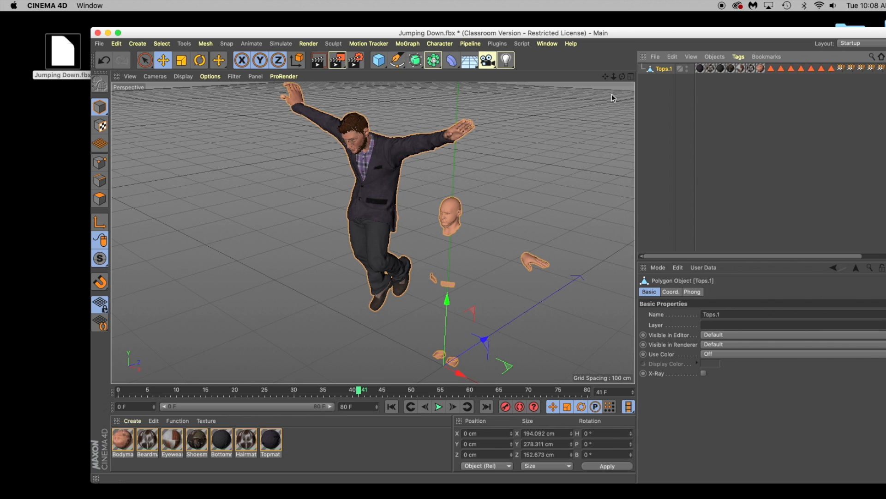
{"action": "mouse_move", "coordinate": [393, 211]}
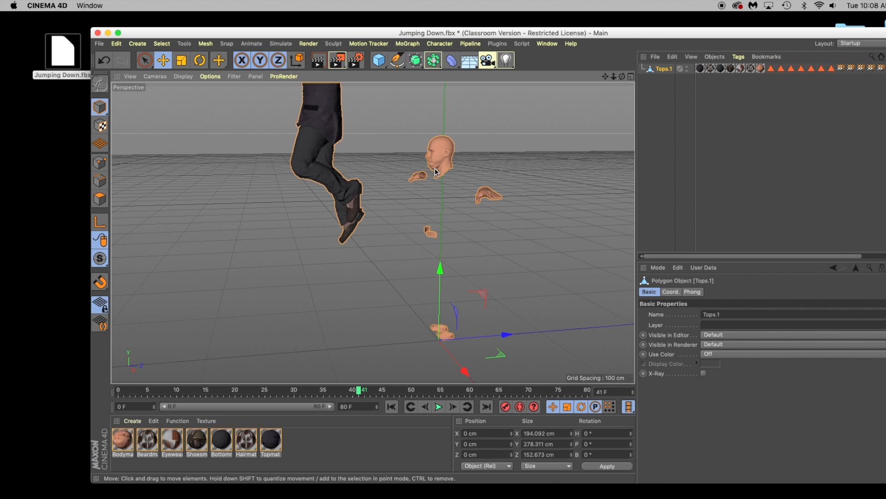
{"action": "mouse_move", "coordinate": [317, 187]}
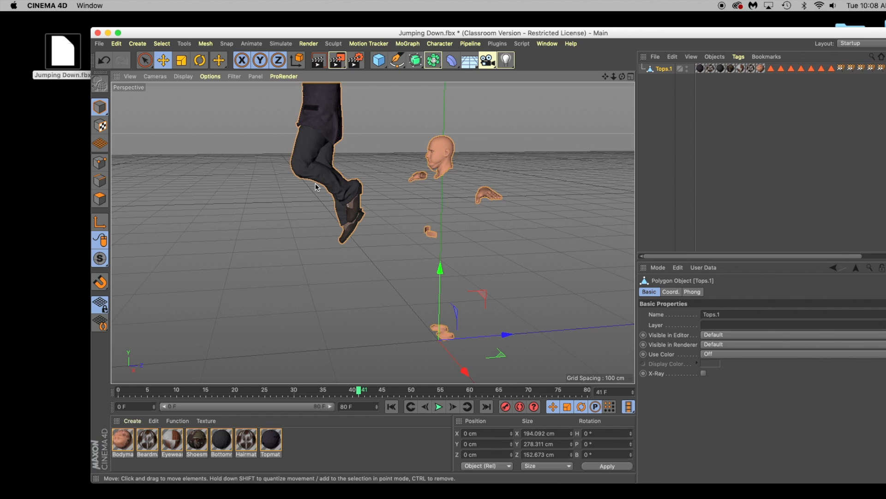
{"action": "mouse_move", "coordinate": [446, 175]}
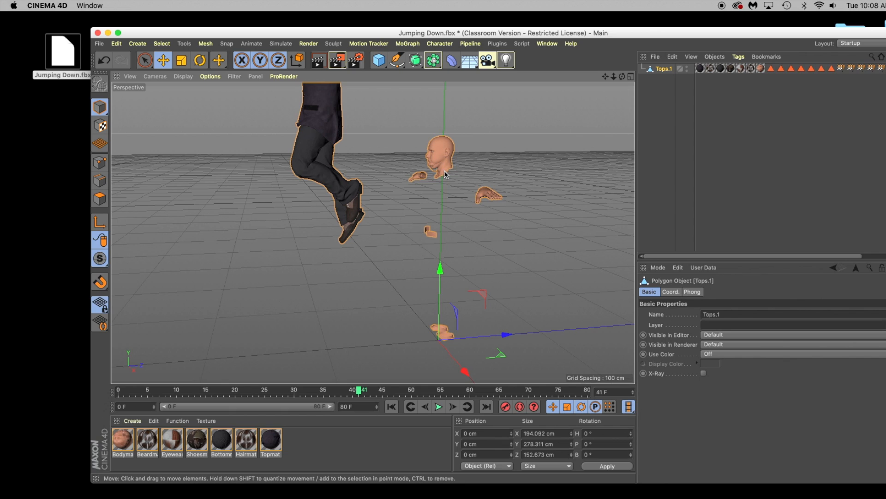
{"action": "mouse_move", "coordinate": [397, 159]}
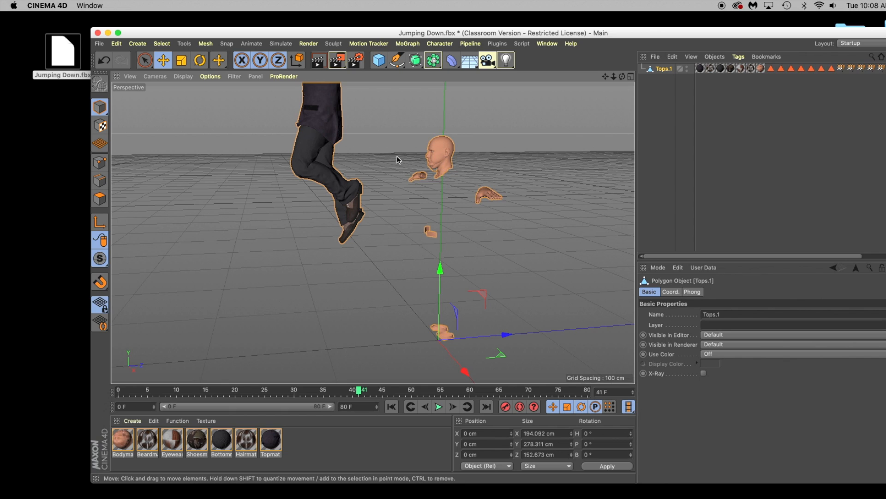
{"action": "mouse_move", "coordinate": [366, 164]}
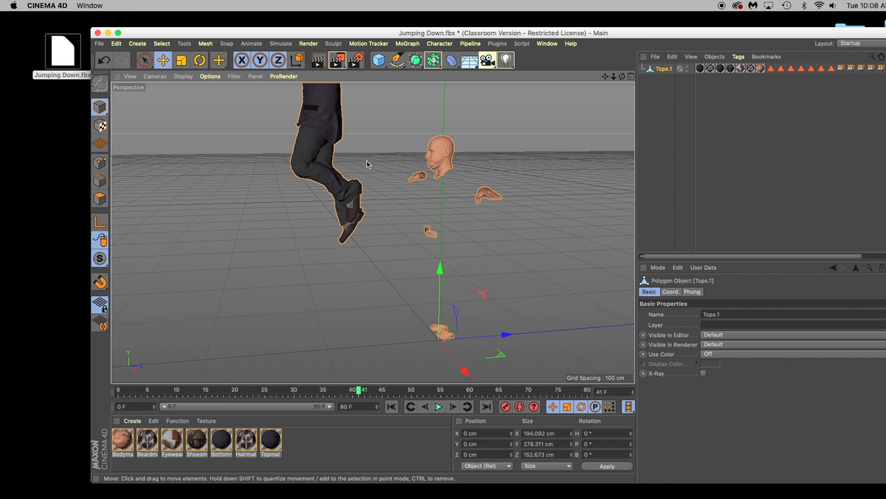
{"action": "mouse_move", "coordinate": [324, 128]}
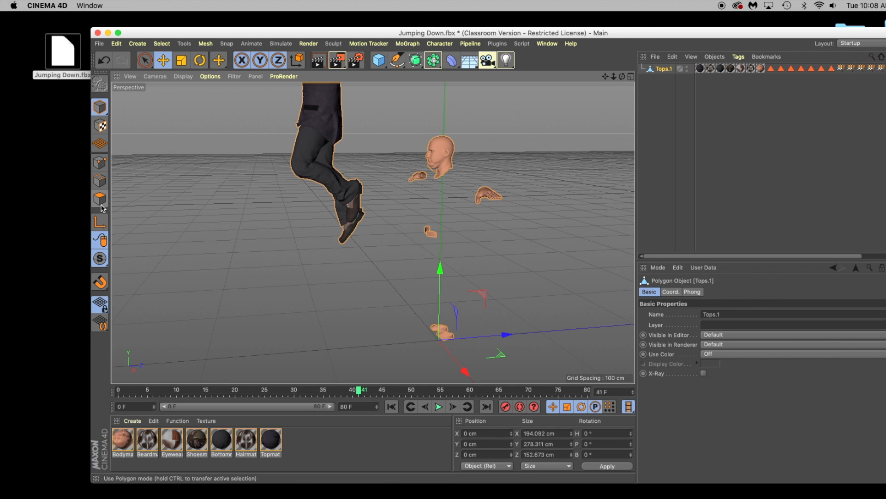
{"action": "mouse_move", "coordinate": [100, 200]}
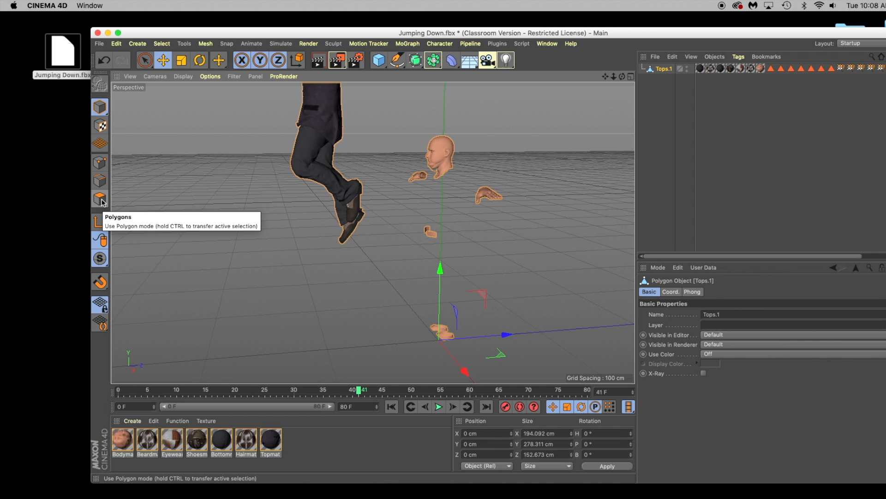
In Polygons mode, lasso-select the floating head and hand fragments beside Tops.1 for deletion
{"action": "left_click", "coordinate": [100, 199]}
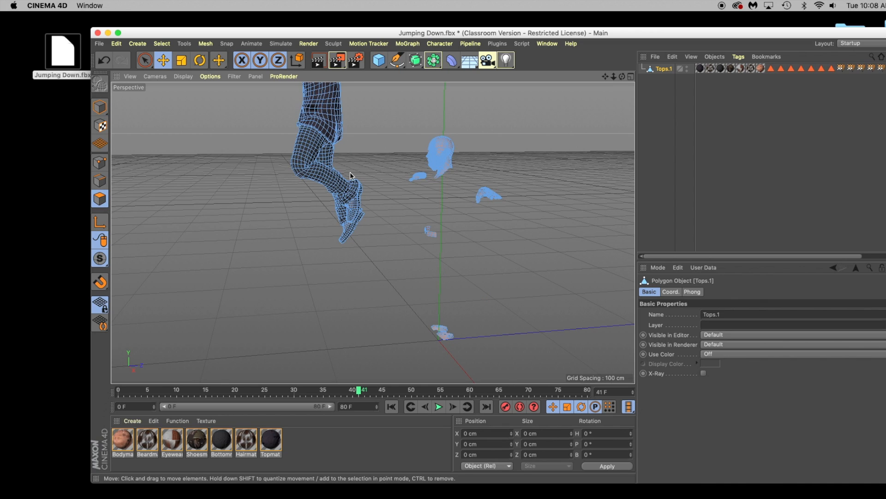
{"action": "mouse_move", "coordinate": [422, 157]}
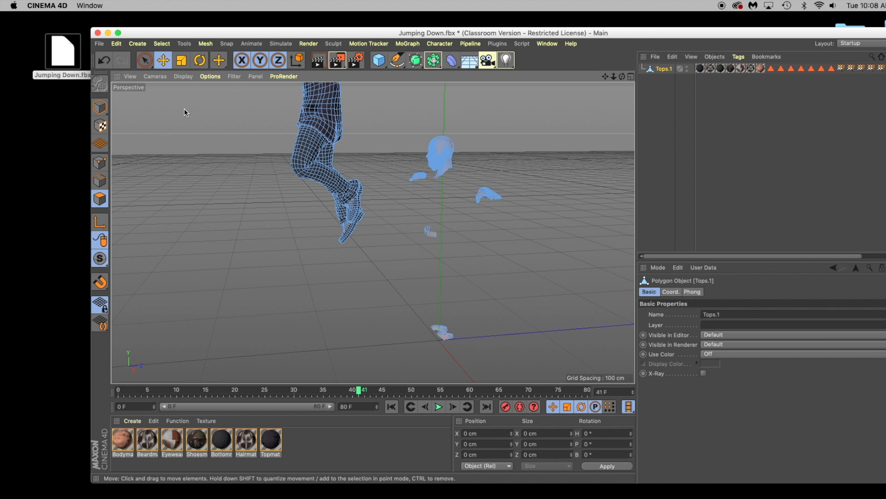
{"action": "left_click", "coordinate": [146, 60]}
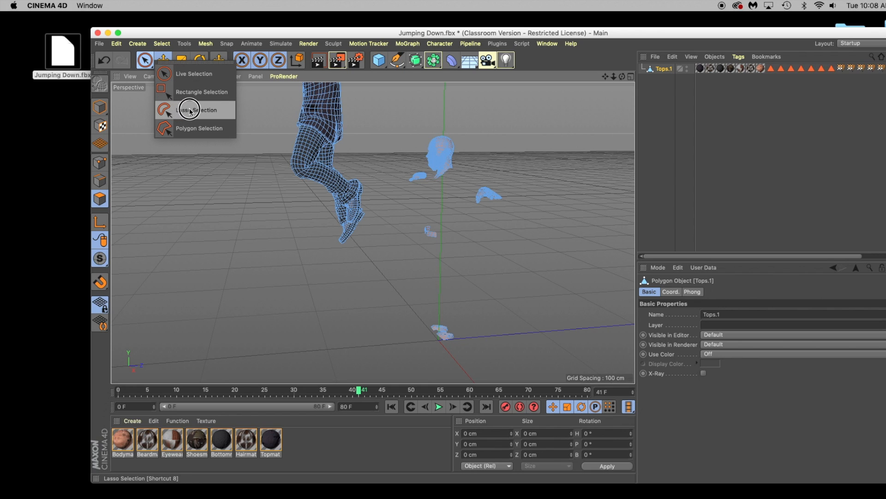
{"action": "left_click", "coordinate": [199, 110]}
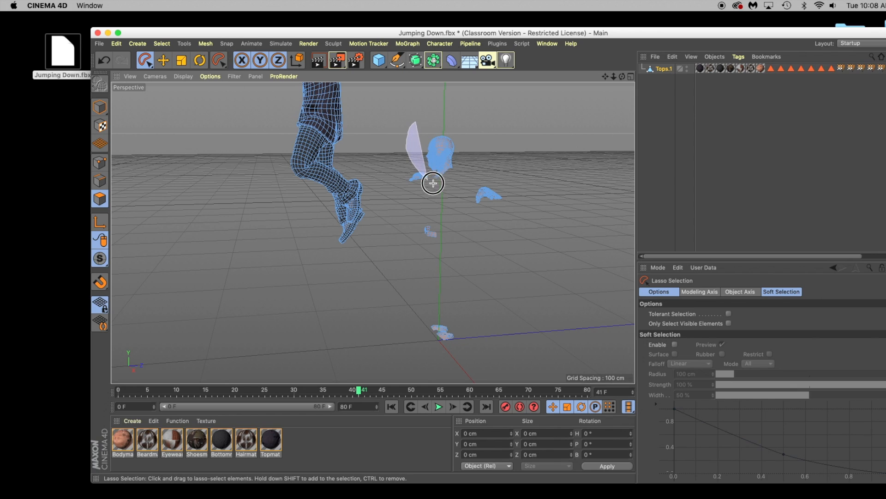
{"action": "left_click", "coordinate": [430, 148]}
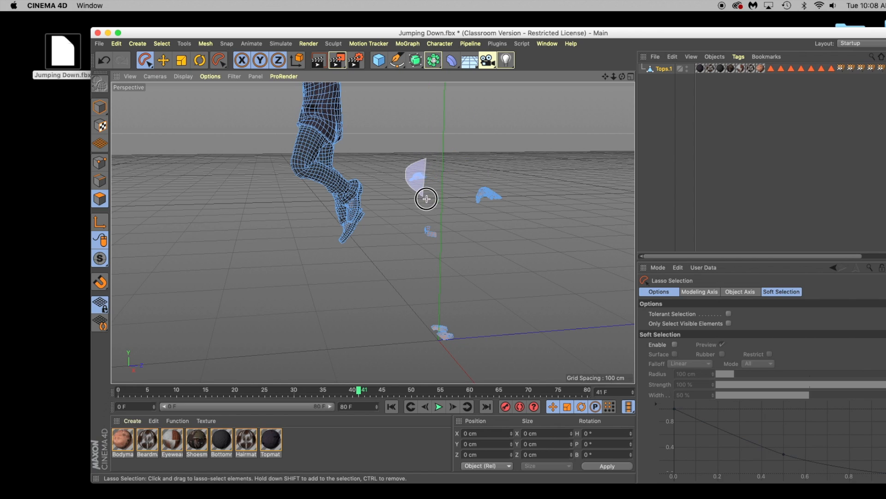
{"action": "left_click_drag", "start_coordinate": [426, 199], "coordinate": [470, 226]}
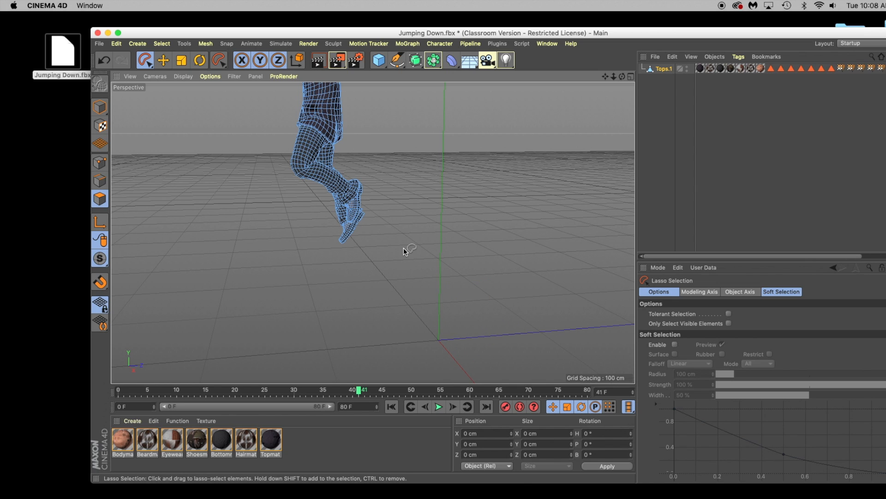
{"action": "mouse_move", "coordinate": [491, 165]}
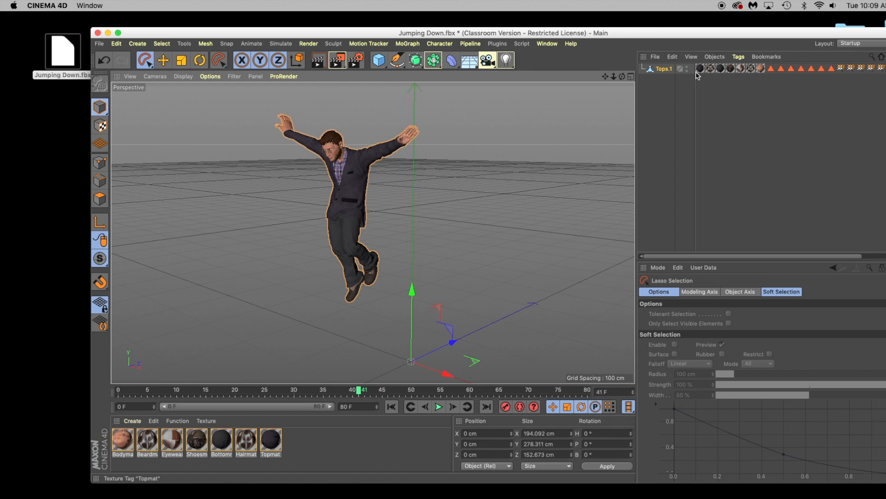
Select the Topmat tag, then Tops.1 at frame 41, and open its options menu
{"action": "left_click", "coordinate": [702, 69]}
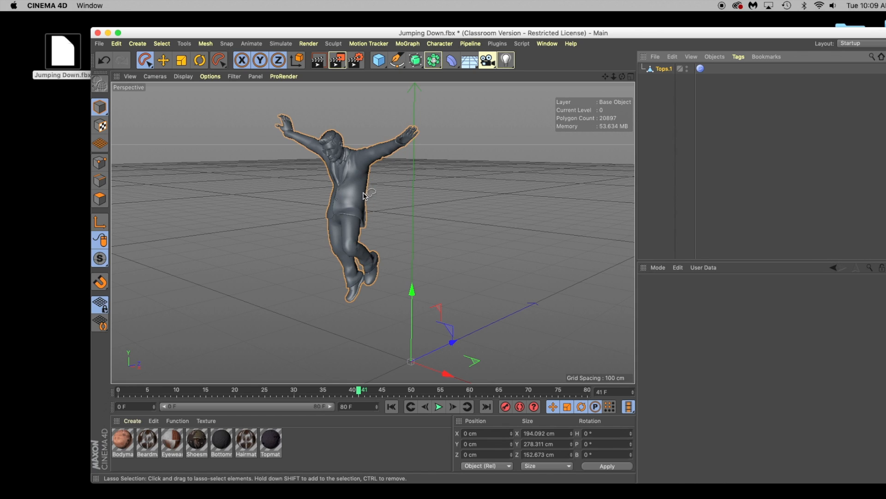
{"action": "mouse_move", "coordinate": [367, 174]}
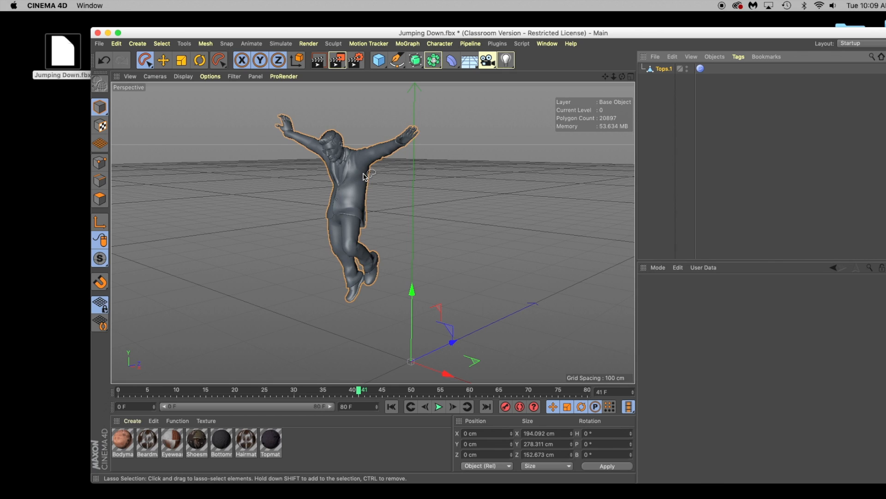
{"action": "mouse_move", "coordinate": [389, 172]}
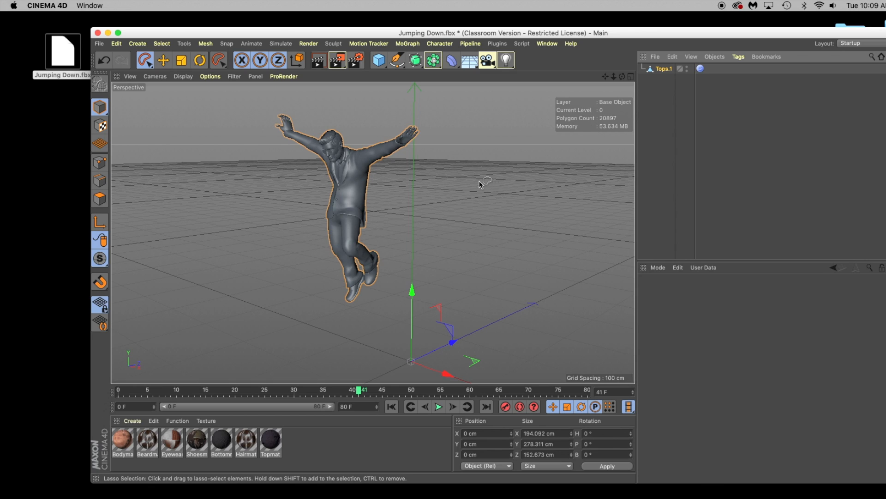
{"action": "left_click", "coordinate": [662, 69]}
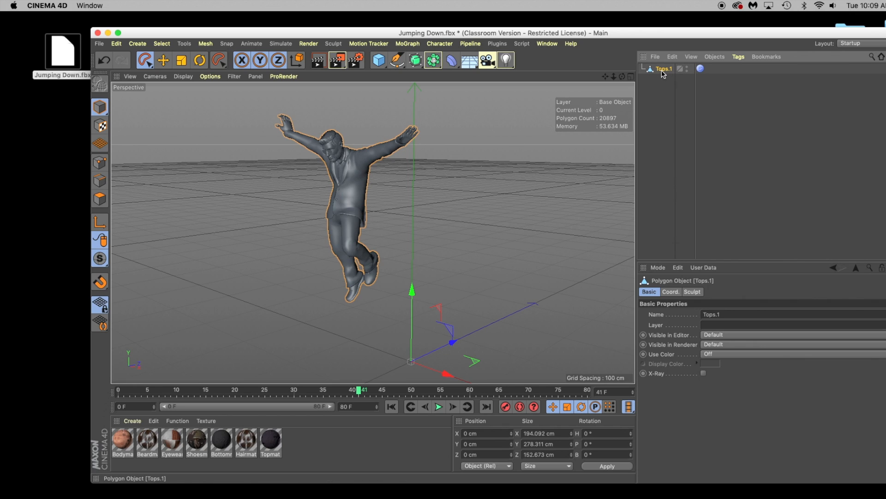
{"action": "right_click", "coordinate": [662, 68]}
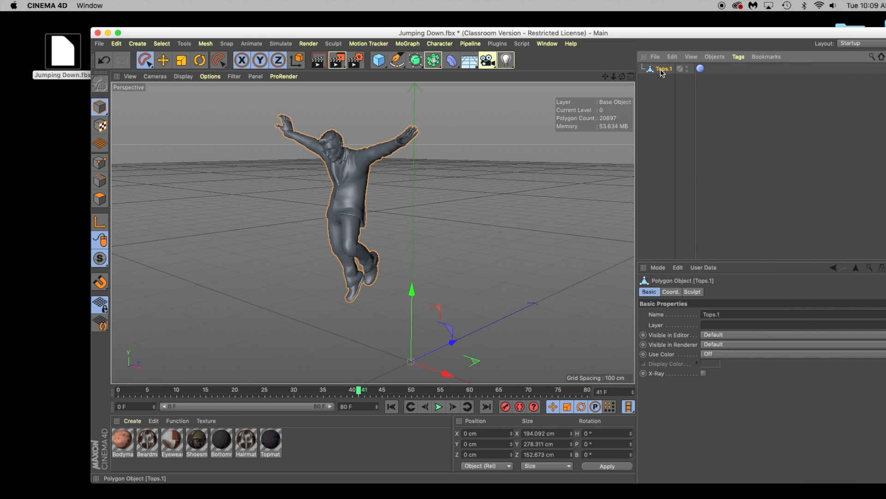
{"action": "mouse_move", "coordinate": [197, 151]}
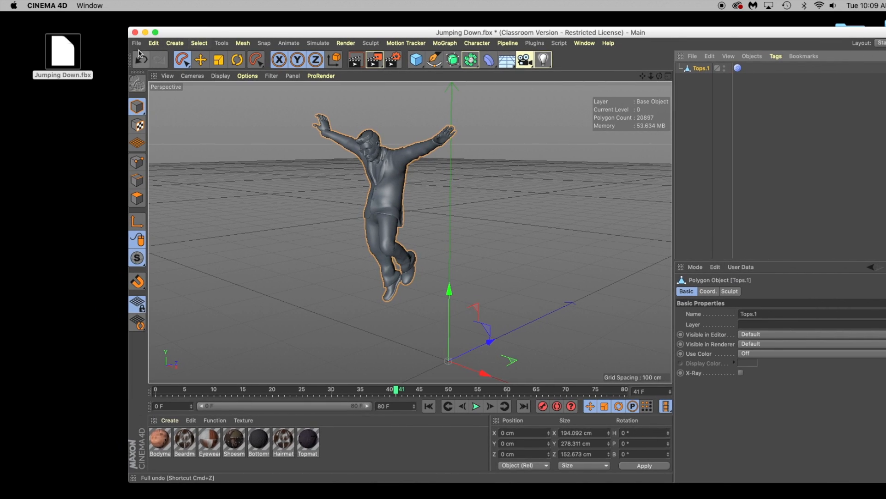
Export Tops.1 as STL named 'to print' to the Desktop at 1 millimetre scale
{"action": "left_click", "coordinate": [136, 43]}
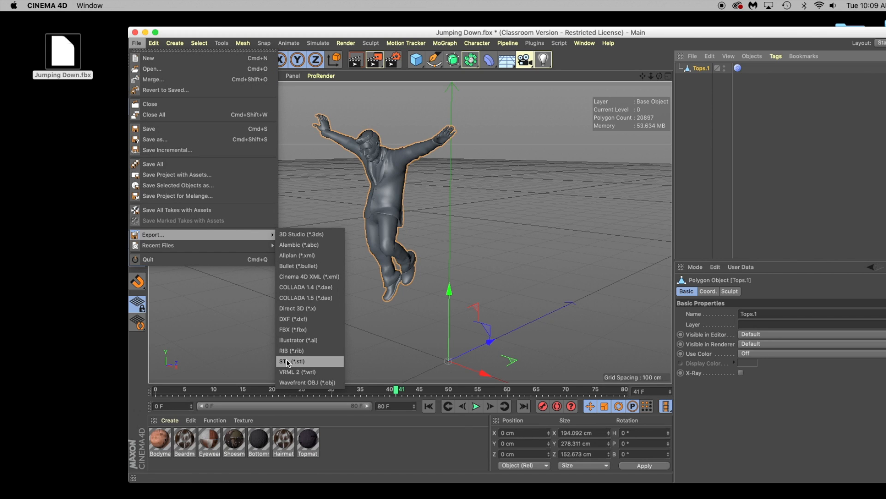
{"action": "left_click", "coordinate": [288, 361]}
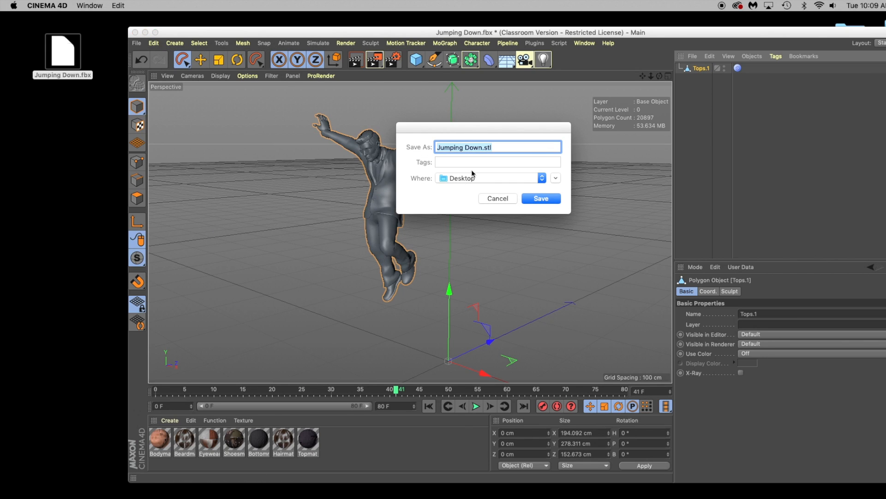
{"action": "type", "text": "to"}
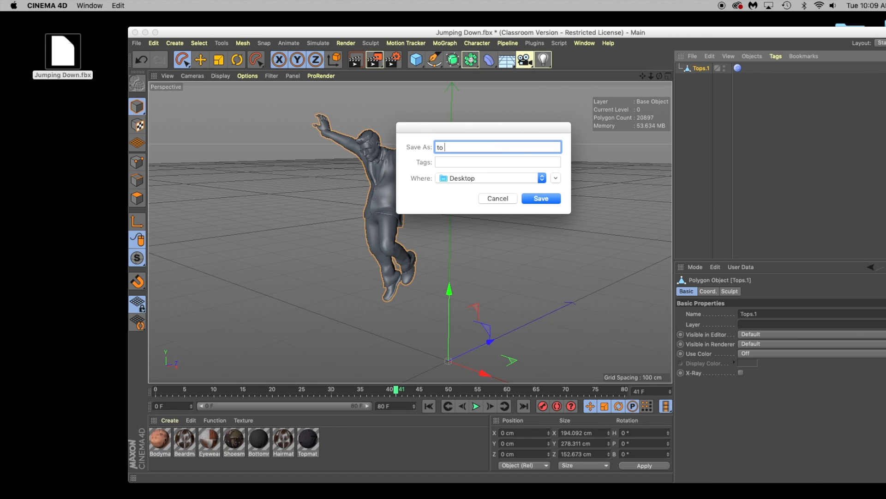
{"action": "type", "text": "print"}
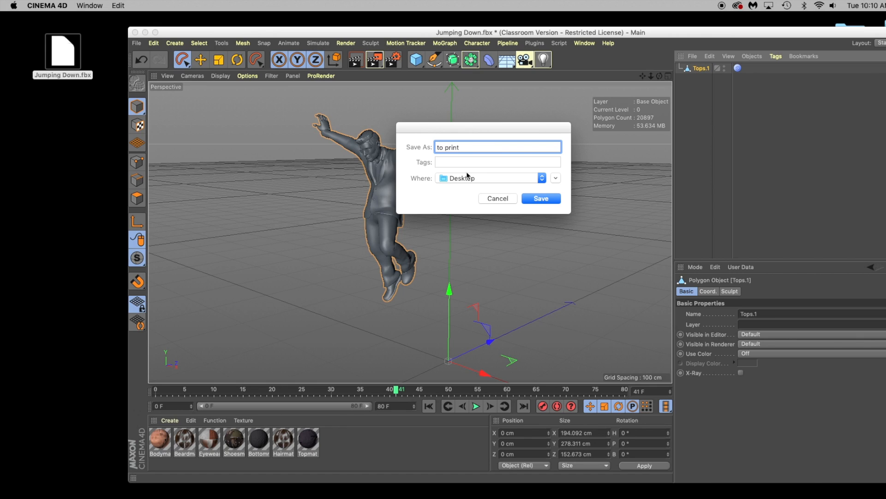
{"action": "left_click", "coordinate": [540, 198]}
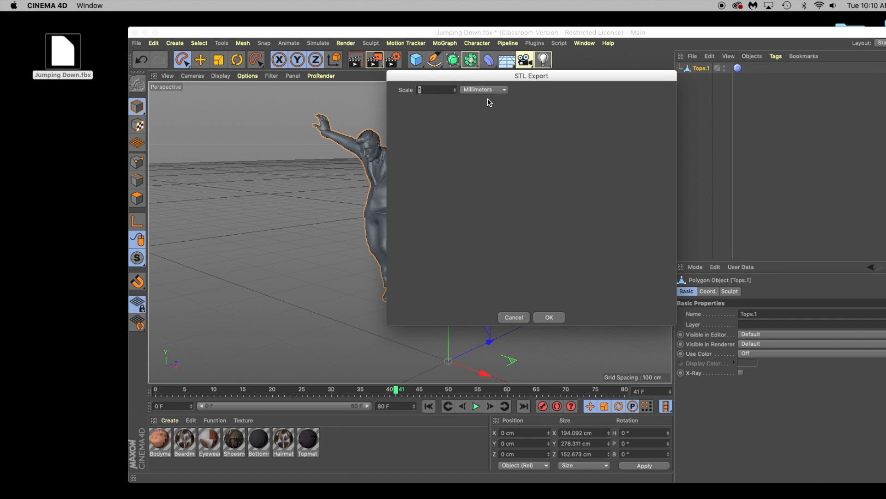
{"action": "left_click", "coordinate": [483, 89]}
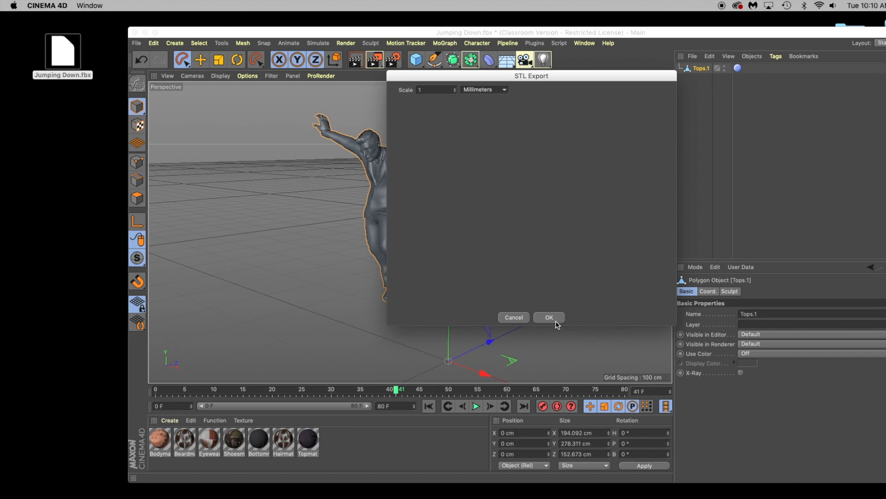
{"action": "left_click", "coordinate": [547, 318]}
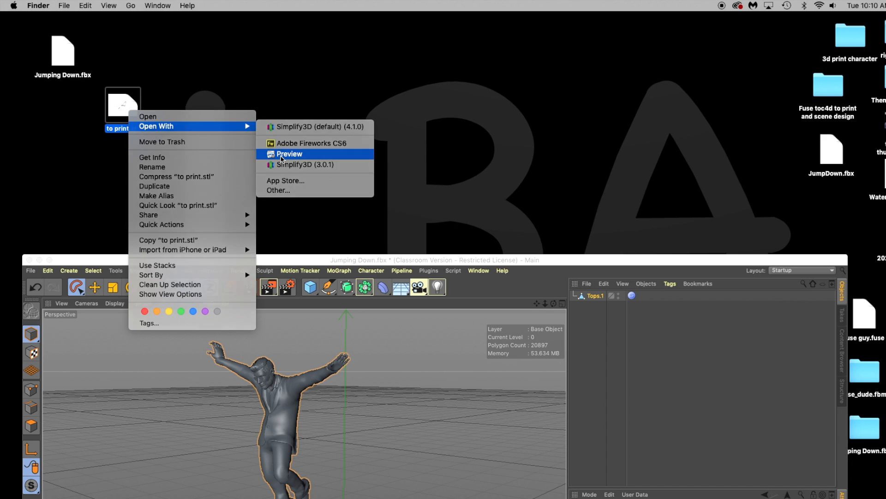
Open to print.stl from the Desktop with Simplify3D
{"action": "left_click", "coordinate": [289, 154]}
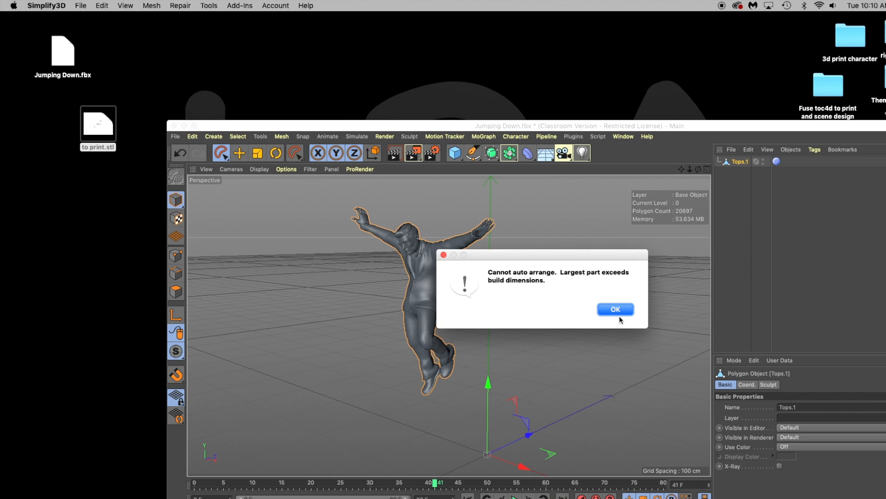
Dismiss the build-dimensions alert and remove body-m-georndr, leaving only the to print model
{"action": "left_click", "coordinate": [615, 309]}
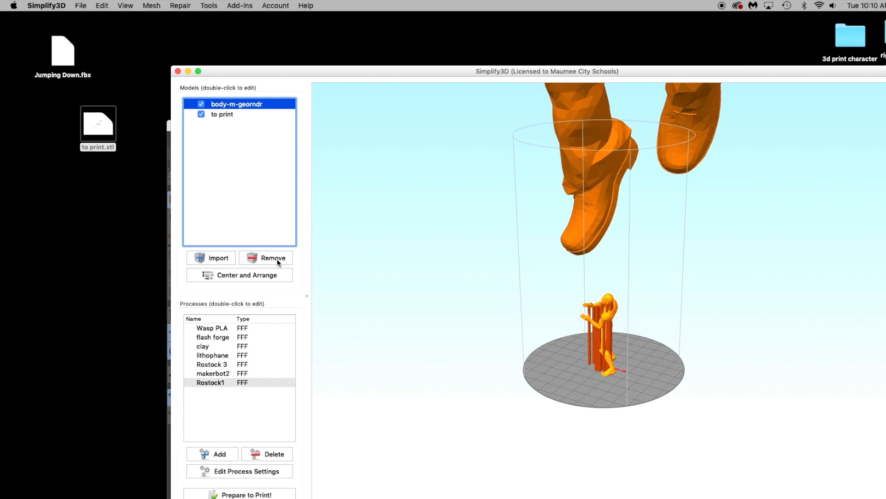
{"action": "left_click", "coordinate": [266, 258]}
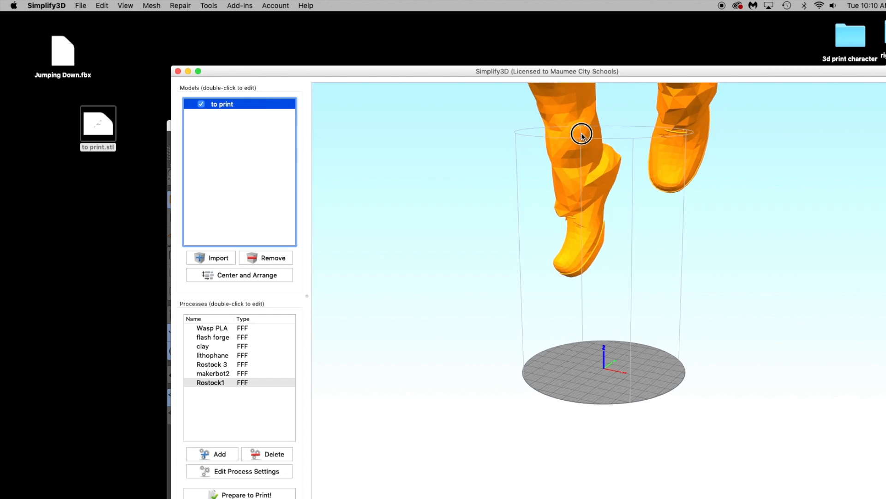
{"action": "left_click_drag", "start_coordinate": [581, 135], "coordinate": [409, 74]}
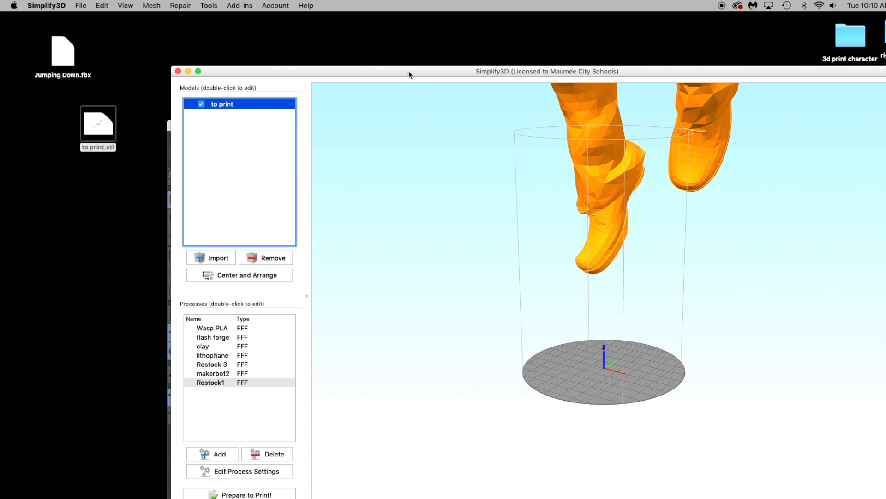
{"action": "left_click", "coordinate": [101, 5]}
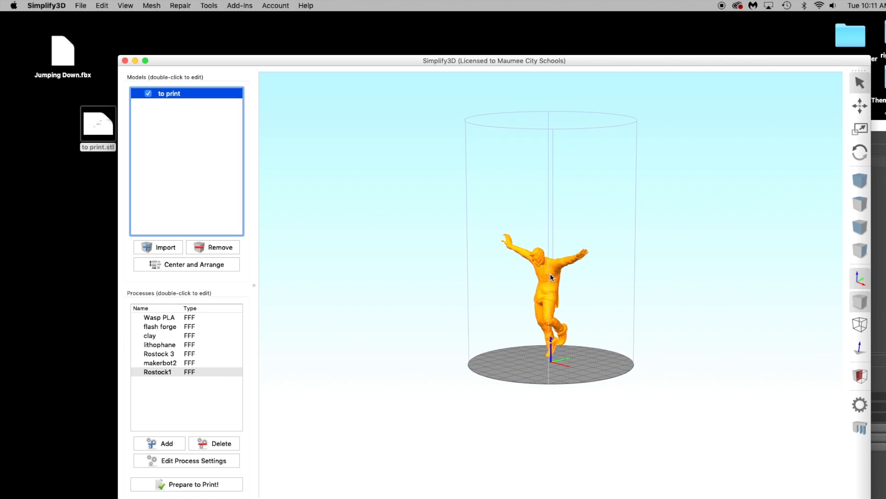
{"action": "mouse_move", "coordinate": [574, 304]}
{"action": "type", "text": "-180"}
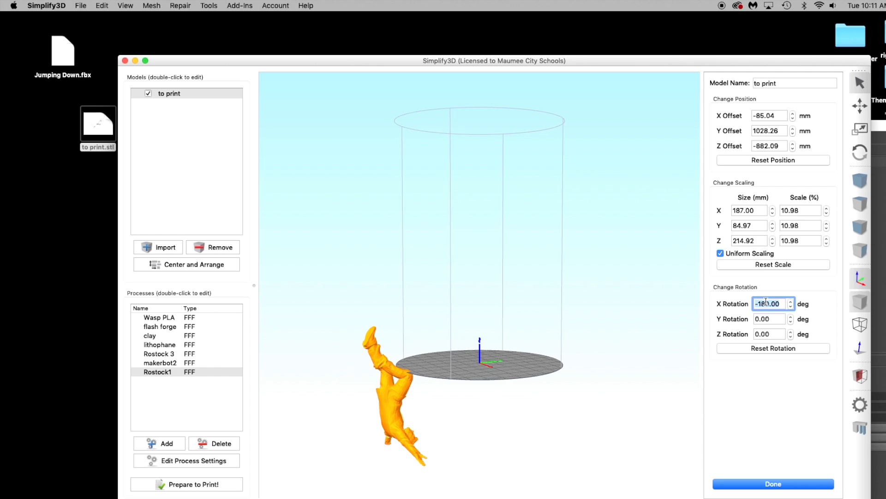
Scale the flipped figure to maximum size and orbit to inspect its base
{"action": "left_click", "coordinate": [102, 5]}
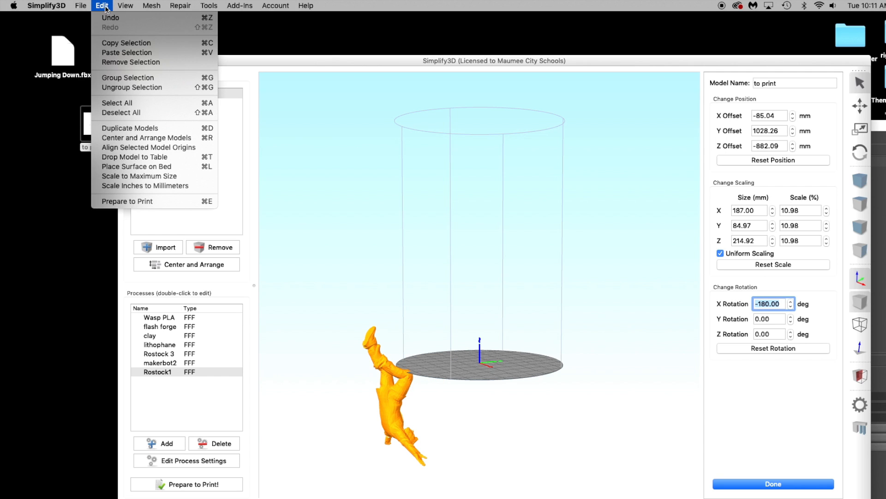
{"action": "mouse_move", "coordinate": [138, 176]}
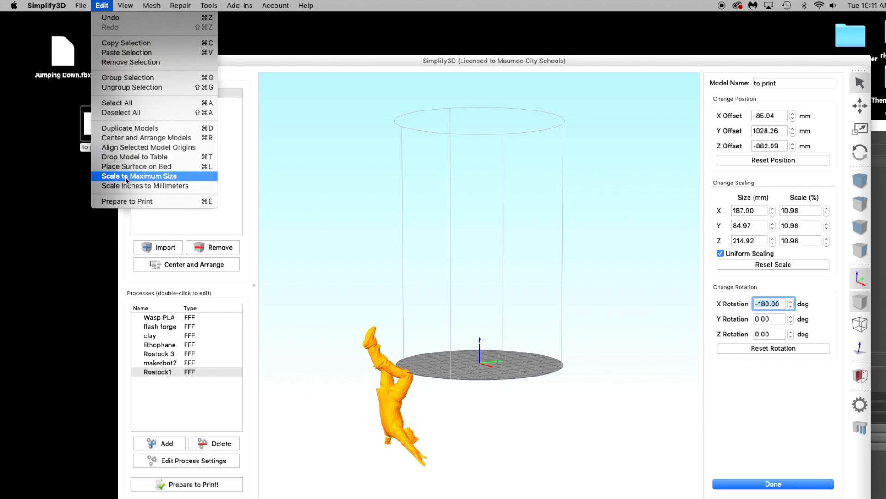
{"action": "left_click", "coordinate": [139, 176]}
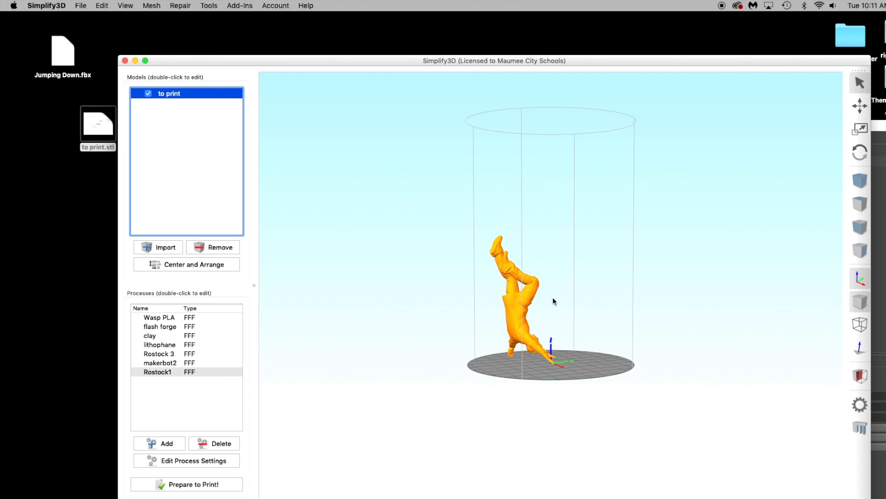
{"action": "double_click", "coordinate": [169, 93]}
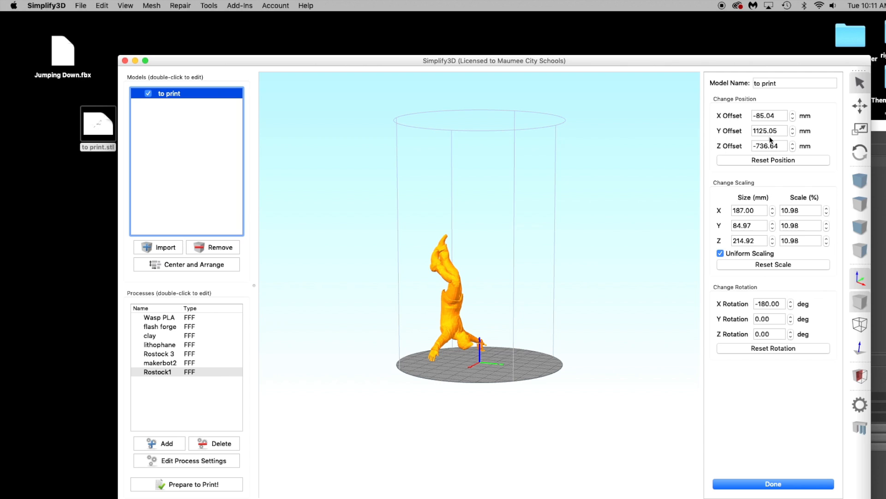
{"action": "left_click", "coordinate": [792, 129]}
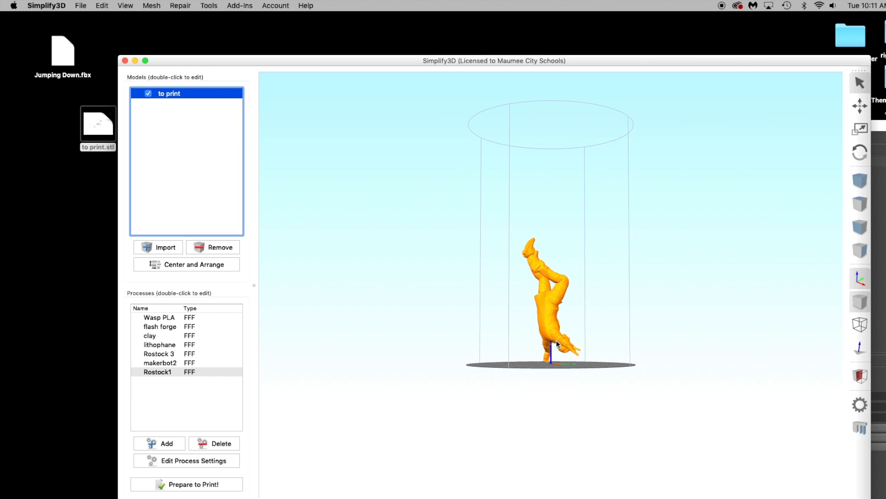
{"action": "left_click_drag", "start_coordinate": [556, 344], "coordinate": [575, 331]}
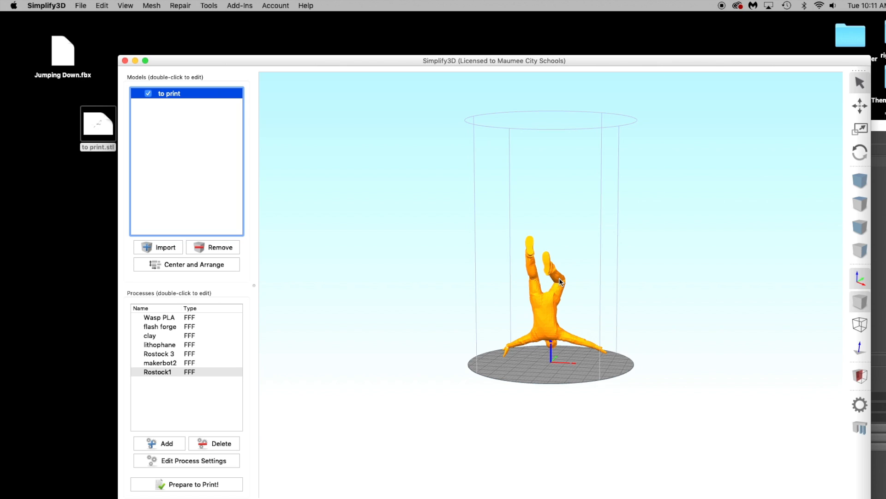
{"action": "left_click_drag", "start_coordinate": [559, 281], "coordinate": [532, 298]}
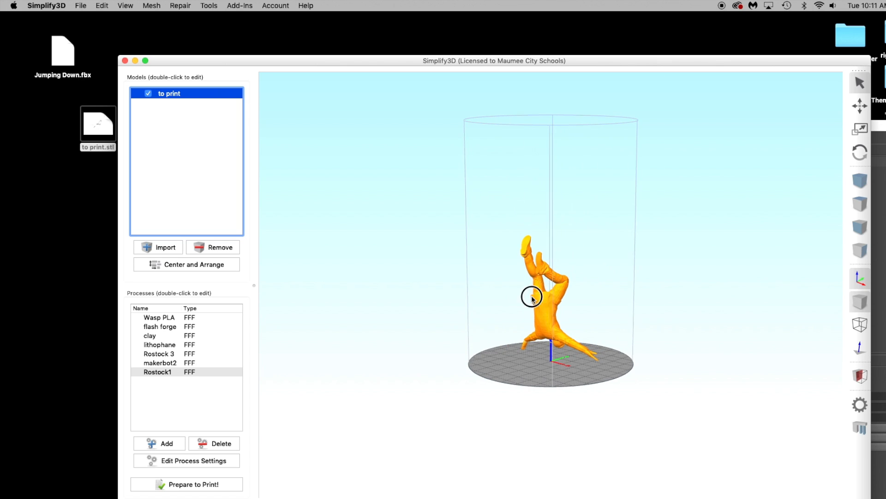
{"action": "left_click_drag", "start_coordinate": [532, 298], "coordinate": [533, 307]}
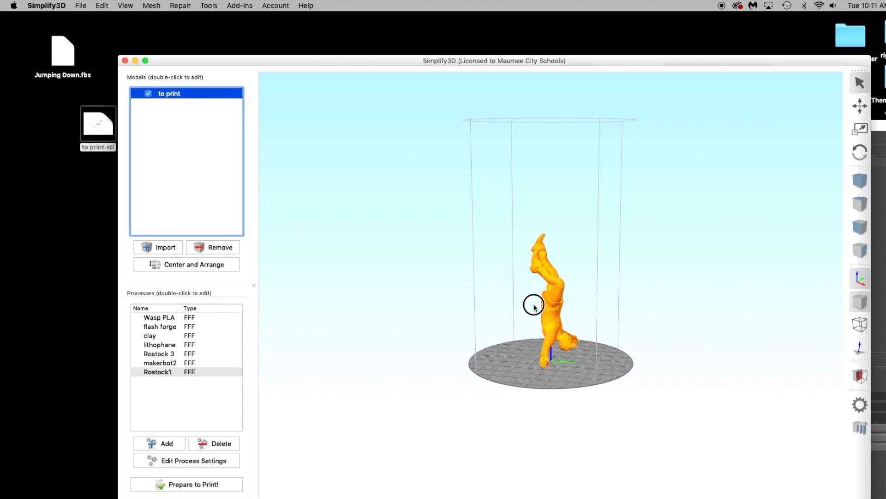
{"action": "left_click_drag", "start_coordinate": [534, 306], "coordinate": [551, 315]}
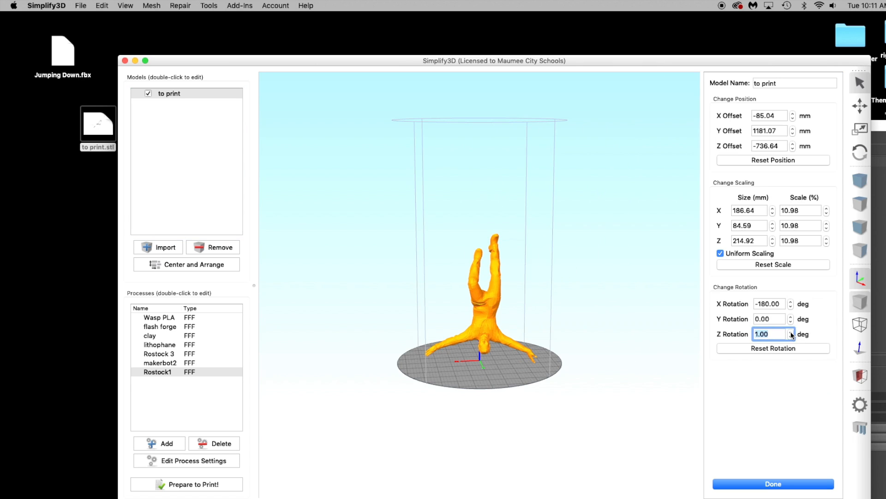
Set the figure's Z rotation to 0 and Y rotation to -5 degrees
{"action": "left_click", "coordinate": [791, 336]}
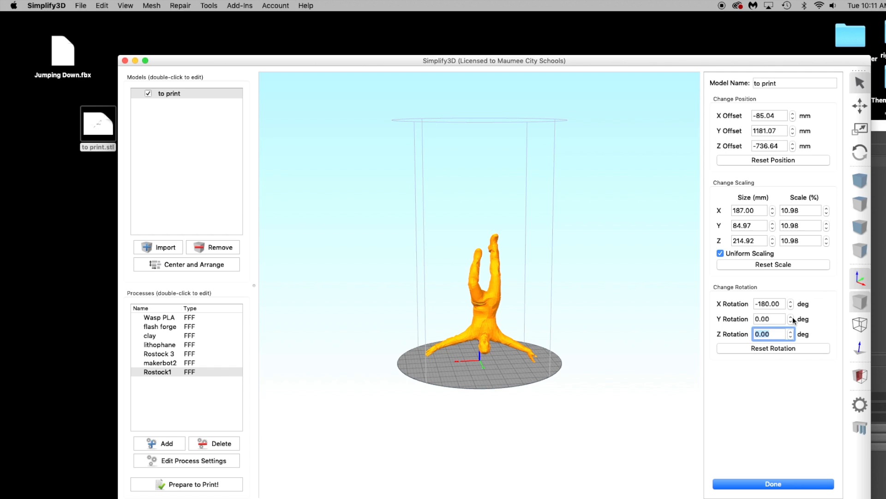
{"action": "left_click", "coordinate": [791, 319]}
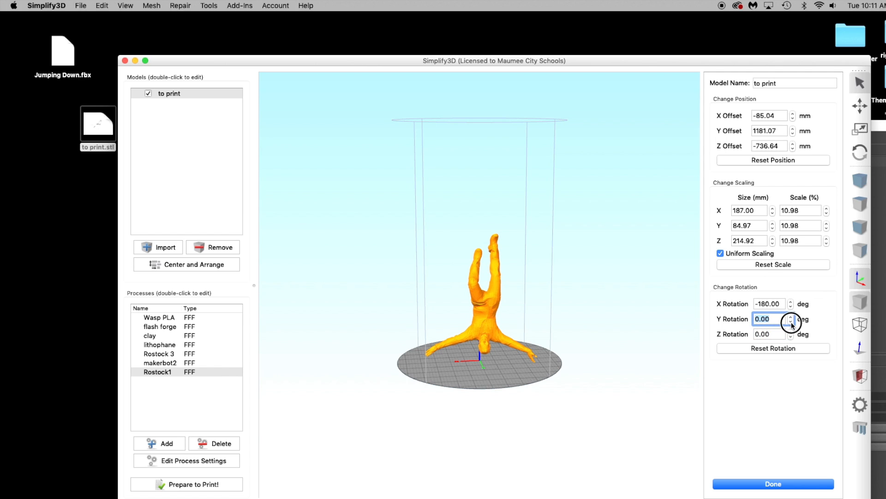
{"action": "left_click", "coordinate": [791, 320]}
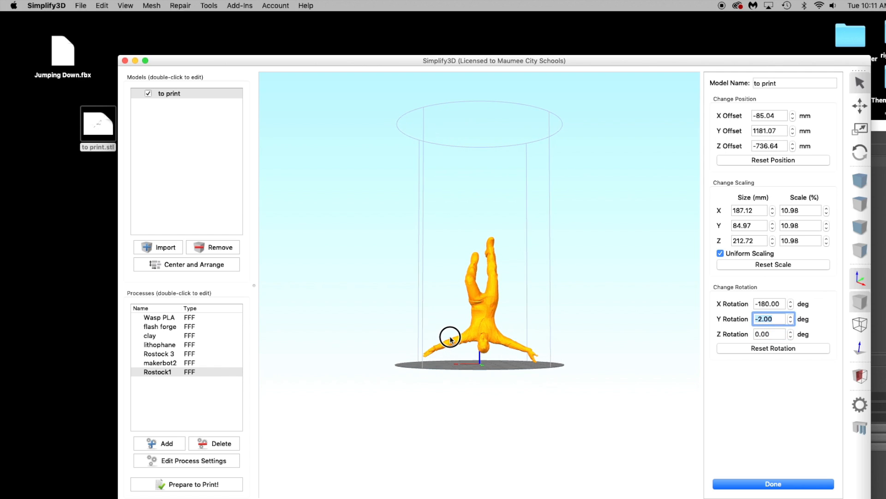
{"action": "left_click", "coordinate": [791, 316]}
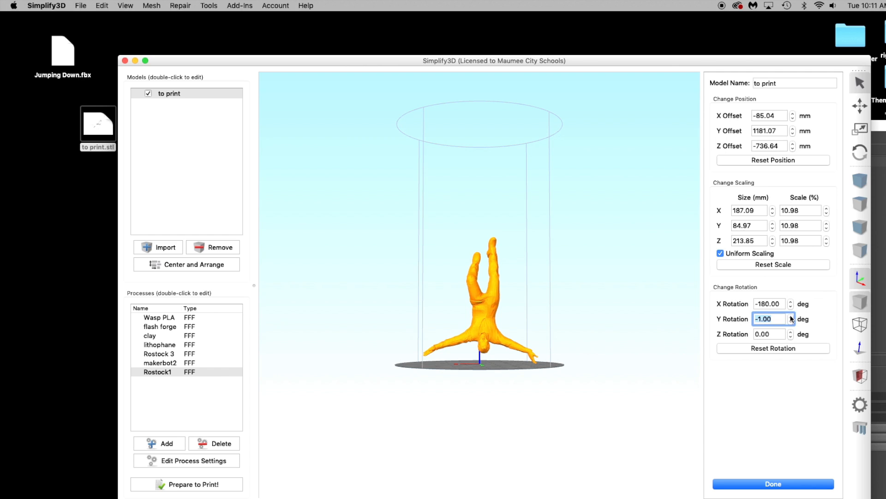
{"action": "left_click", "coordinate": [791, 320]}
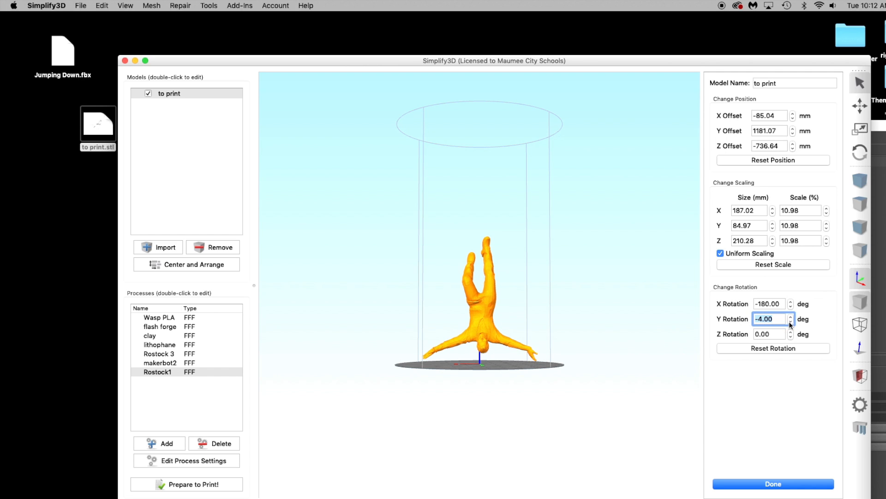
{"action": "left_click", "coordinate": [792, 320]}
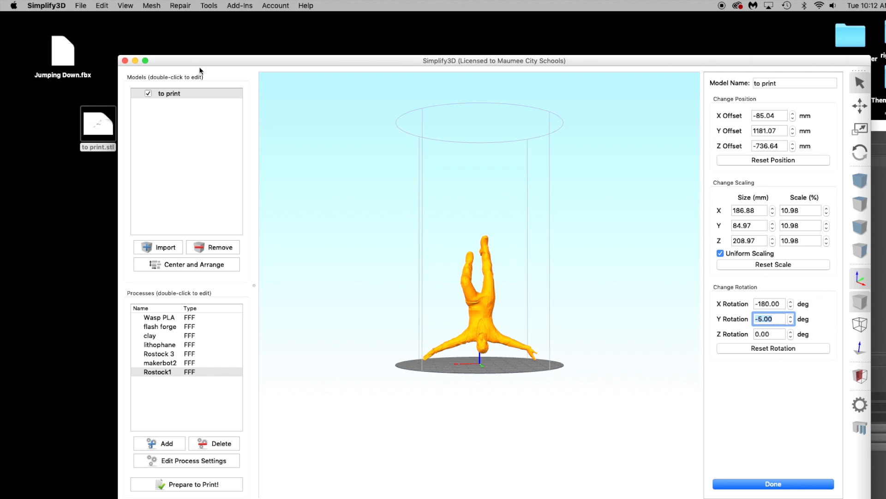
{"action": "left_click", "coordinate": [102, 6]}
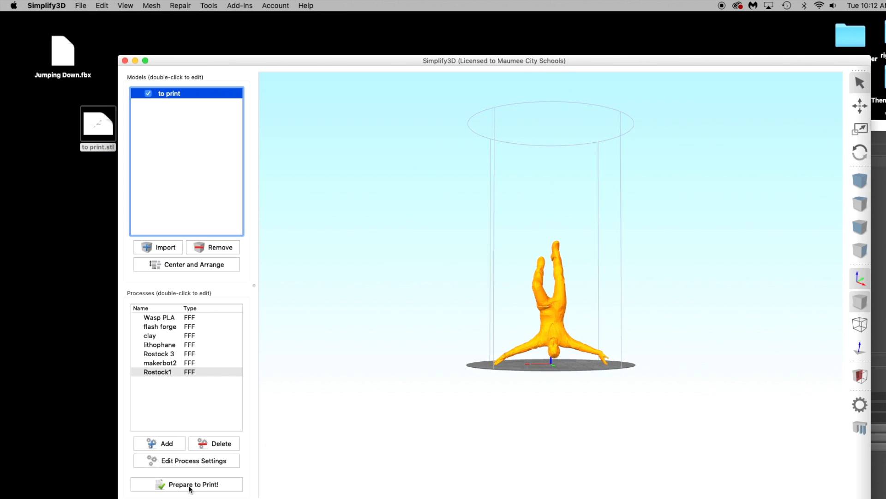
Slice the figure with the Rostock1 process and enter Preview Mode
{"action": "left_click", "coordinate": [193, 484]}
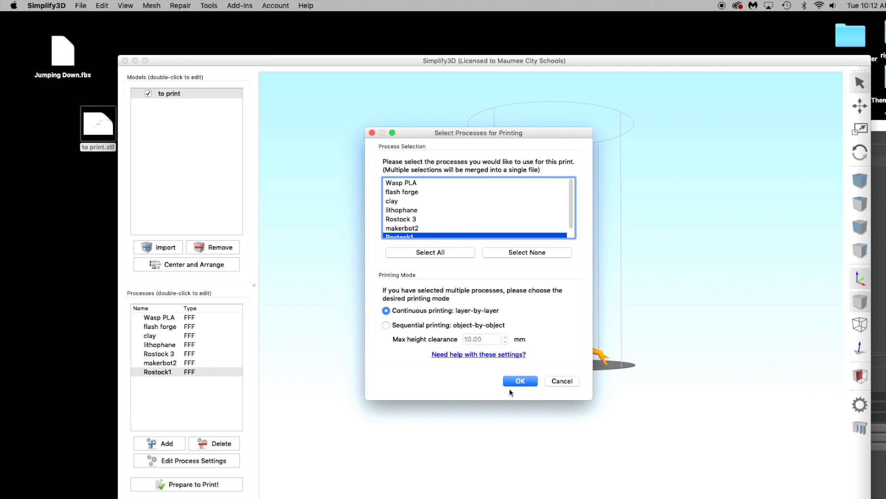
{"action": "left_click", "coordinate": [519, 381]}
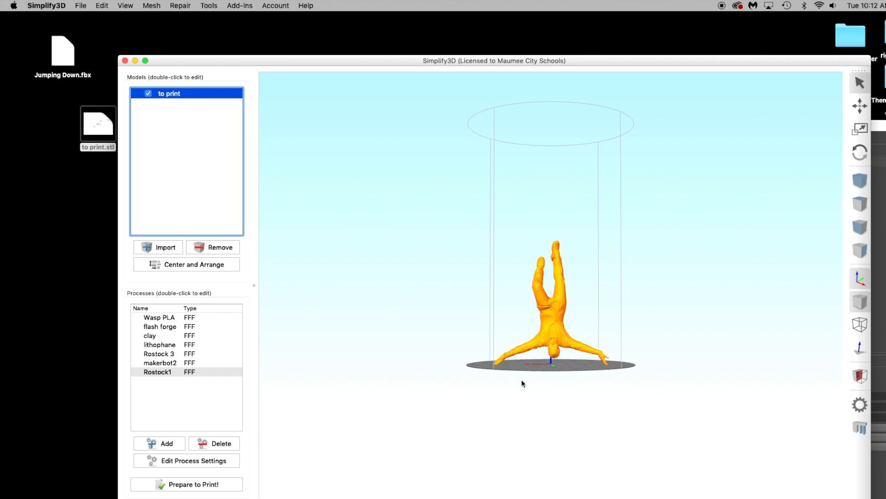
{"action": "left_click", "coordinate": [193, 484]}
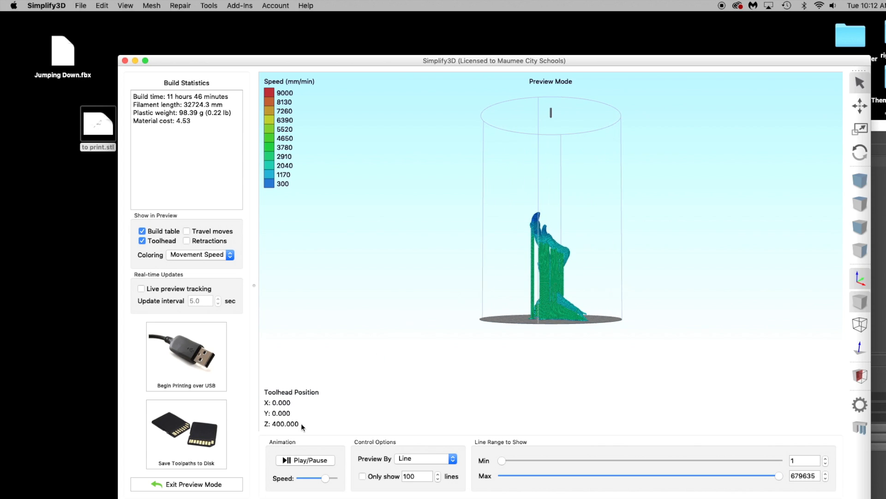
{"action": "mouse_move", "coordinate": [194, 425]}
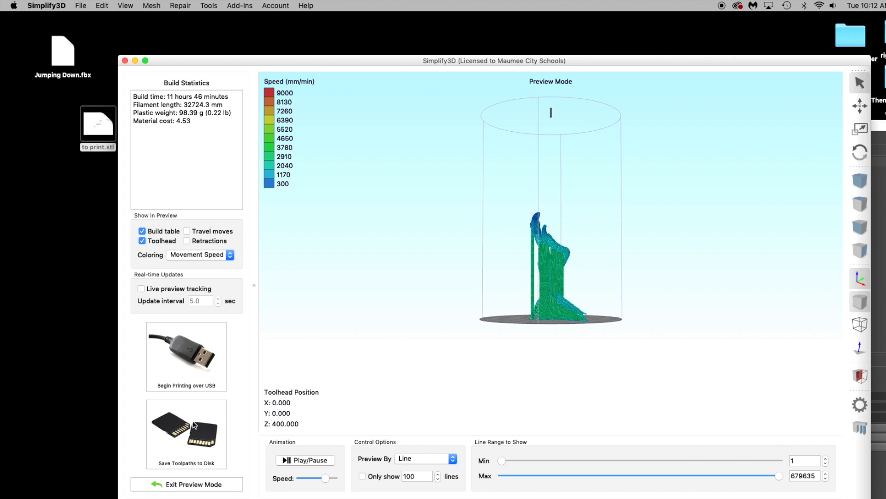
Save the toolpaths as 'to print' on the Desktop
{"action": "left_click", "coordinate": [186, 430]}
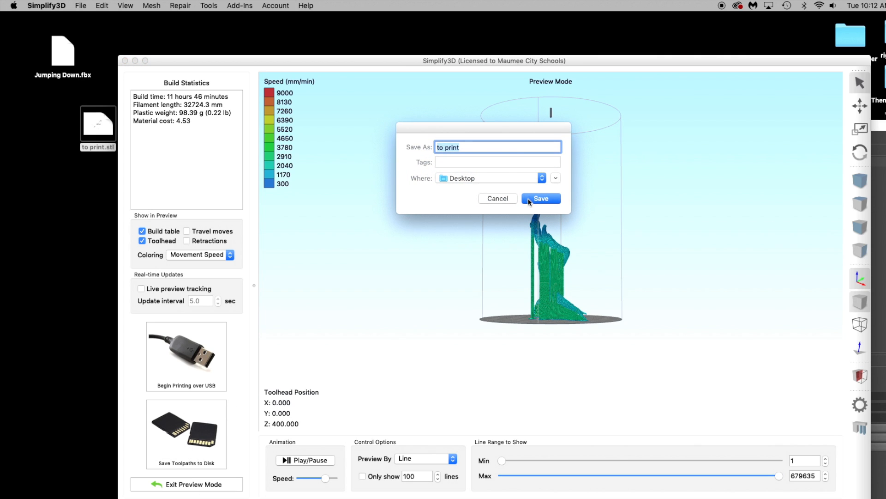
{"action": "left_click", "coordinate": [540, 199]}
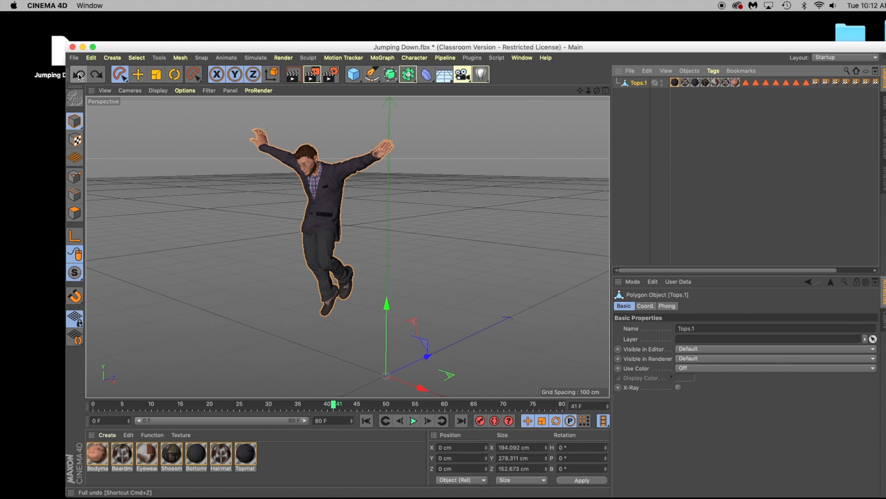
Undo to restore the Mixamo hierarchy, then play and stop the jump animation
{"action": "left_click", "coordinate": [79, 74]}
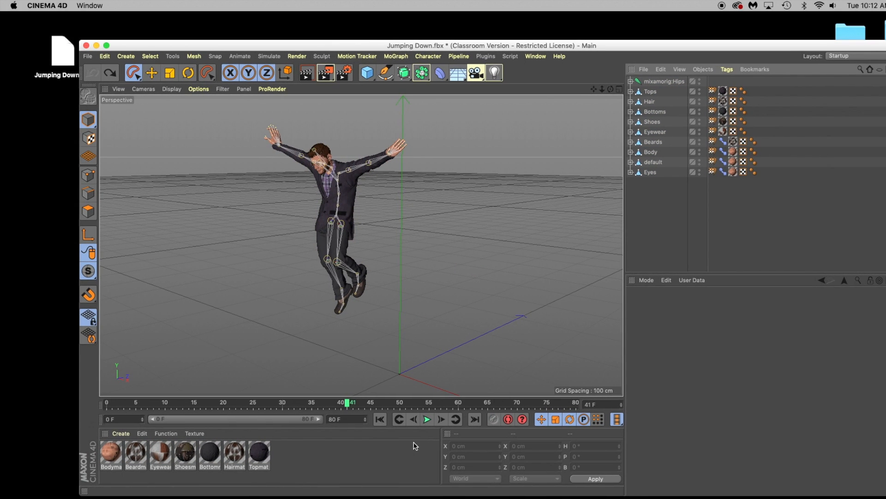
{"action": "left_click", "coordinate": [426, 419]}
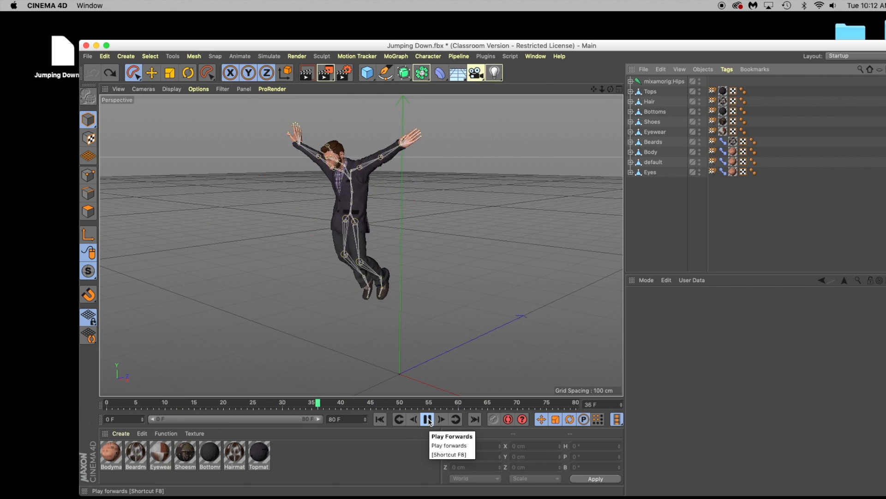
{"action": "left_click", "coordinate": [428, 419]}
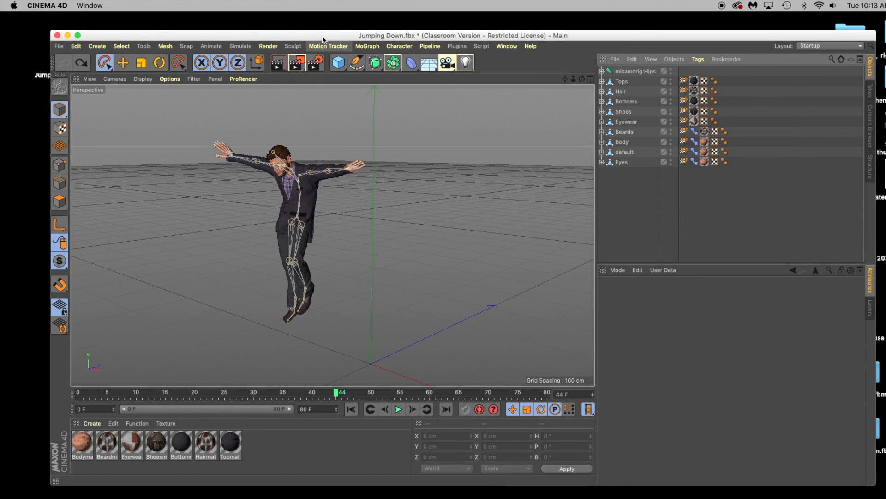
{"action": "mouse_move", "coordinate": [367, 59]}
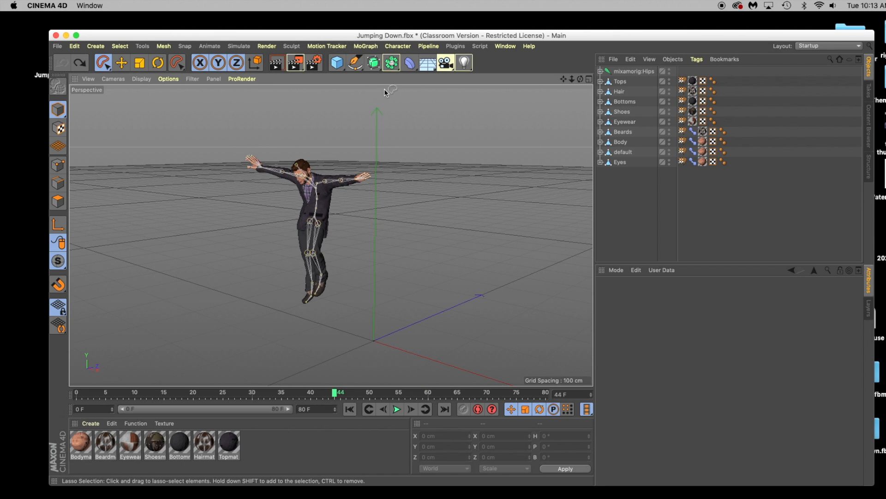
Insert a Floor, a Cube from the primitives palette, and a Physical Sky
{"action": "left_click", "coordinate": [428, 62]}
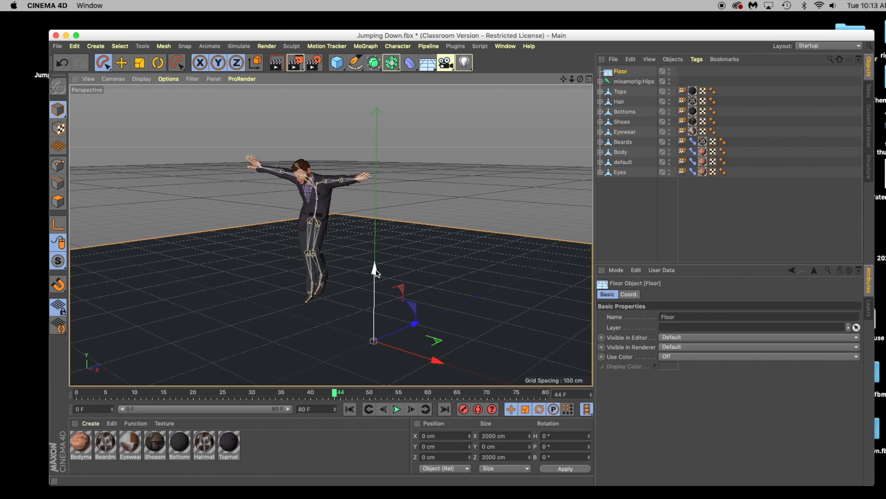
{"action": "mouse_move", "coordinate": [337, 63]}
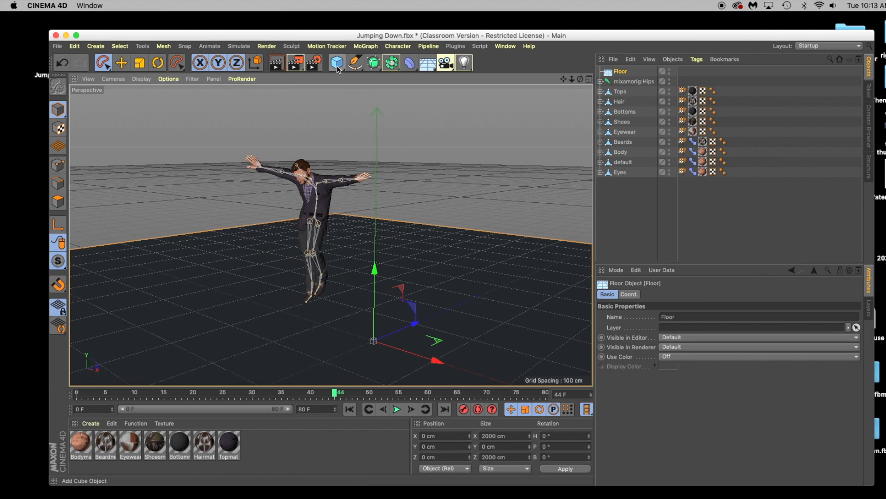
{"action": "left_click", "coordinate": [337, 63]}
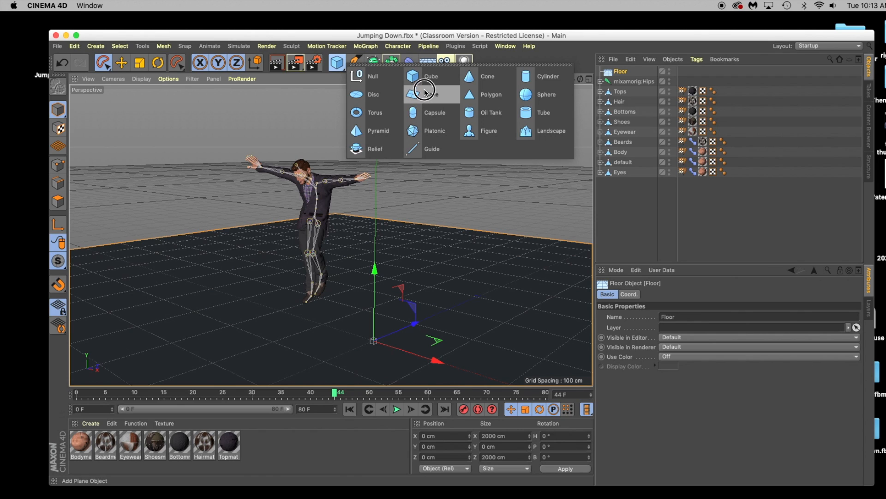
{"action": "left_click", "coordinate": [431, 76]}
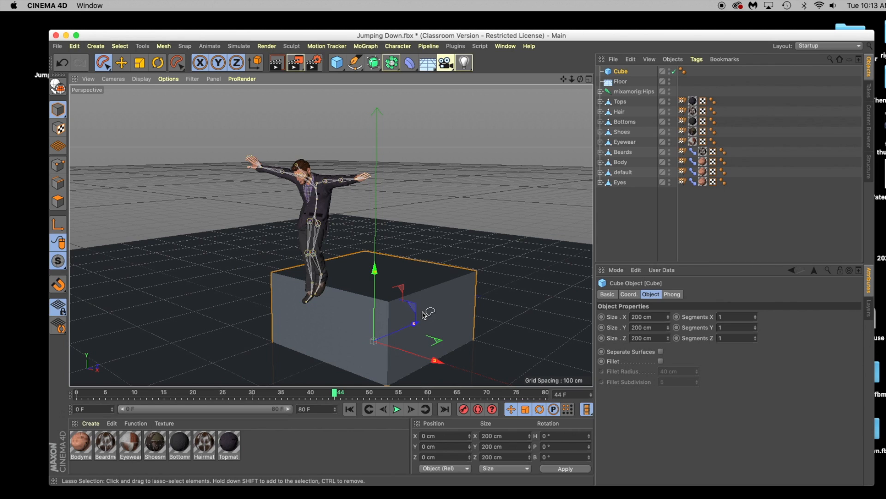
{"action": "mouse_move", "coordinate": [428, 76]}
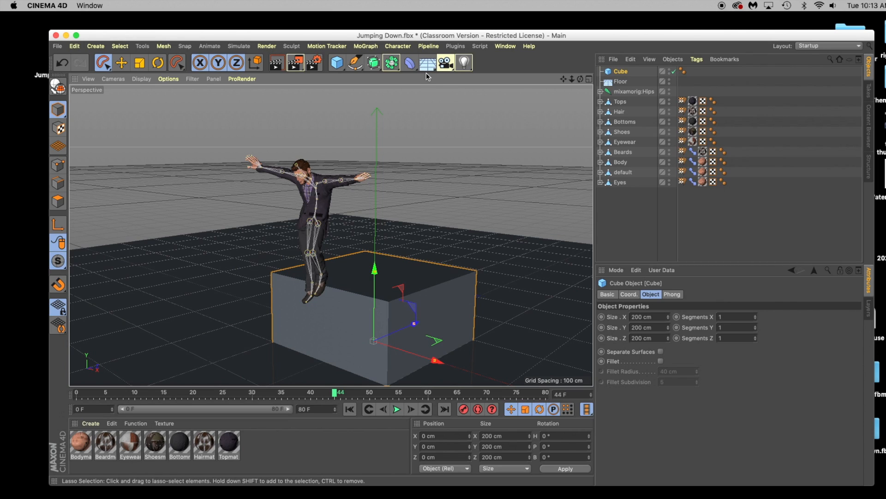
{"action": "left_click", "coordinate": [445, 63]}
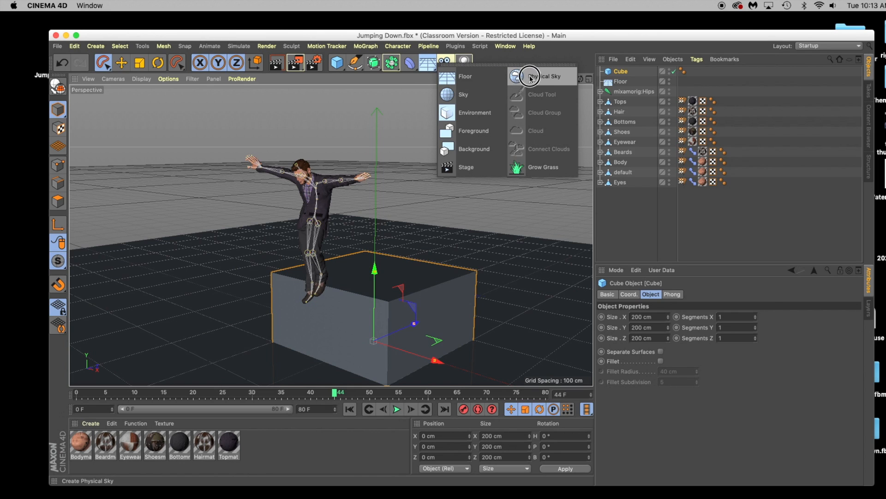
{"action": "left_click", "coordinate": [543, 76]}
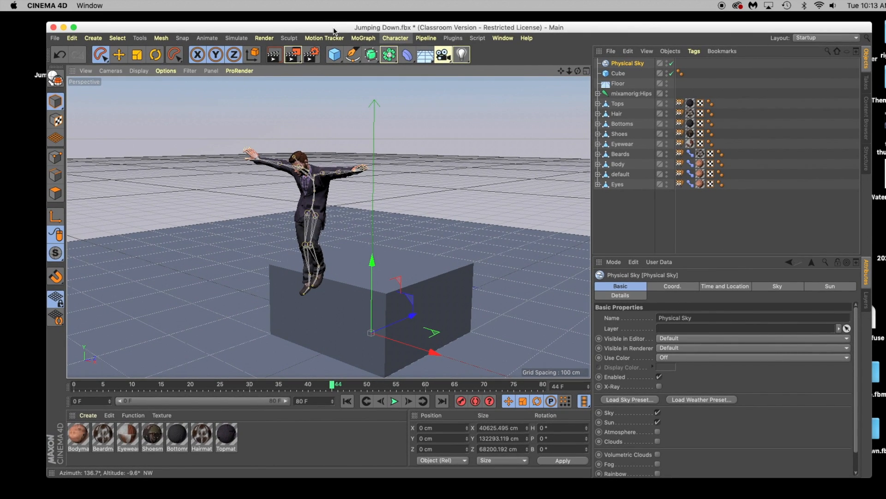
{"action": "mouse_move", "coordinate": [394, 401]}
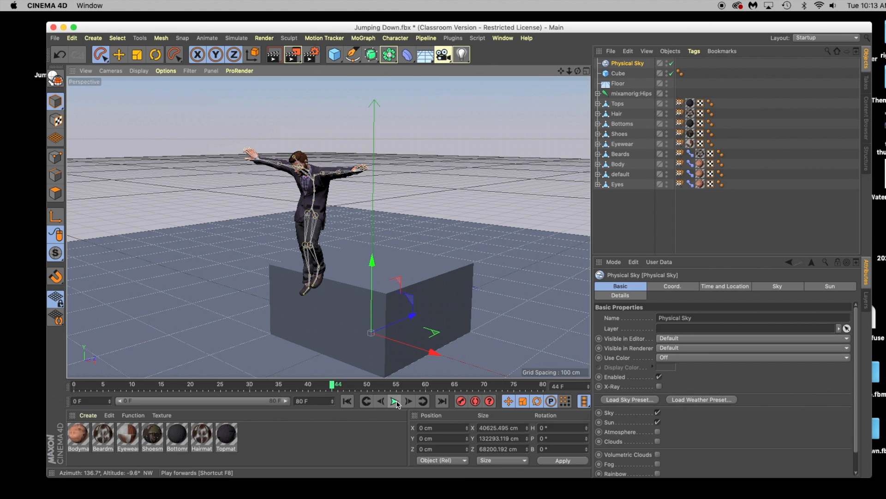
{"action": "left_click", "coordinate": [395, 400]}
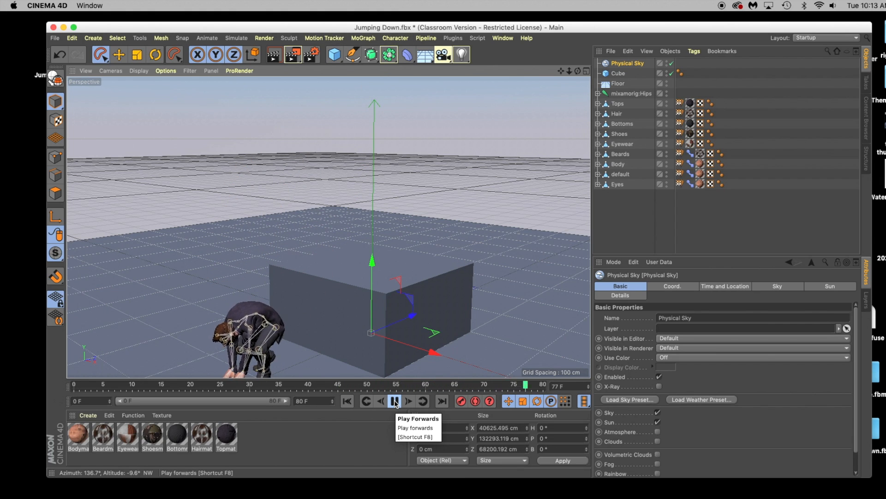
{"action": "left_click", "coordinate": [394, 400]}
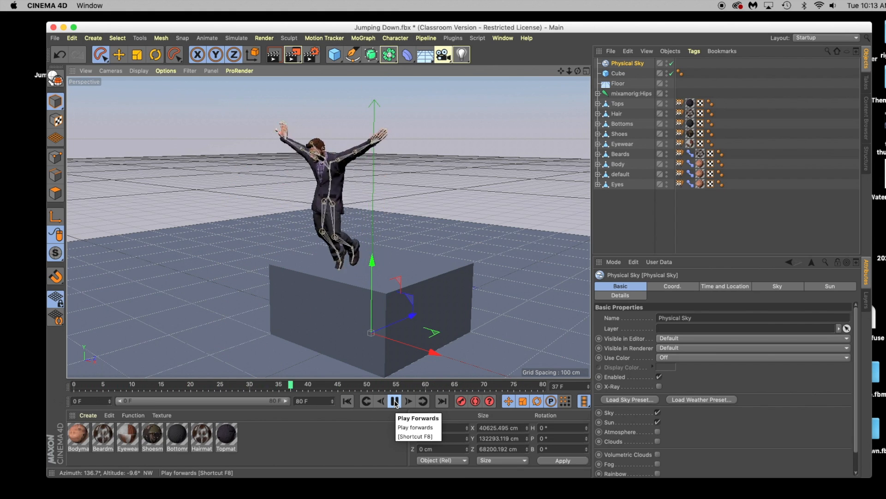
{"action": "left_click", "coordinate": [394, 401]}
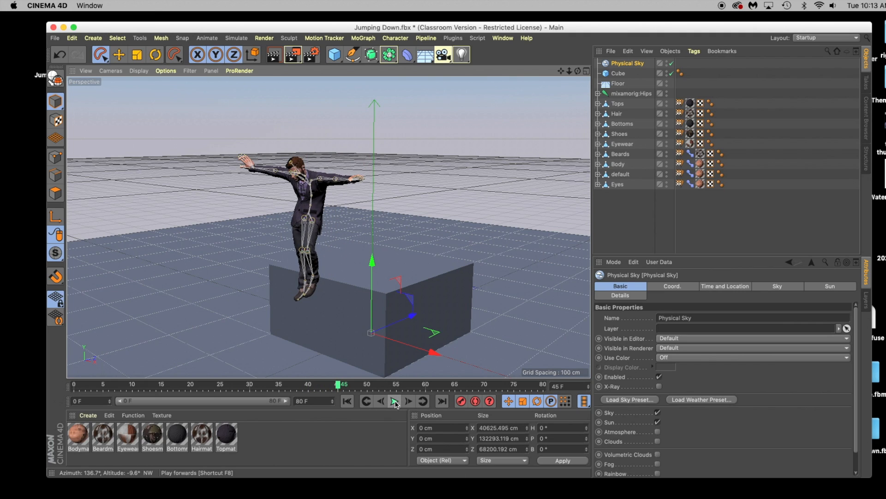
{"action": "left_click", "coordinate": [393, 403]}
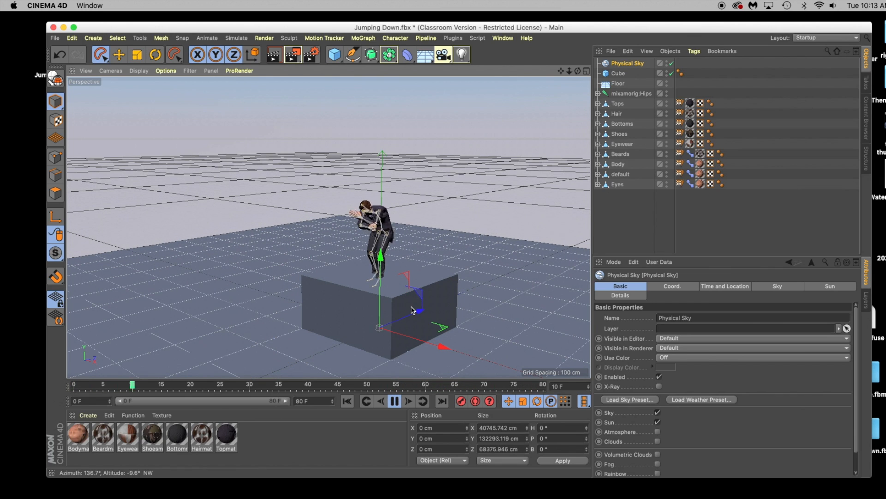
{"action": "left_click", "coordinate": [393, 402]}
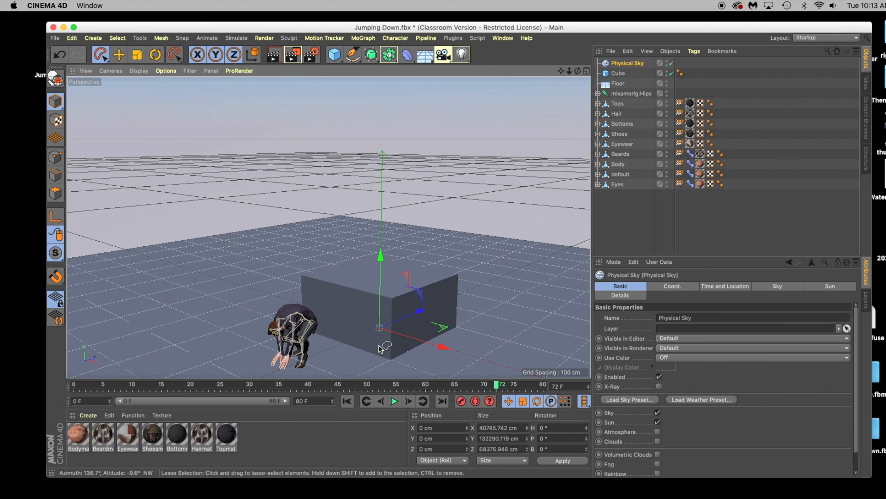
{"action": "mouse_move", "coordinate": [389, 315]}
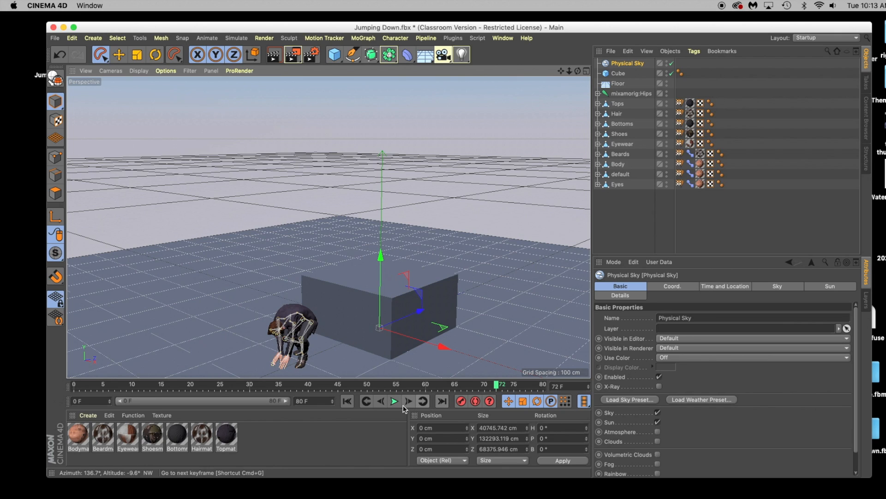
{"action": "left_click", "coordinate": [393, 402]}
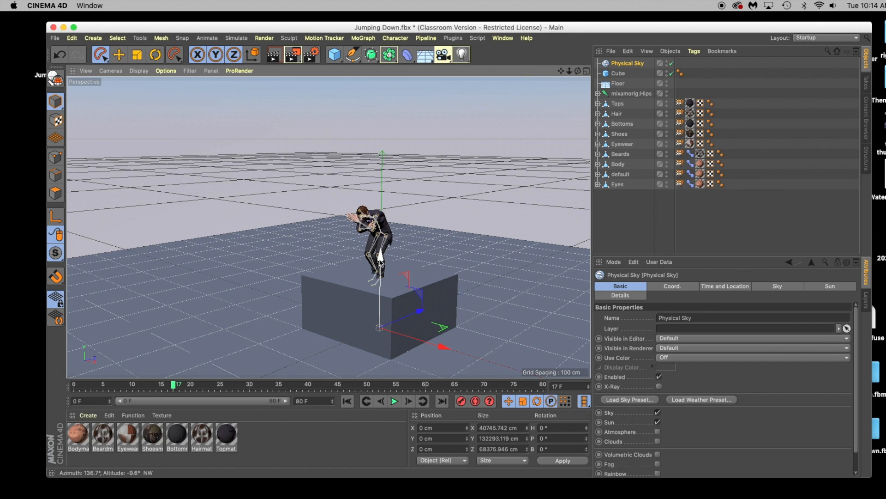
{"action": "left_click", "coordinate": [618, 73]}
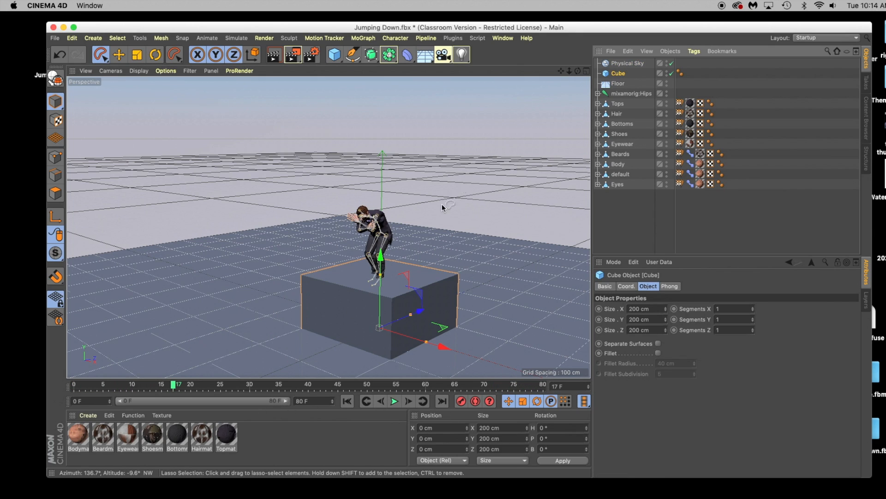
Drop the cube to Position Y about -15.955 cm and replay the jump to check the landing
{"action": "left_click_drag", "start_coordinate": [383, 254], "coordinate": [382, 269]}
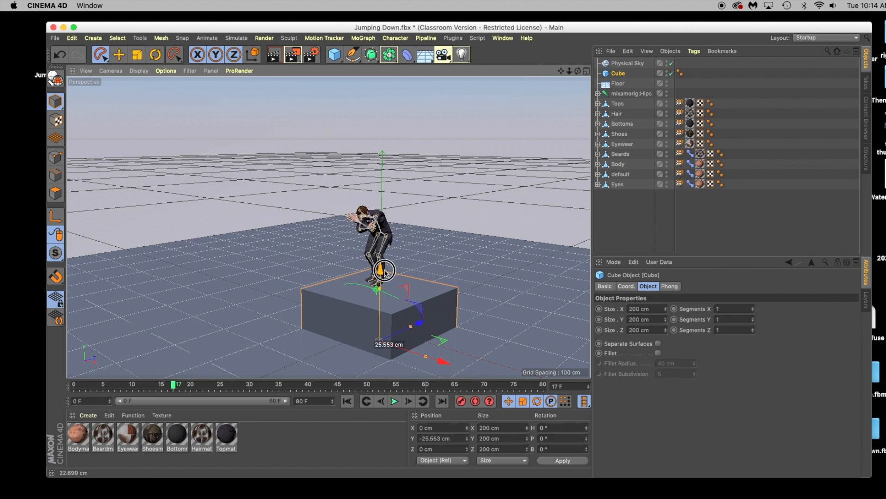
{"action": "left_click_drag", "start_coordinate": [383, 269], "coordinate": [387, 266]}
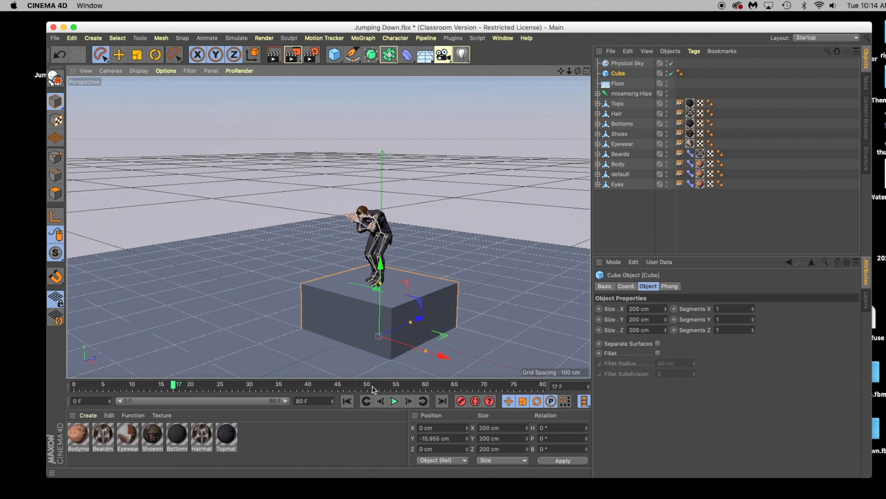
{"action": "left_click", "coordinate": [393, 402]}
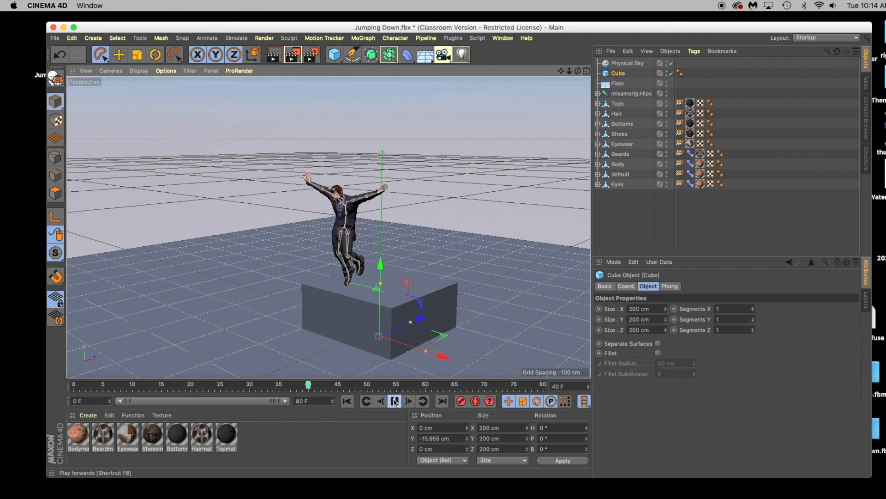
{"action": "left_click", "coordinate": [394, 402]}
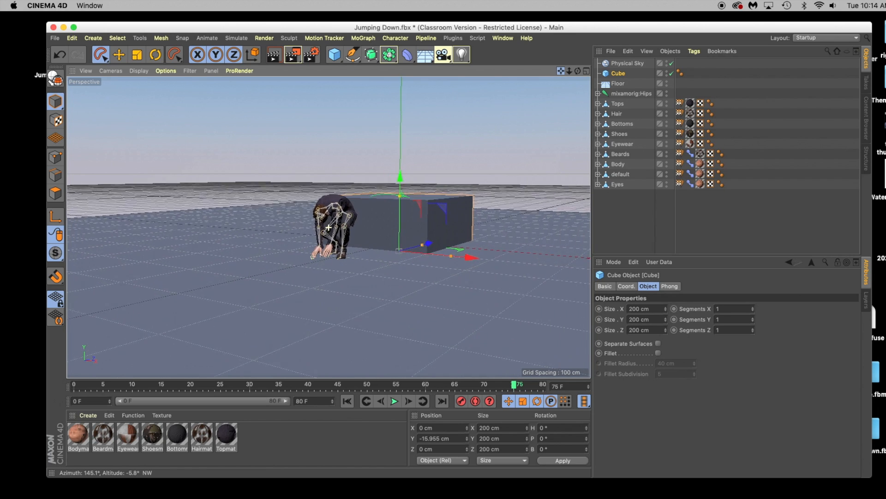
{"action": "left_click", "coordinate": [395, 402]}
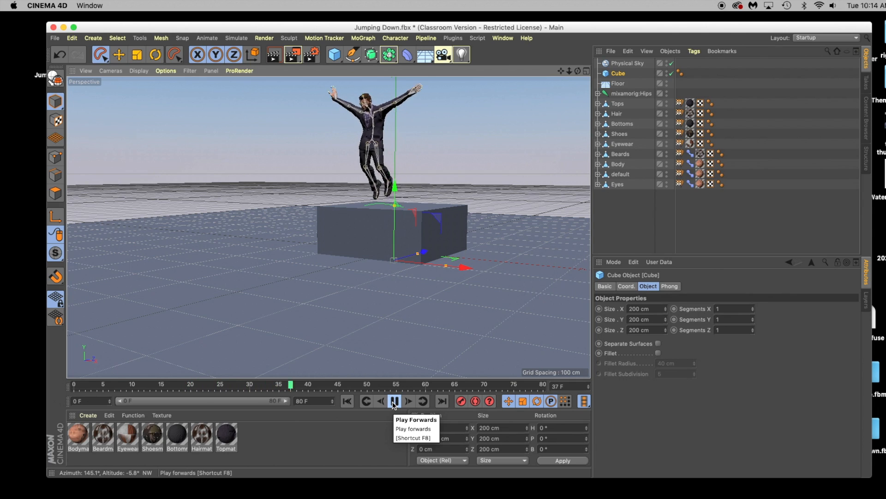
{"action": "left_click", "coordinate": [394, 400]}
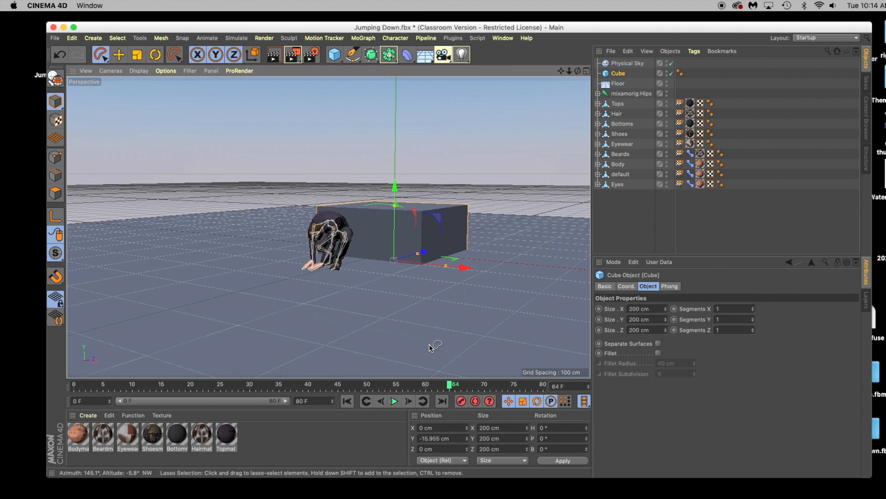
{"action": "left_click", "coordinate": [394, 401]}
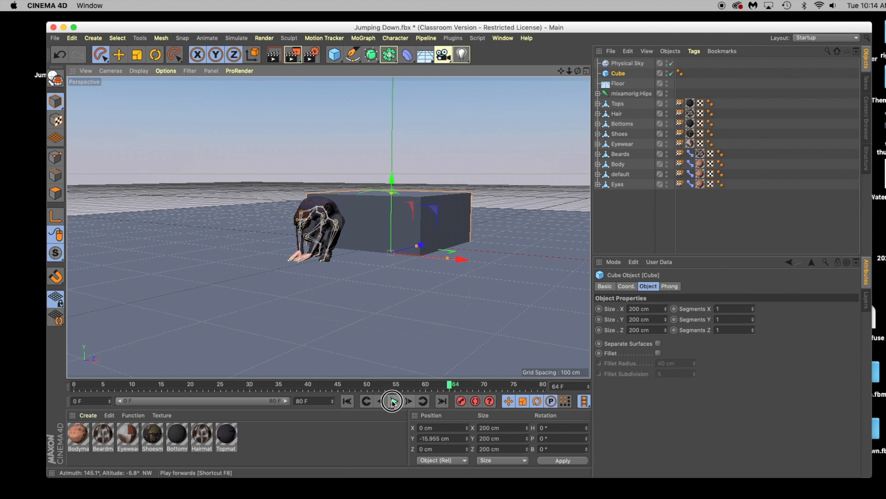
{"action": "left_click", "coordinate": [392, 401]}
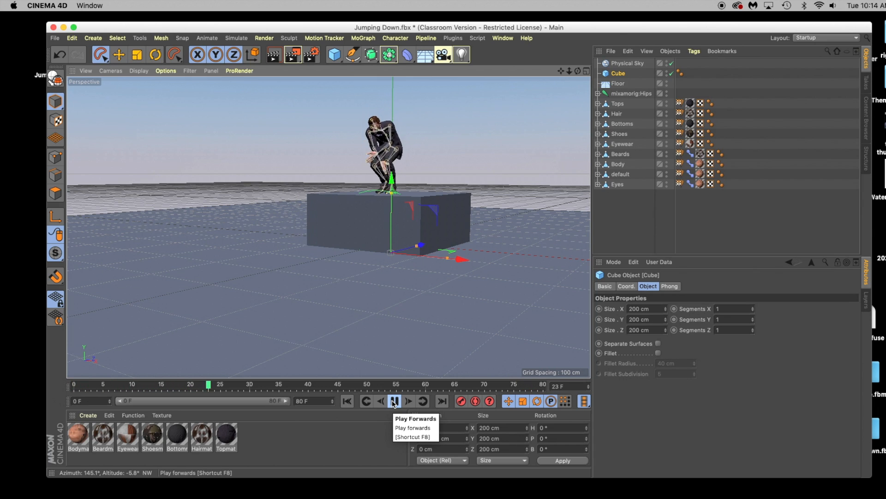
{"action": "left_click", "coordinate": [394, 401]}
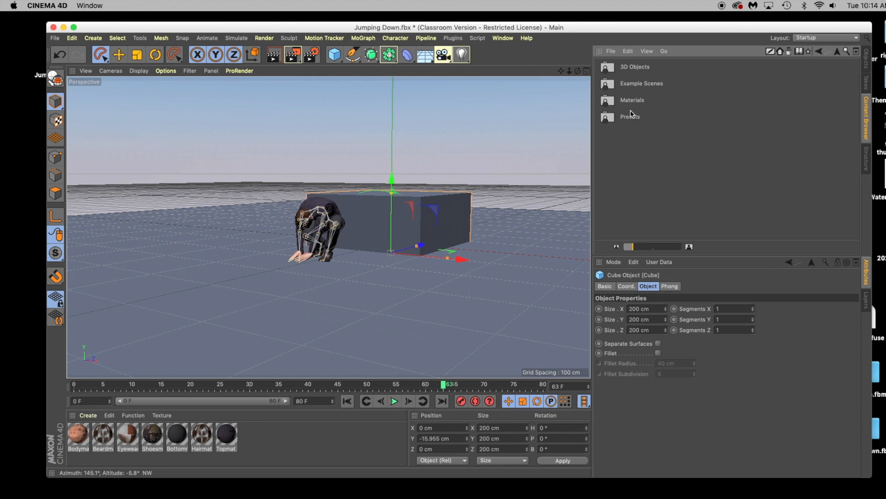
Apply Granite 03 to the floor and Aluminum Brushed Radial Pattern to the cube, then replay the jump
{"action": "scroll", "scroll_direction": "down", "scroll_amount": 3}
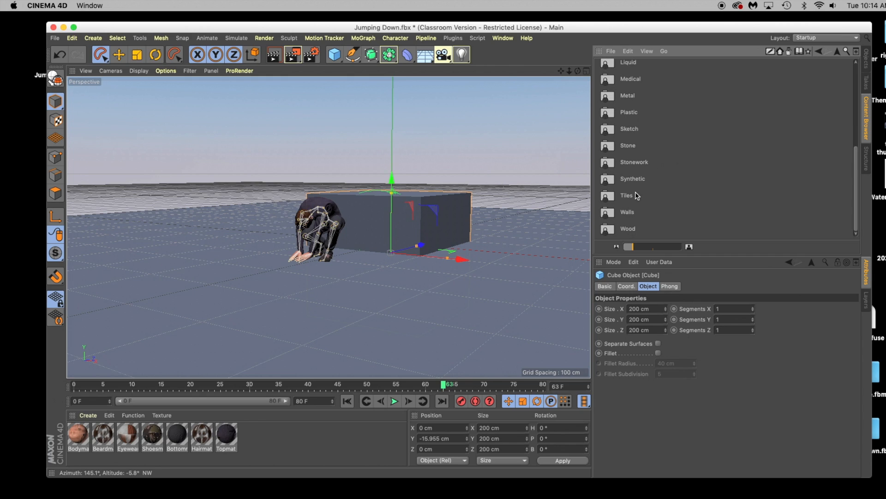
{"action": "left_click", "coordinate": [627, 146]}
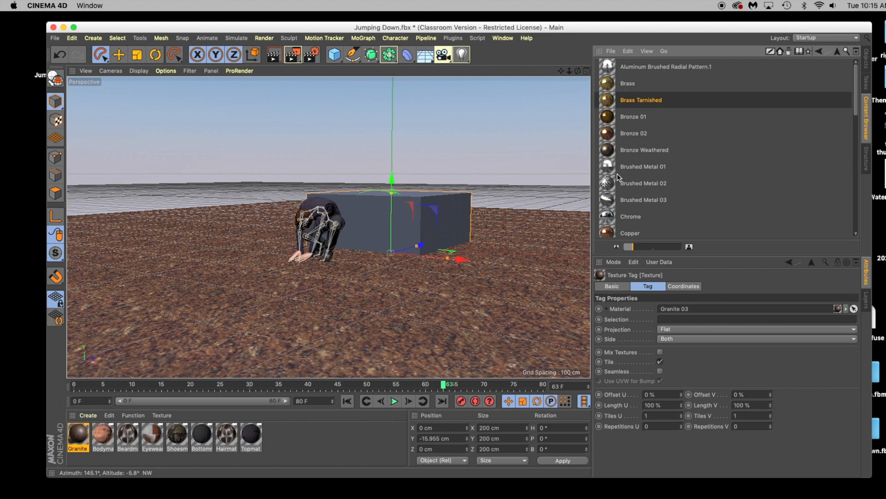
{"action": "mouse_move", "coordinate": [614, 72]}
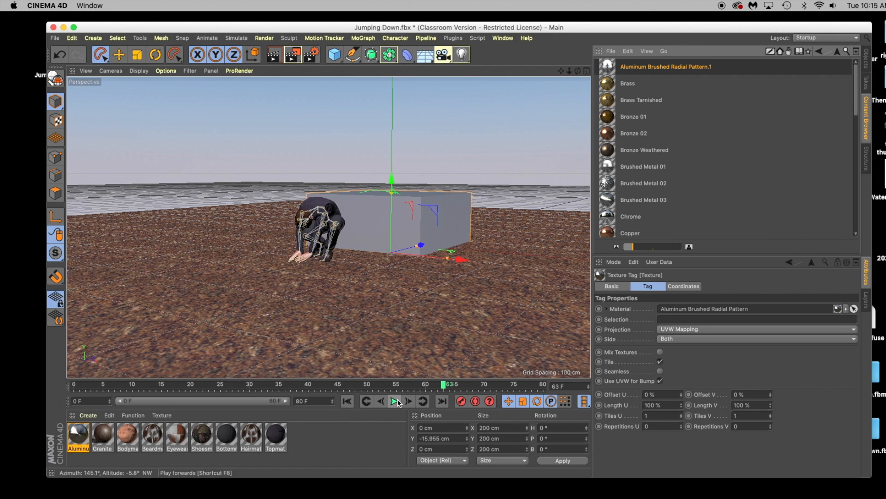
{"action": "left_click", "coordinate": [396, 401]}
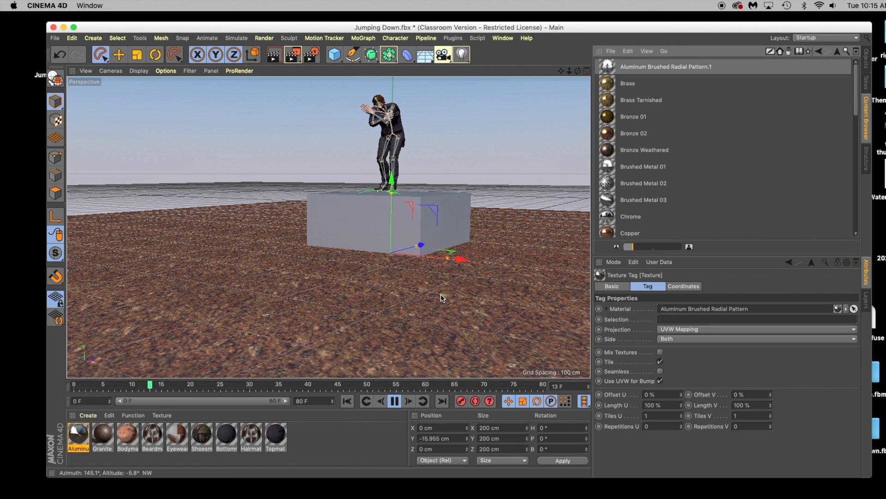
{"action": "left_click", "coordinate": [395, 401]}
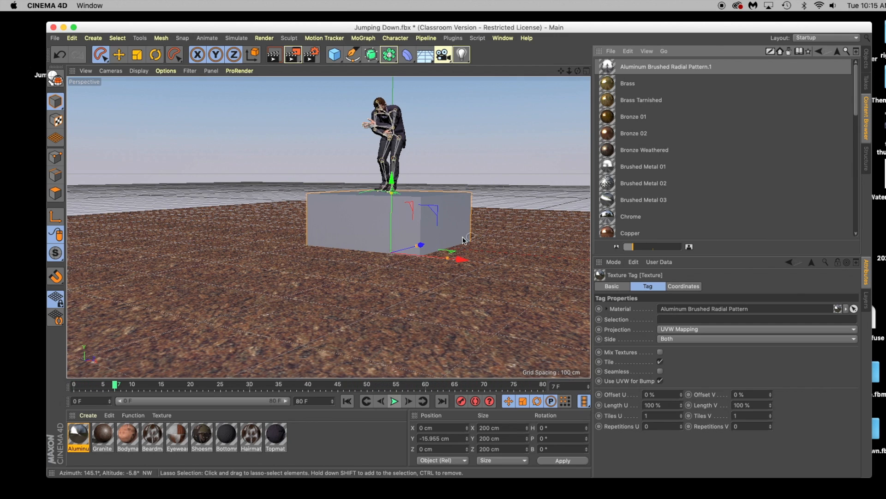
{"action": "mouse_move", "coordinate": [508, 176]}
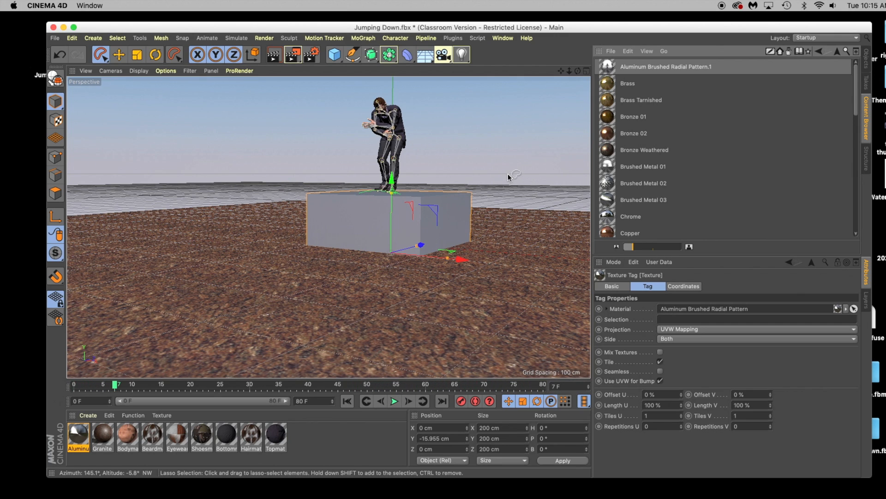
{"action": "mouse_move", "coordinate": [512, 150]}
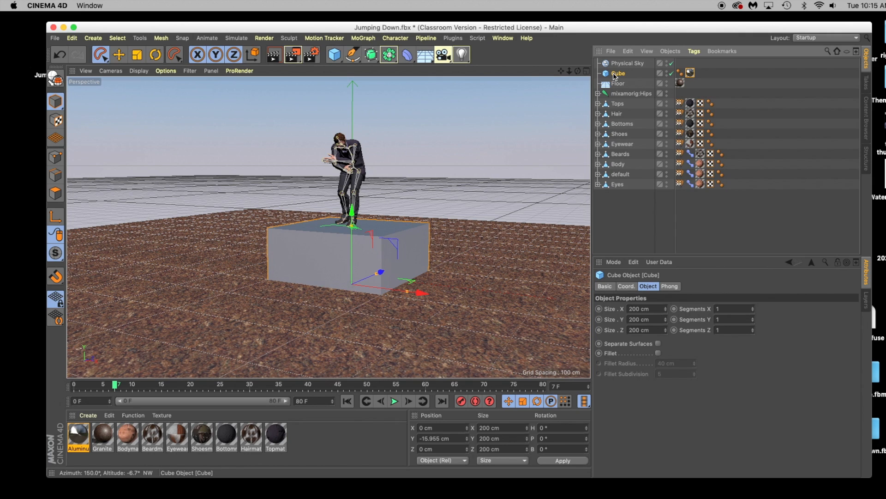
{"action": "mouse_move", "coordinate": [617, 74]}
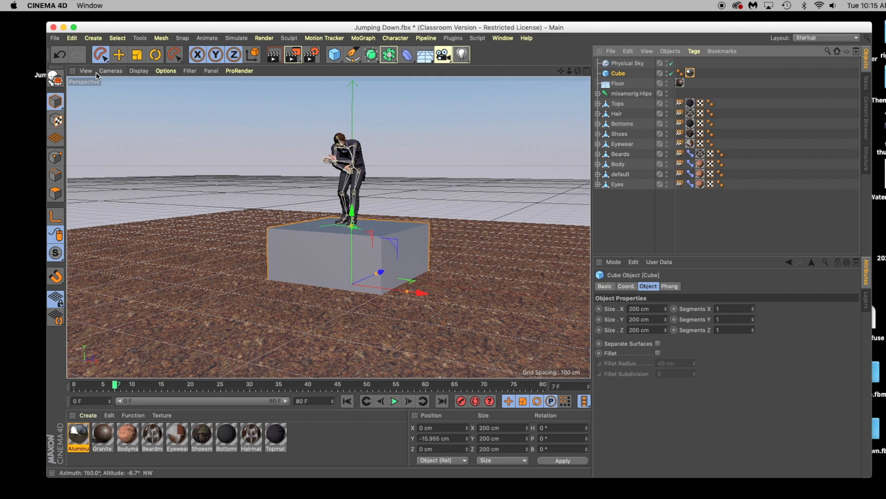
Copy the aluminium cube into a new empty project
{"action": "left_click", "coordinate": [71, 38]}
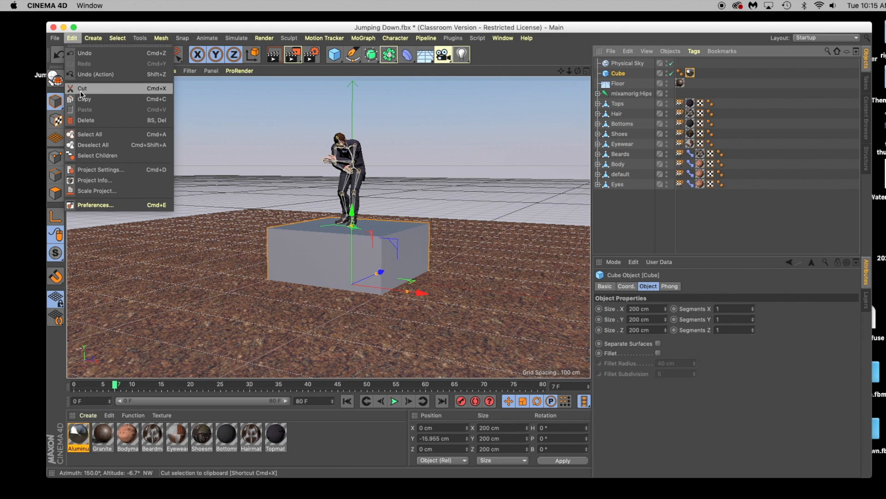
{"action": "left_click", "coordinate": [55, 38]}
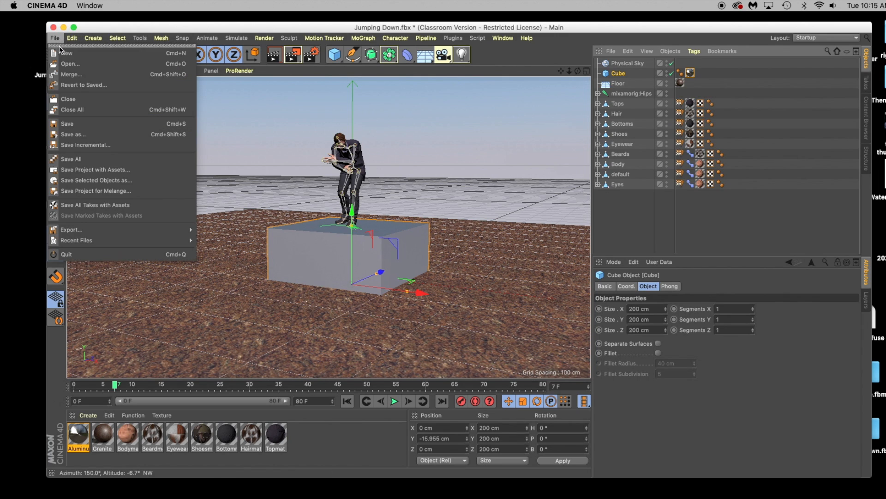
{"action": "left_click", "coordinate": [66, 53]}
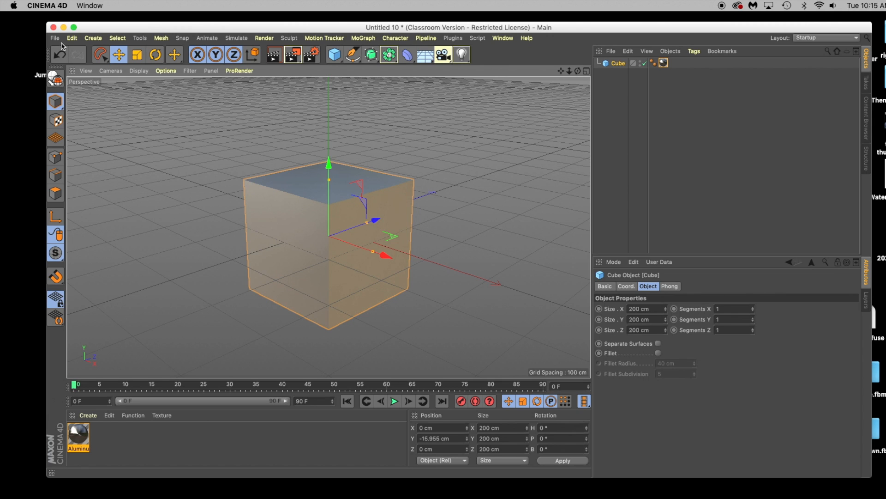
Export the cube as an STL file named cube on the Desktop at millimetre scale
{"action": "left_click", "coordinate": [54, 37]}
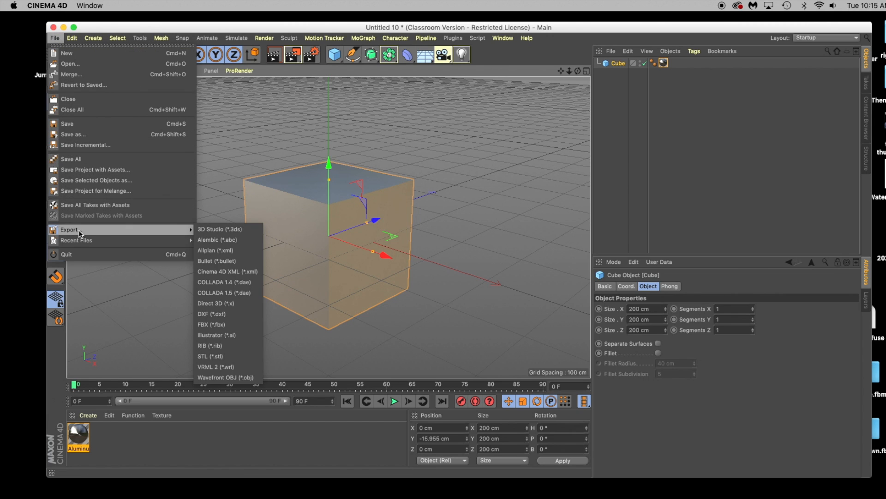
{"action": "left_click", "coordinate": [211, 355]}
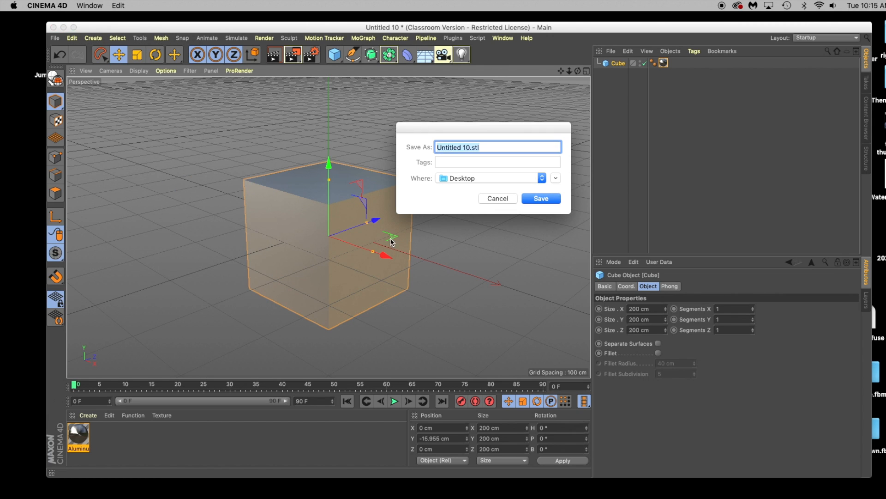
{"action": "type", "text": "cube"}
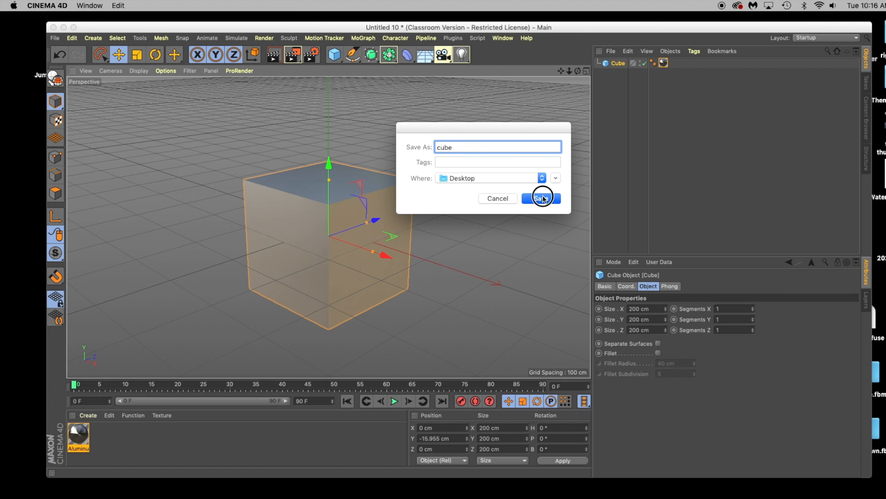
{"action": "left_click", "coordinate": [539, 199]}
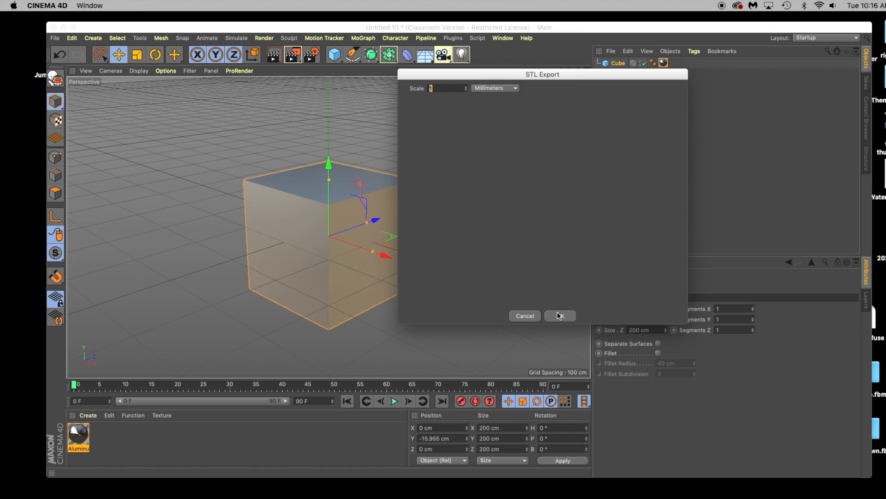
{"action": "left_click", "coordinate": [559, 316]}
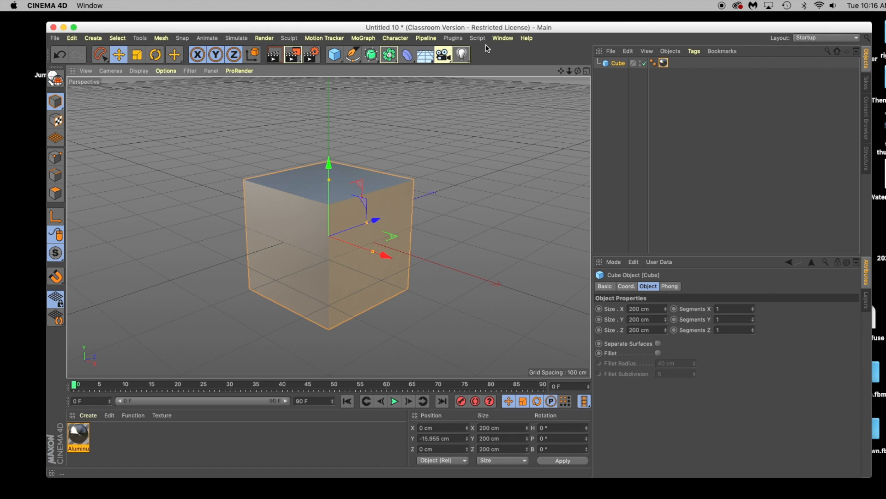
Switch back to the Jumping Down.fbx document from the Window menu's open documents list
{"action": "left_click", "coordinate": [502, 38]}
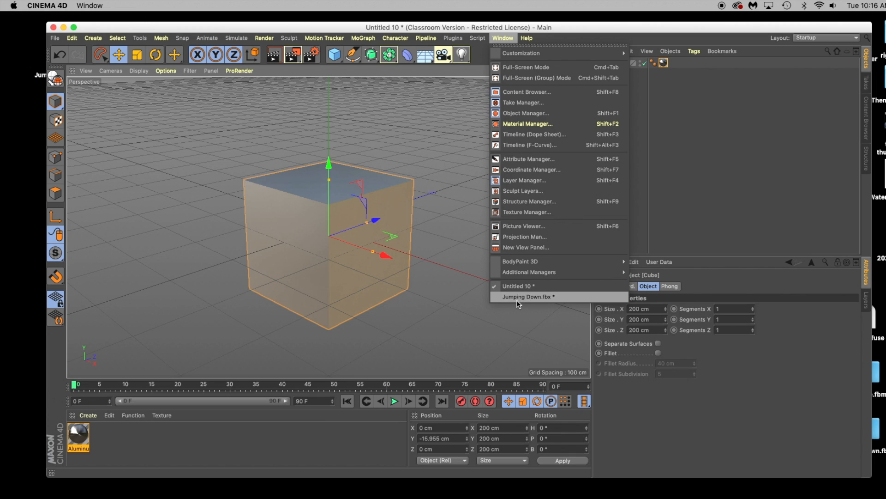
{"action": "mouse_move", "coordinate": [522, 297]}
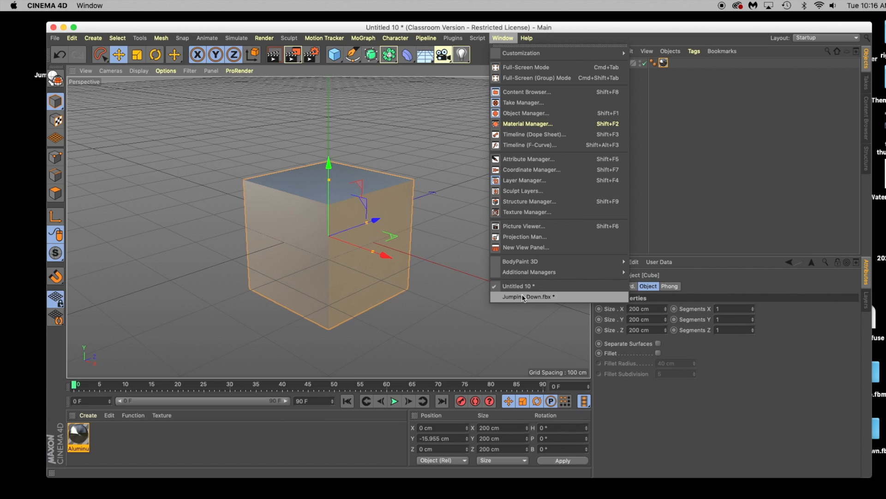
{"action": "mouse_move", "coordinate": [511, 301]}
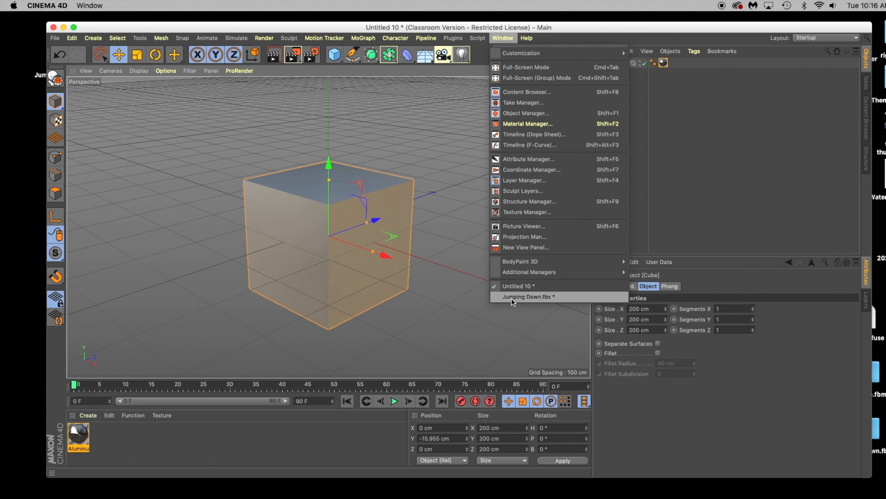
{"action": "left_click", "coordinate": [526, 296]}
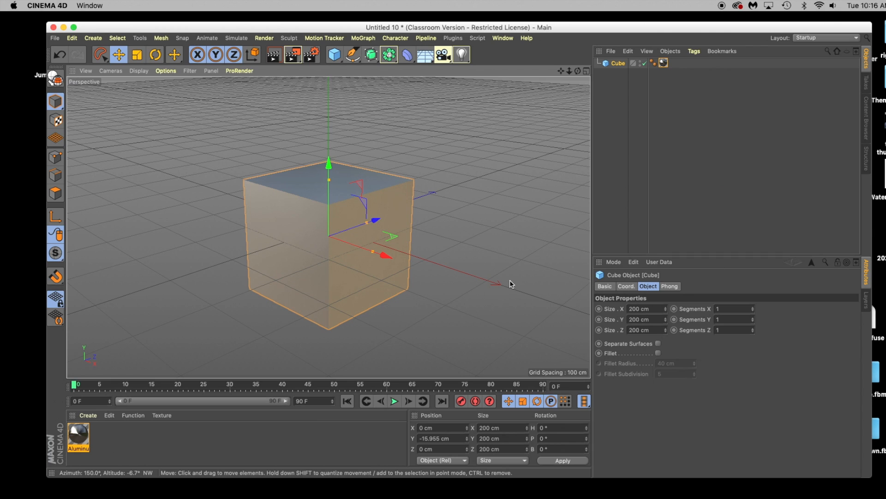
{"action": "left_click", "coordinate": [502, 38]}
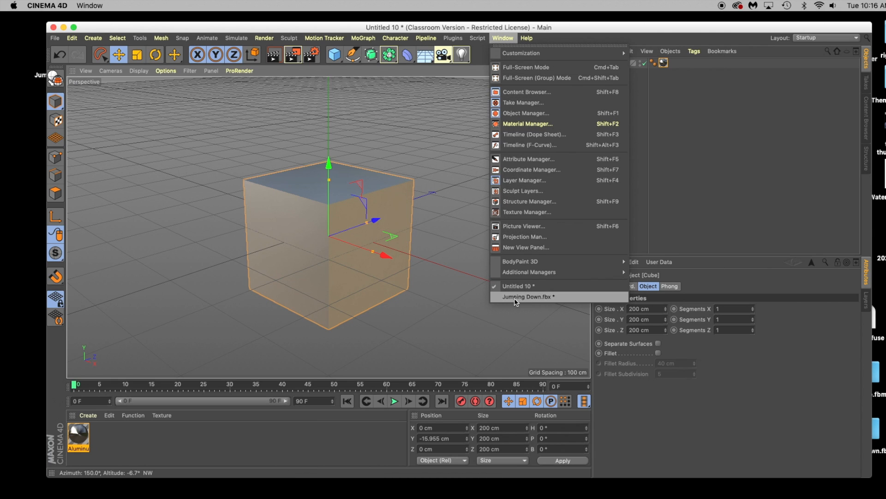
{"action": "left_click", "coordinate": [527, 297]}
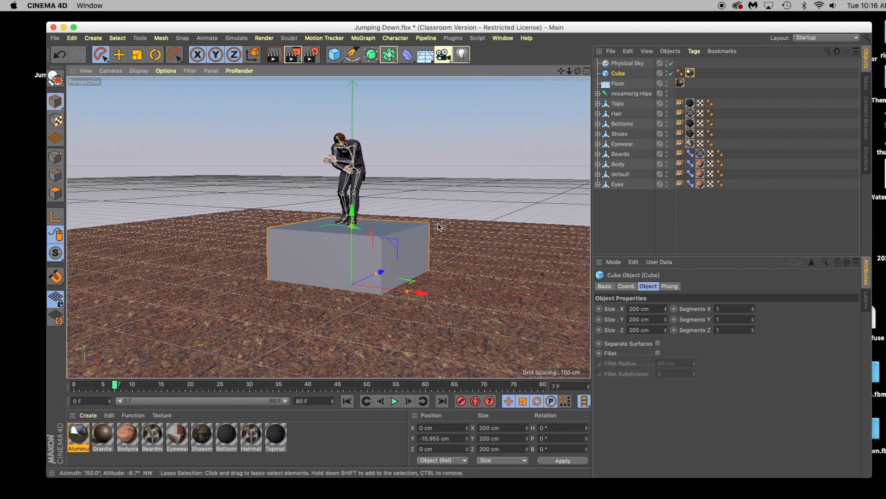
{"action": "left_click", "coordinate": [273, 55]}
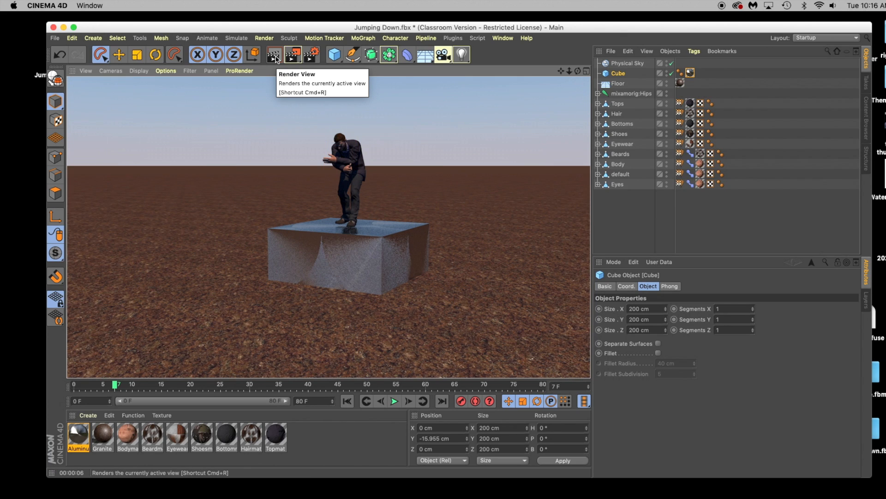
{"action": "left_click", "coordinate": [394, 401]}
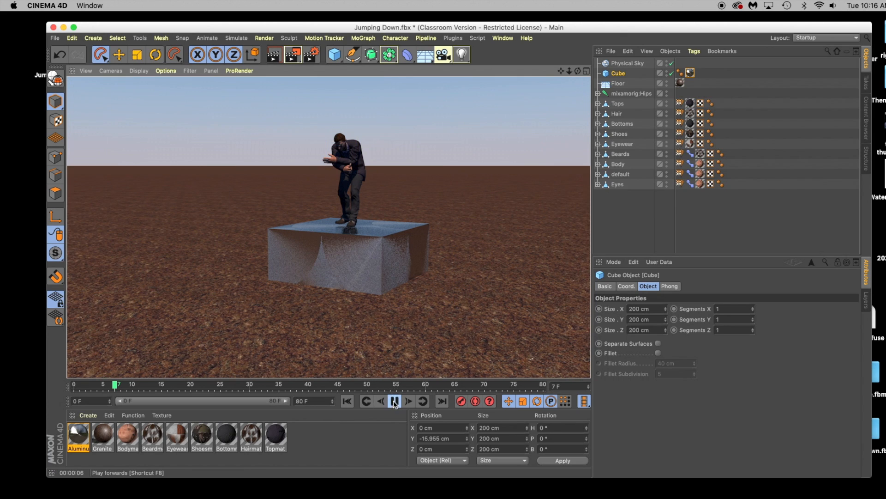
{"action": "left_click", "coordinate": [394, 401]}
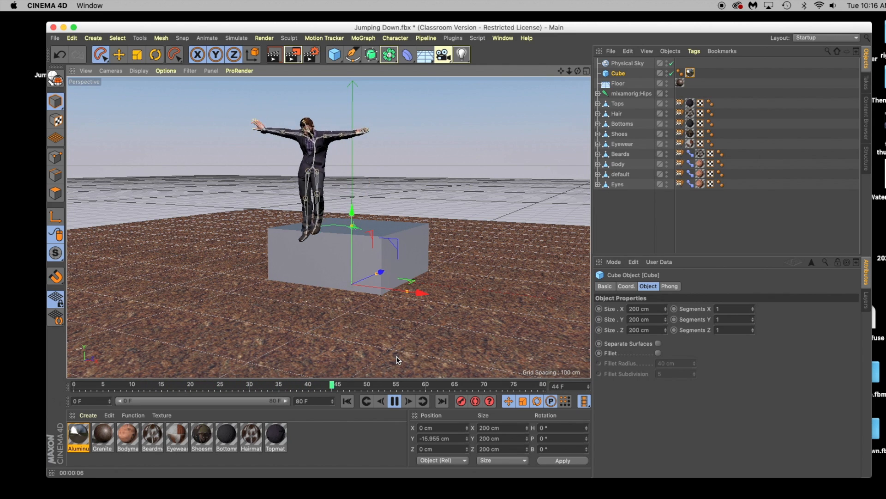
{"action": "left_click", "coordinate": [394, 403]}
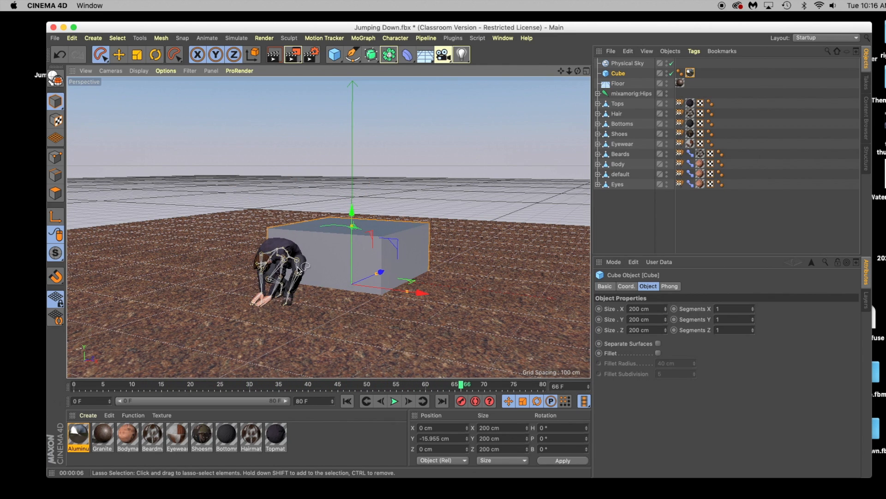
{"action": "mouse_move", "coordinate": [553, 137]}
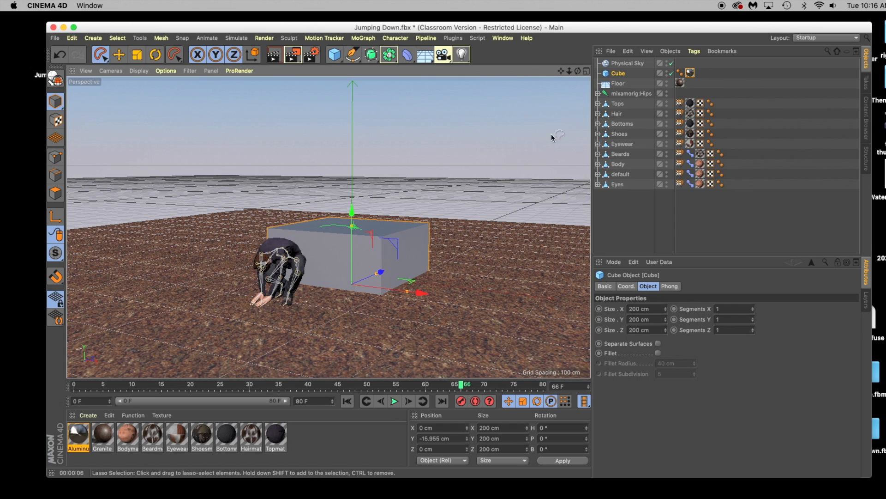
{"action": "mouse_move", "coordinate": [314, 240]}
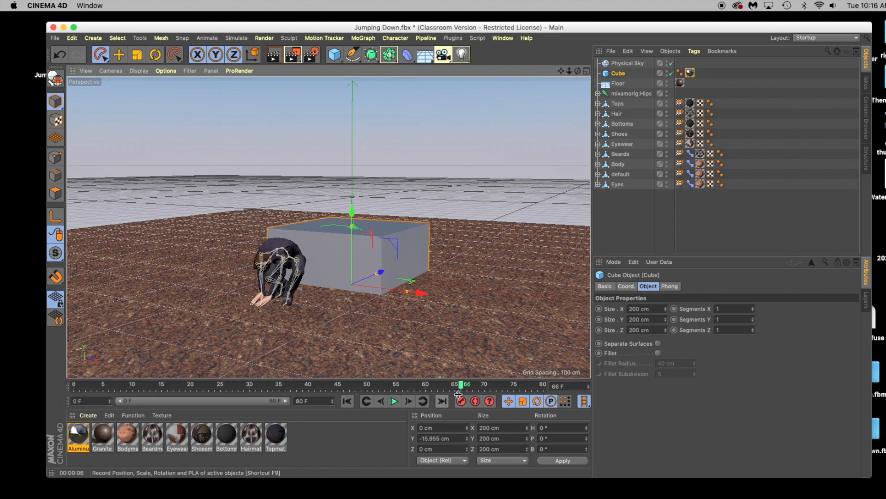
{"action": "left_click_drag", "start_coordinate": [458, 393], "coordinate": [293, 384]}
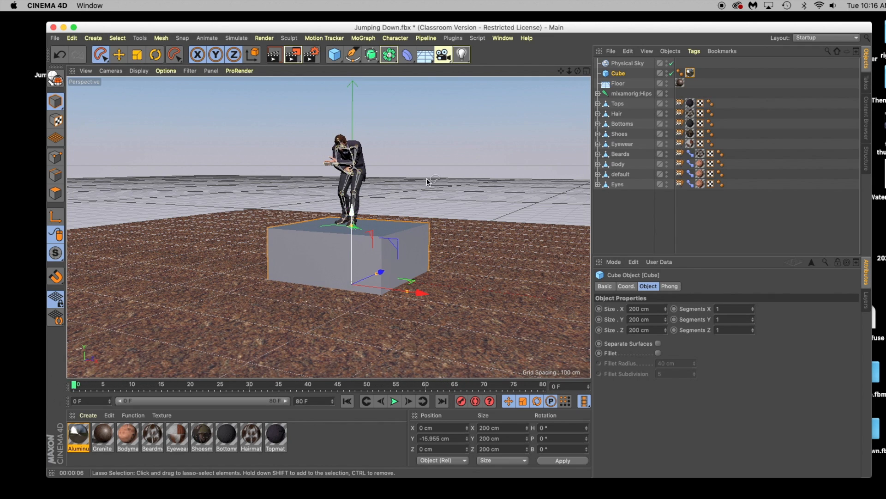
Duplicate the character objects from mixamorig:Hips through Eyes, offset the copy about 13 cm, and play
{"action": "left_click", "coordinate": [631, 93]}
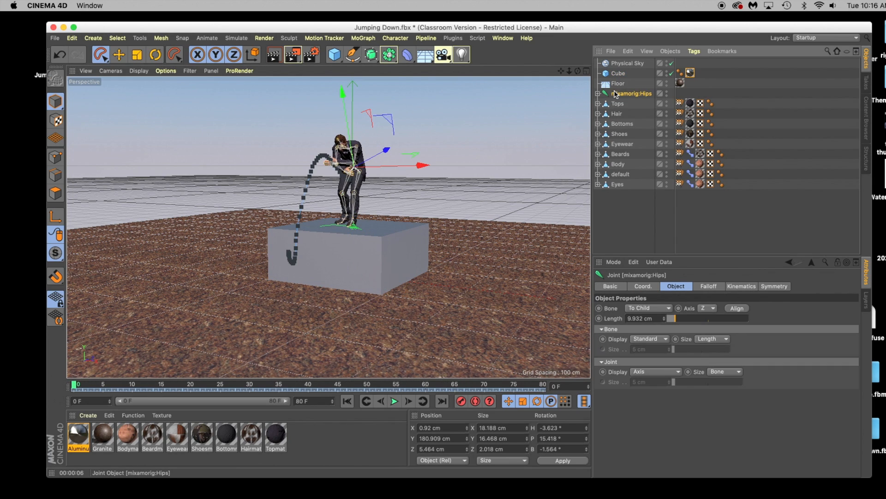
{"action": "mouse_move", "coordinate": [632, 93]}
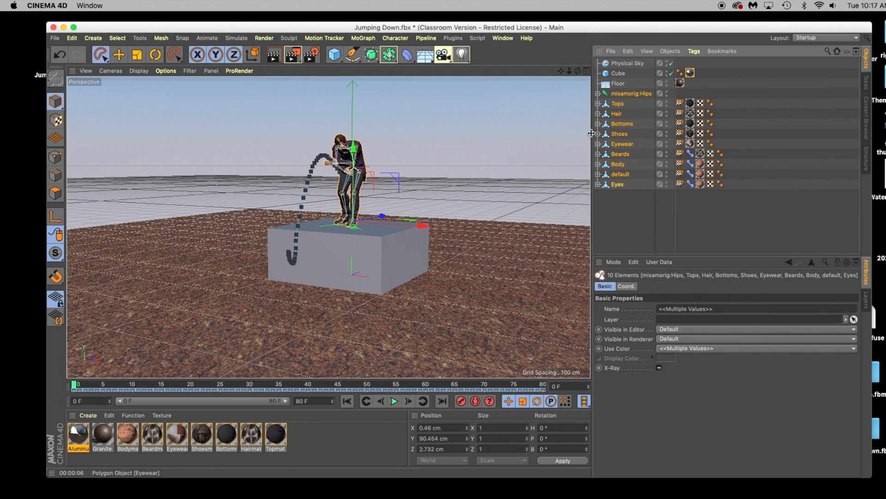
{"action": "left_click", "coordinate": [71, 38]}
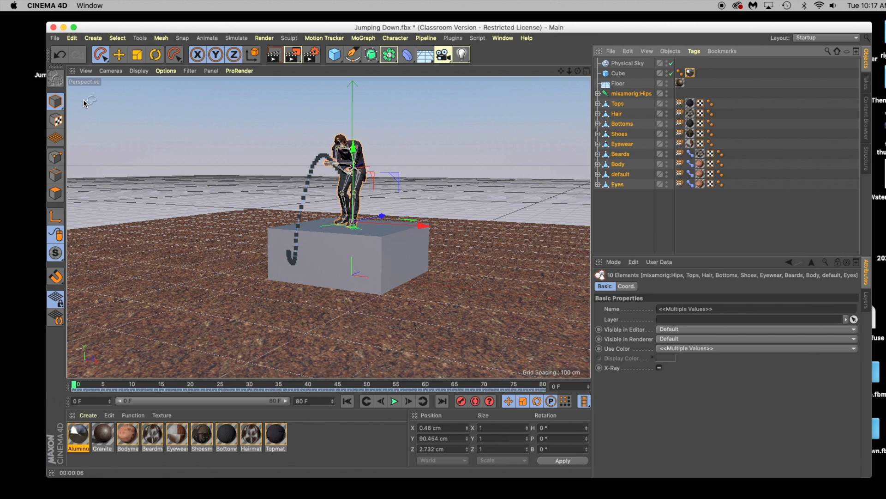
{"action": "left_click", "coordinate": [71, 37]}
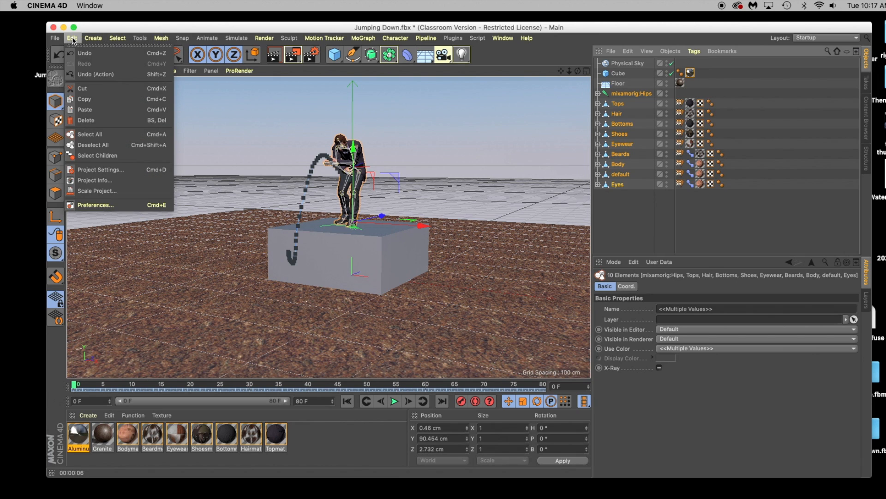
{"action": "left_click", "coordinate": [85, 108]}
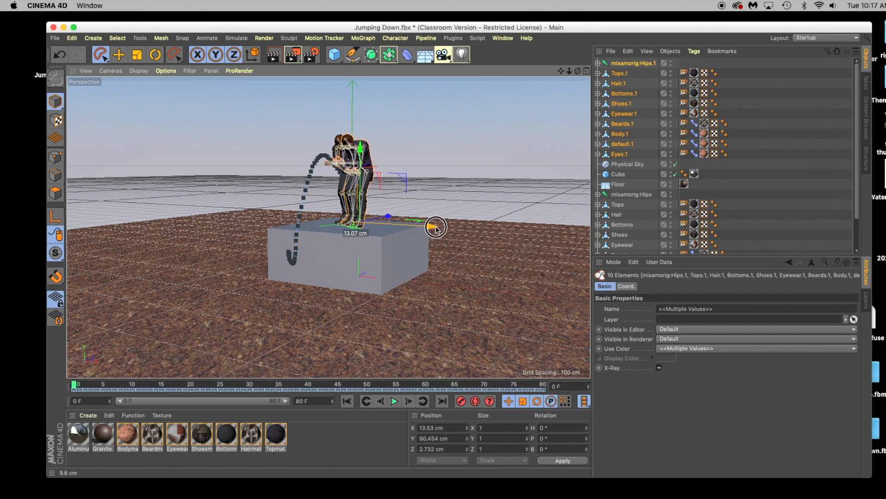
{"action": "left_click", "coordinate": [395, 401]}
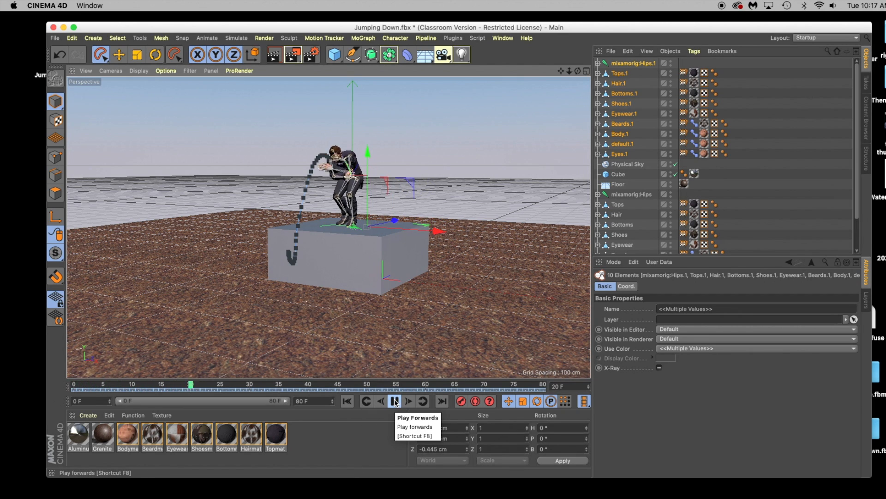
{"action": "left_click", "coordinate": [394, 400]}
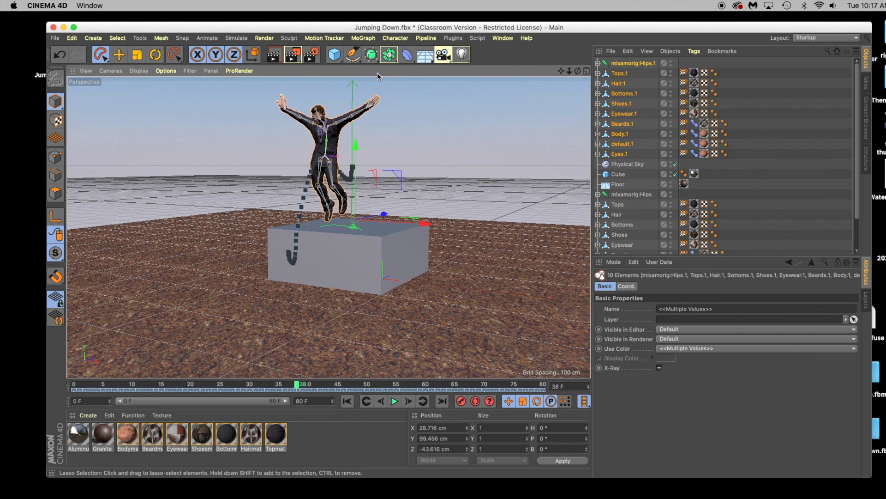
{"action": "left_click", "coordinate": [334, 54]}
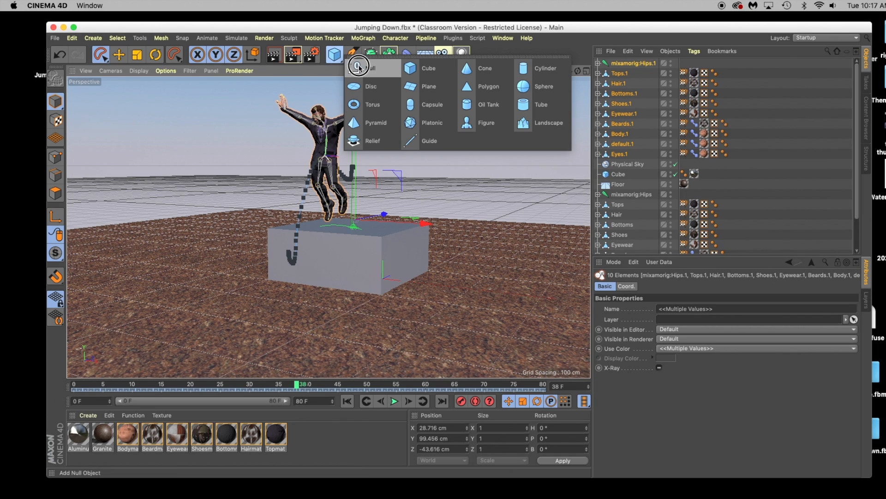
{"action": "left_click", "coordinate": [360, 55]}
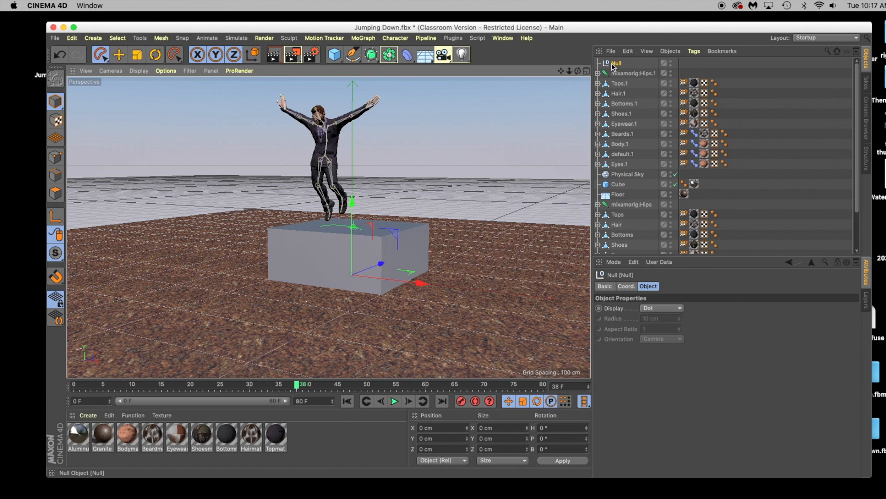
{"action": "left_click", "coordinate": [634, 73]}
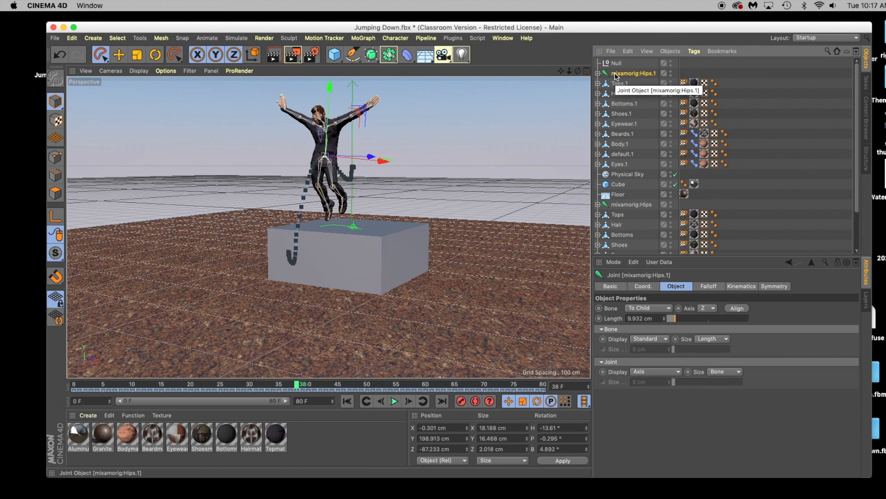
{"action": "mouse_move", "coordinate": [619, 164]}
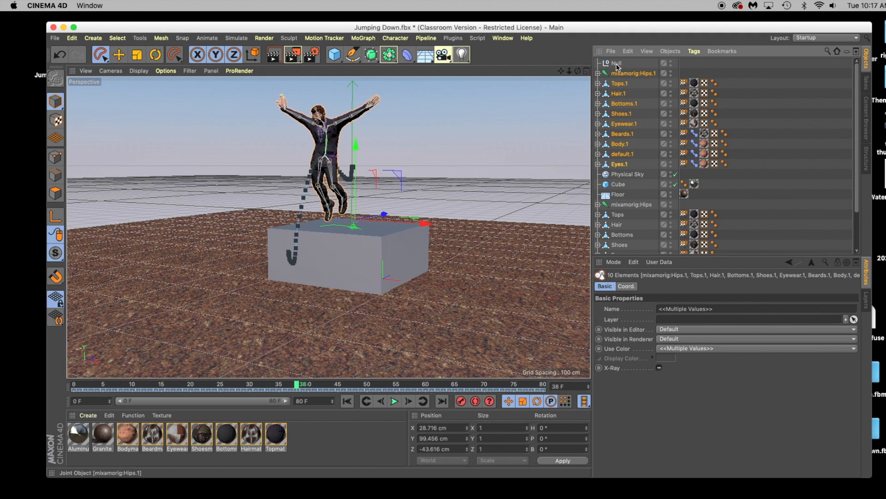
{"action": "left_click", "coordinate": [615, 63]}
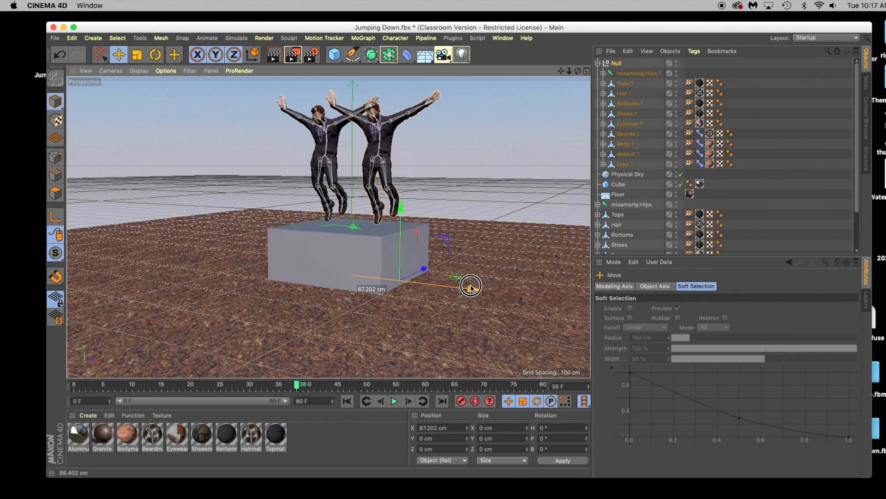
{"action": "left_click", "coordinate": [155, 55]}
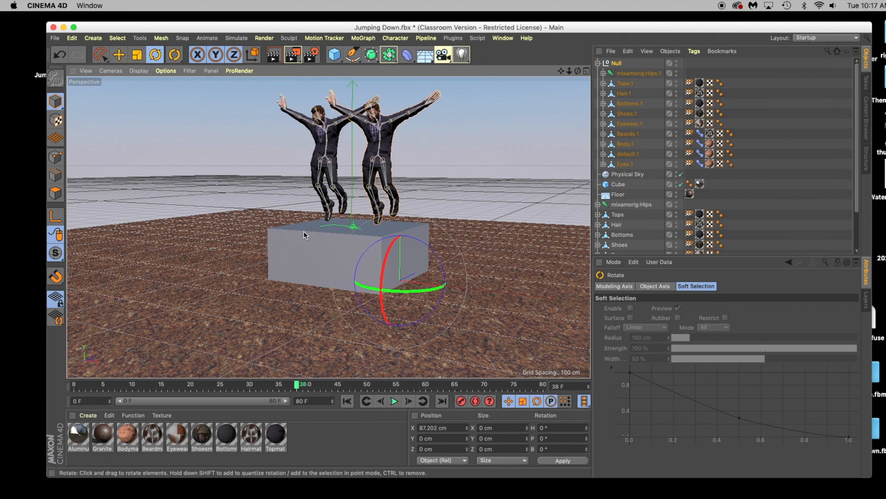
{"action": "left_click_drag", "start_coordinate": [401, 240], "coordinate": [416, 281]}
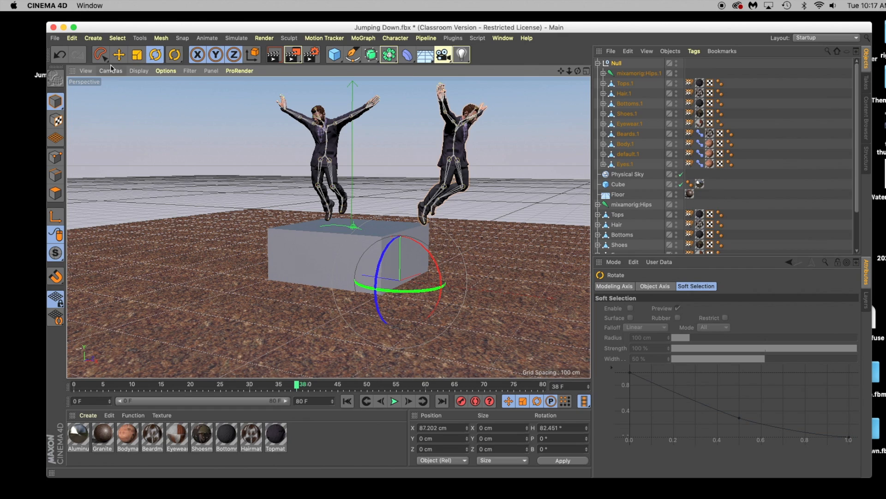
{"action": "left_click", "coordinate": [118, 54]}
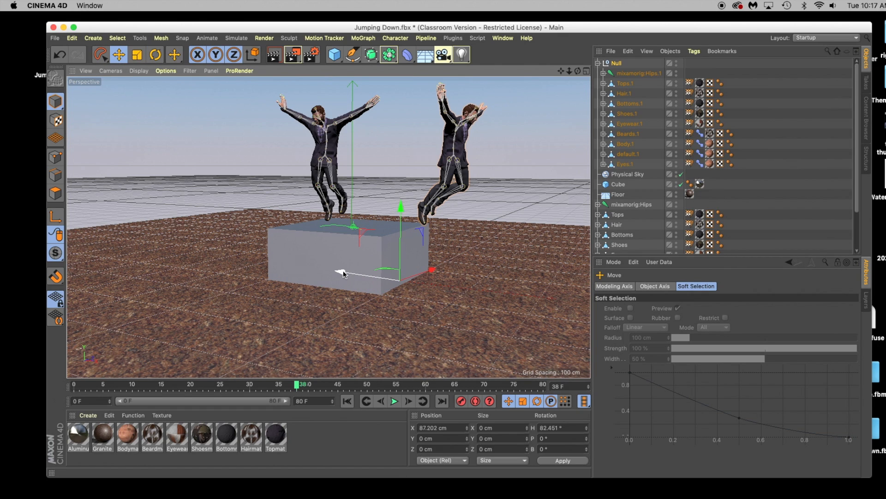
{"action": "left_click_drag", "start_coordinate": [343, 273], "coordinate": [307, 267]}
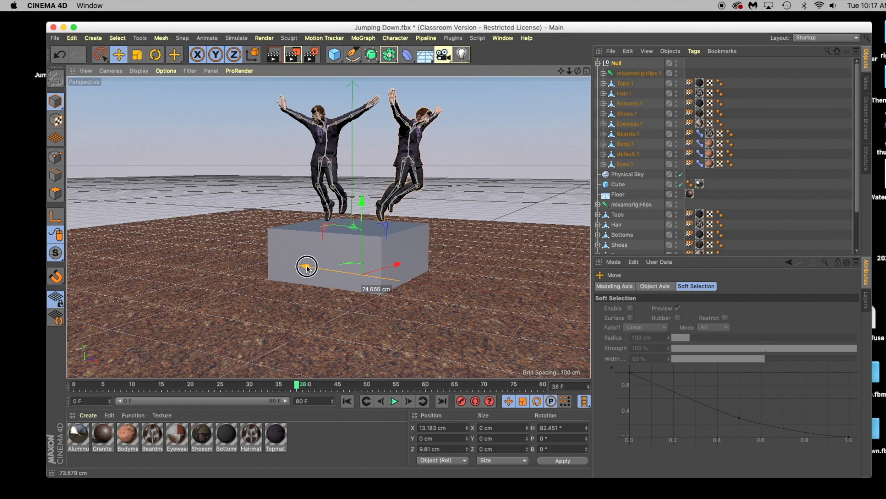
{"action": "left_click", "coordinate": [394, 400]}
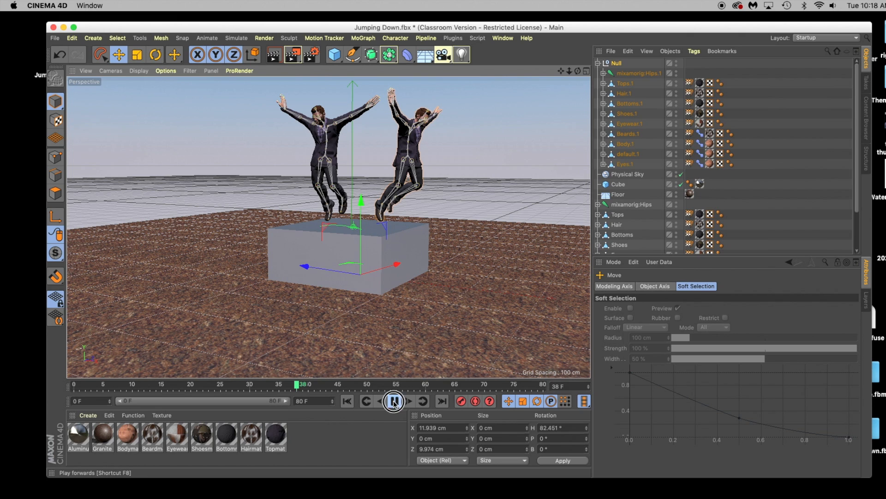
{"action": "left_click", "coordinate": [394, 401]}
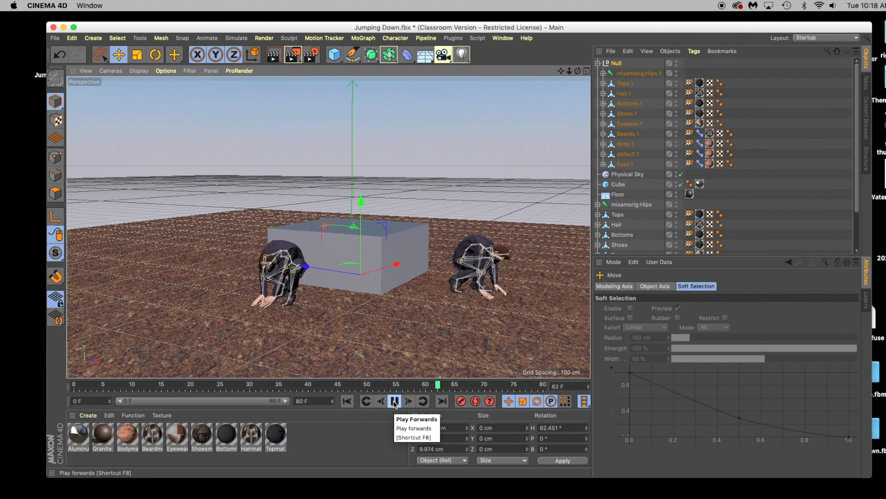
{"action": "left_click", "coordinate": [393, 401]}
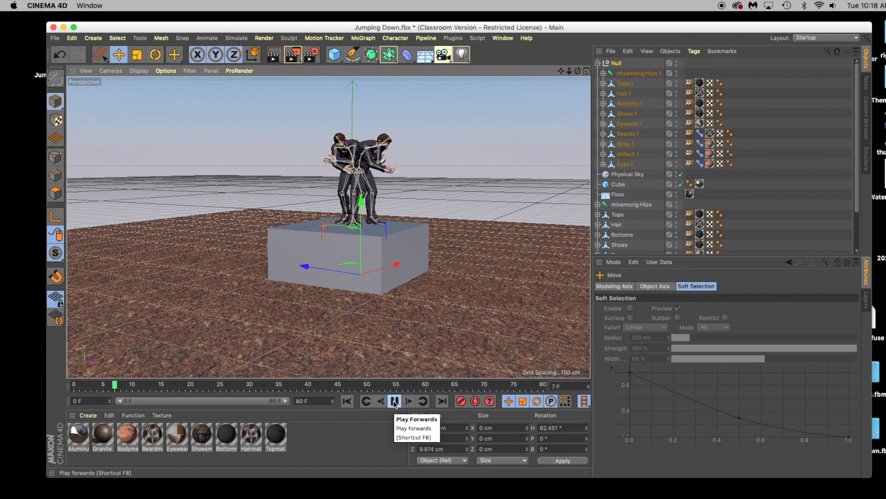
{"action": "left_click", "coordinate": [394, 400]}
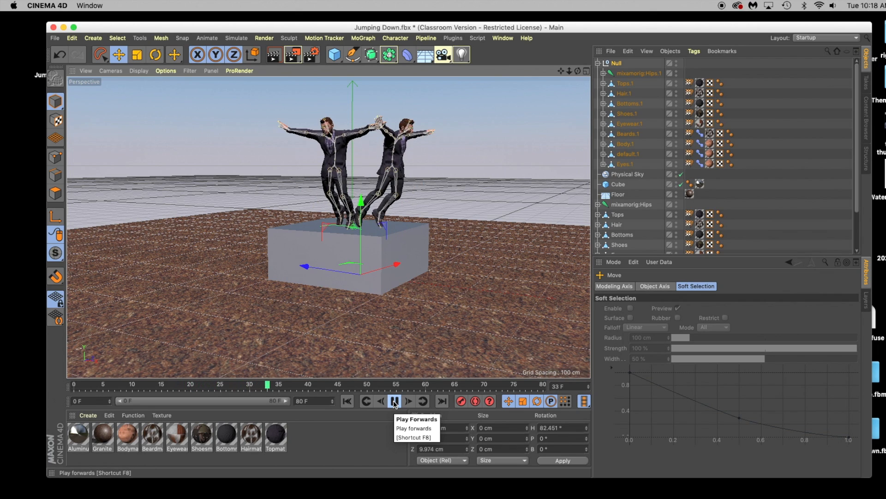
{"action": "left_click", "coordinate": [394, 402]}
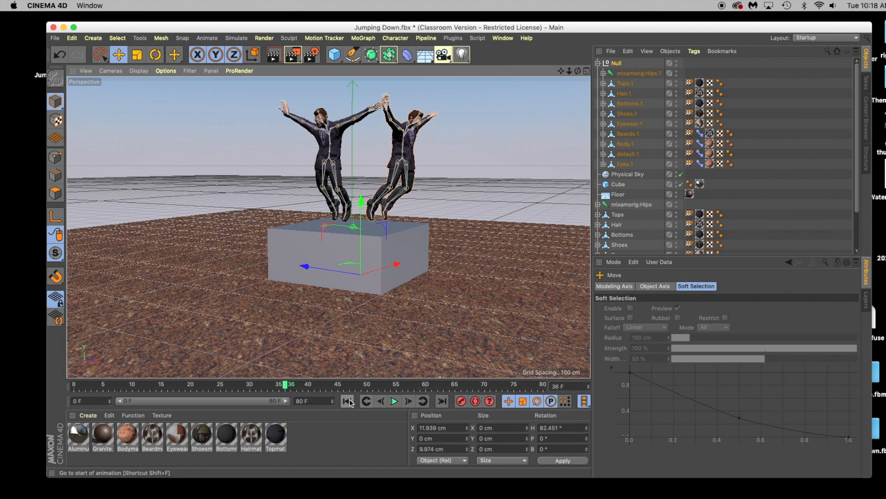
{"action": "left_click", "coordinate": [345, 401]}
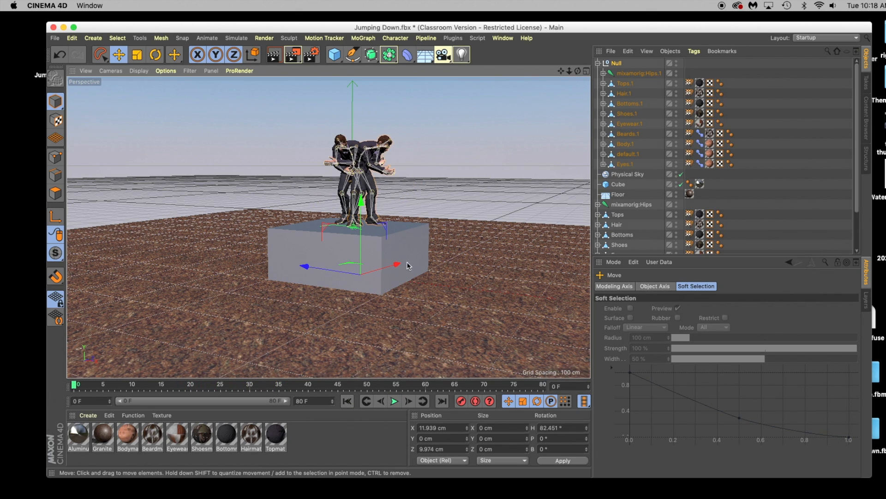
{"action": "left_click_drag", "start_coordinate": [396, 264], "coordinate": [315, 271]}
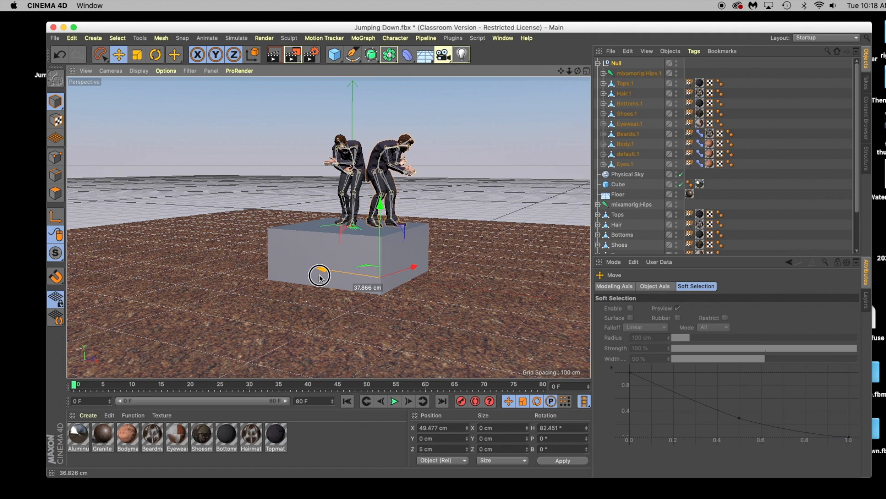
{"action": "left_click", "coordinate": [395, 401]}
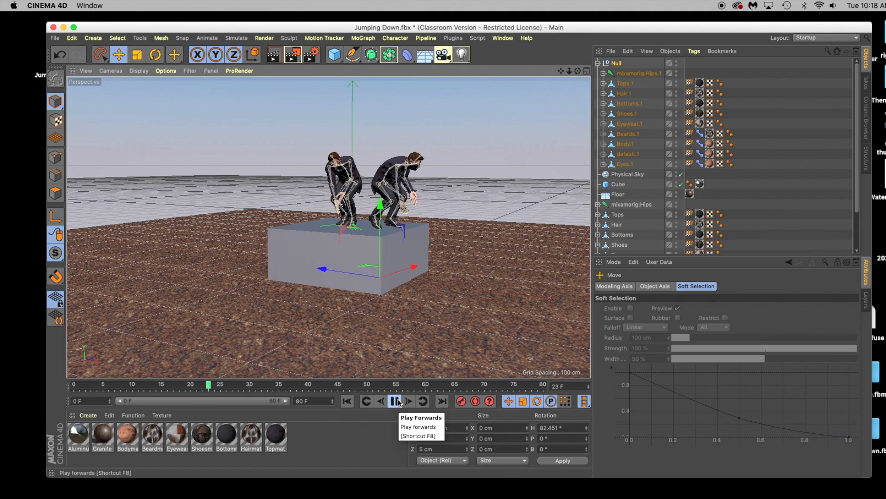
{"action": "left_click", "coordinate": [395, 400]}
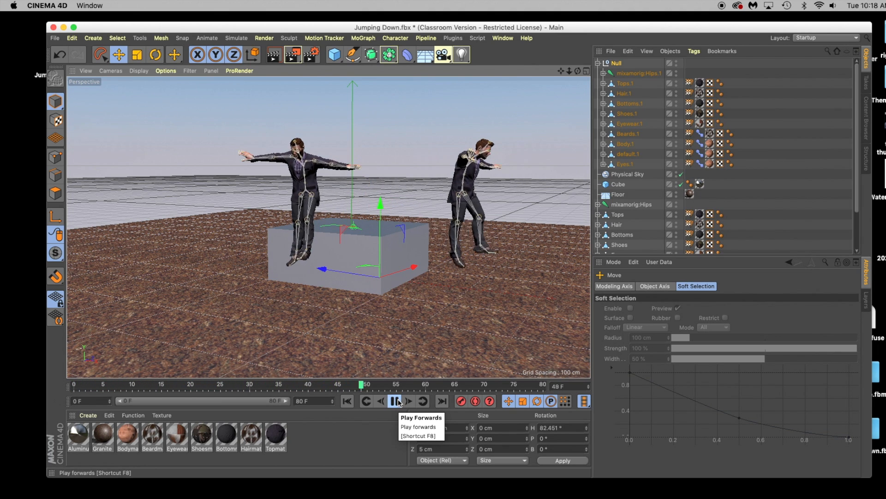
{"action": "left_click", "coordinate": [393, 403]}
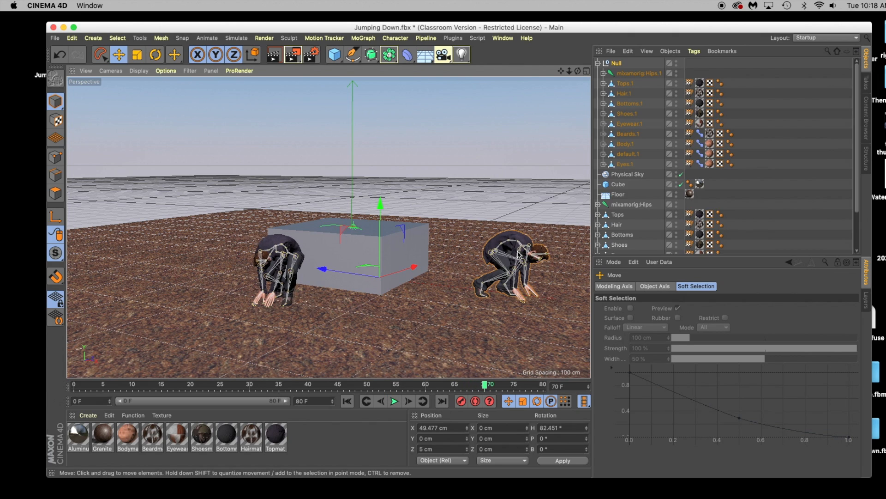
{"action": "mouse_move", "coordinate": [438, 256]}
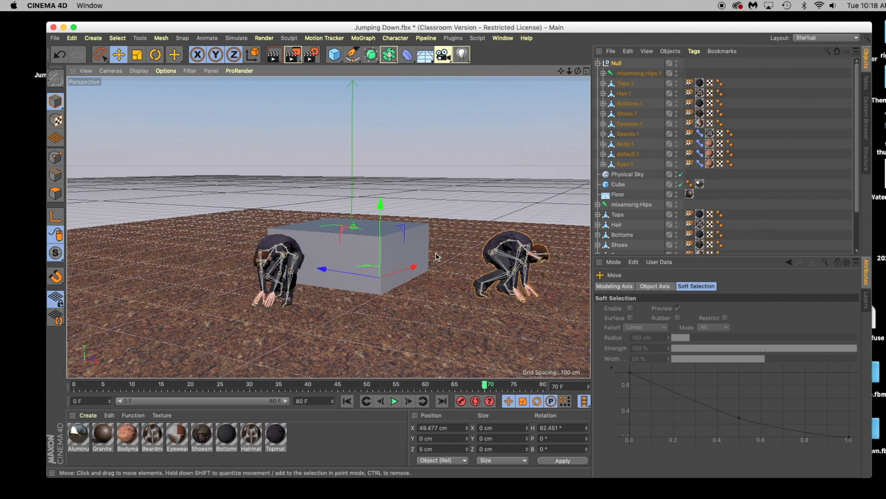
{"action": "mouse_move", "coordinate": [398, 261]}
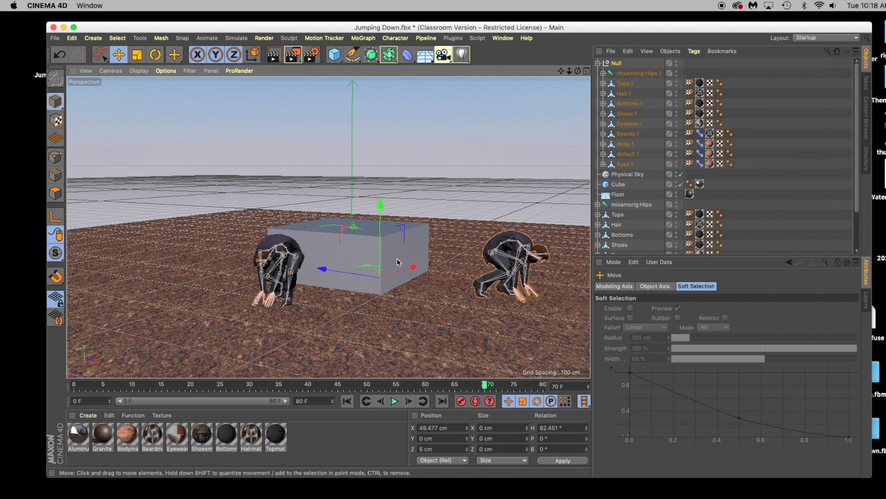
{"action": "mouse_move", "coordinate": [325, 151]}
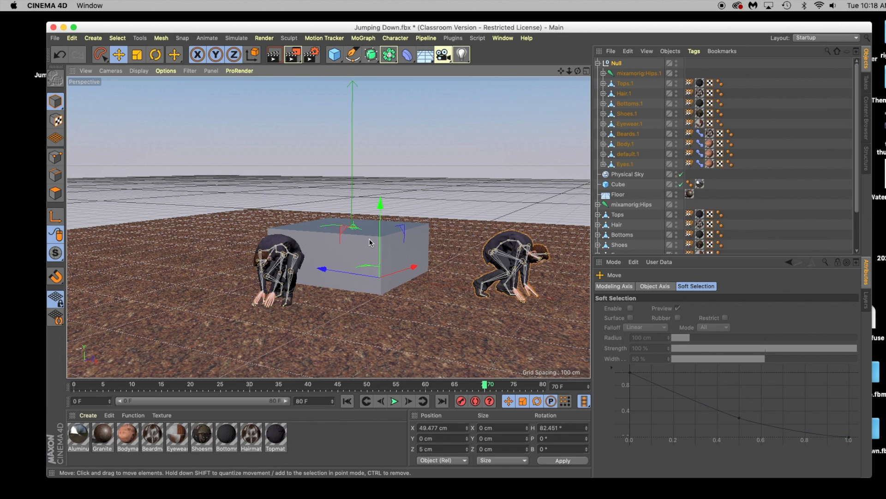
{"action": "mouse_move", "coordinate": [348, 109]}
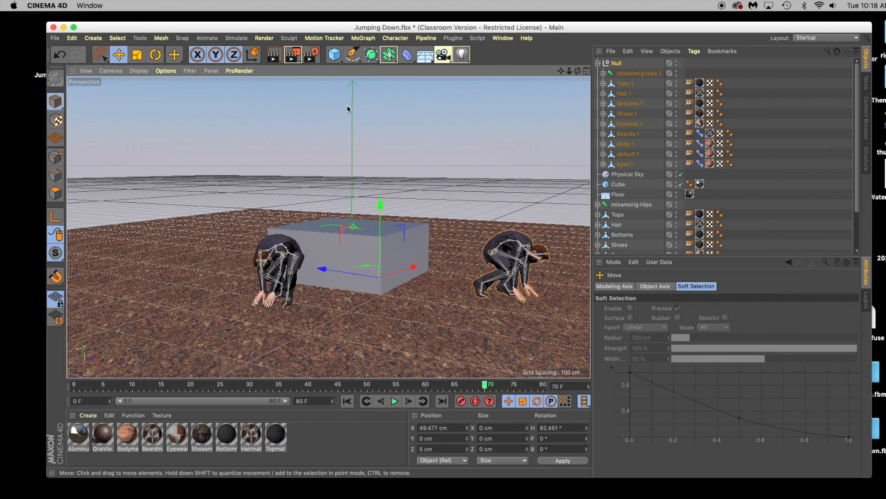
{"action": "mouse_move", "coordinate": [290, 81]}
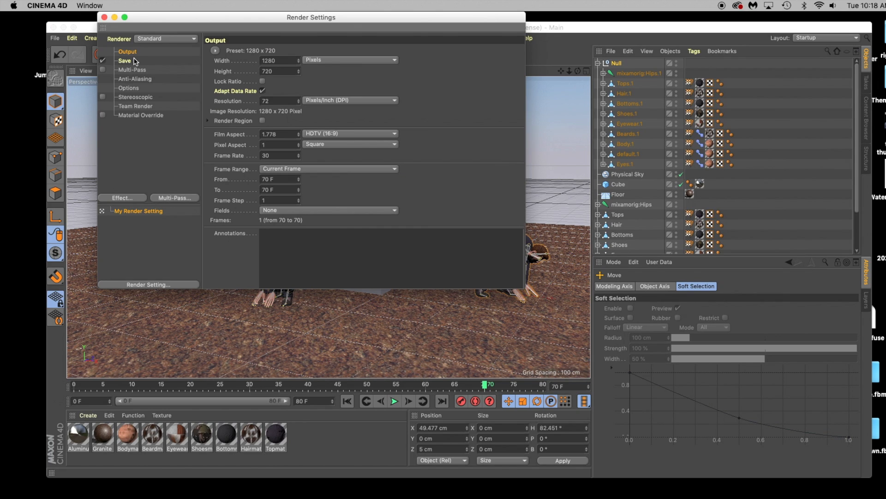
{"action": "mouse_move", "coordinate": [194, 92]}
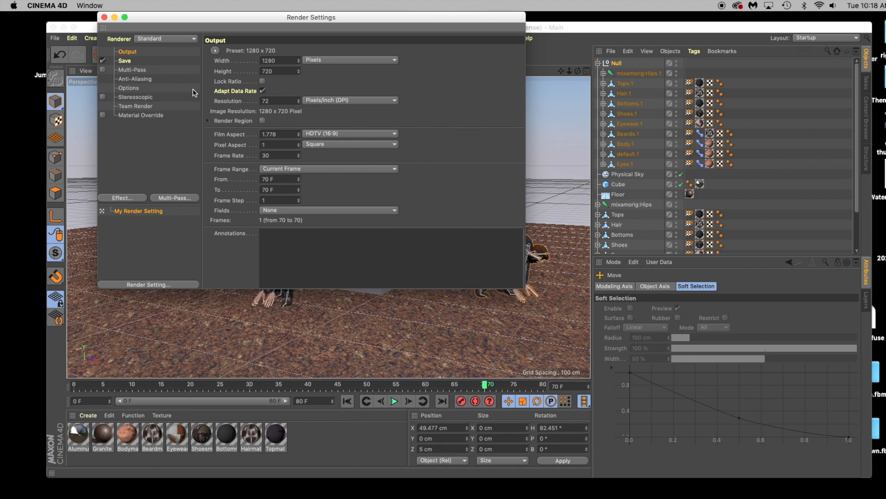
Set the render to All Frames saved as MOV, adding Ambient Occlusion and Global Illumination
{"action": "left_click", "coordinate": [327, 169]}
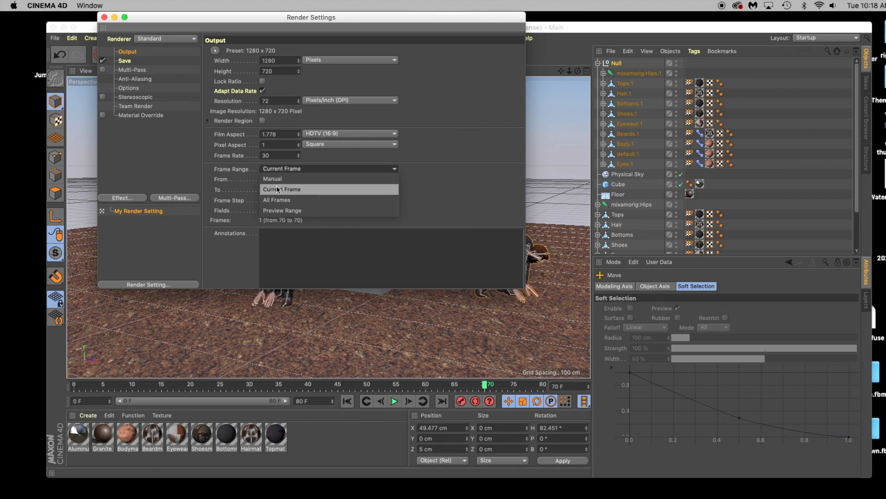
{"action": "mouse_move", "coordinate": [277, 199]}
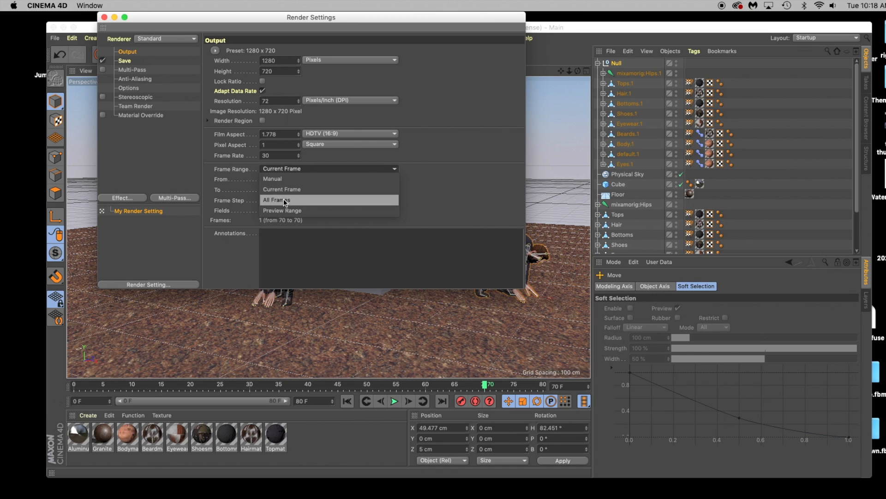
{"action": "left_click", "coordinate": [276, 200]}
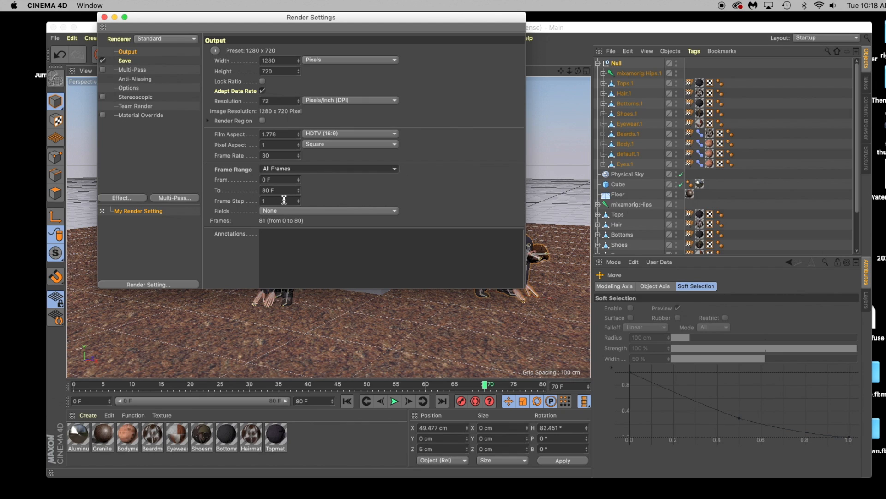
{"action": "left_click", "coordinate": [124, 61]}
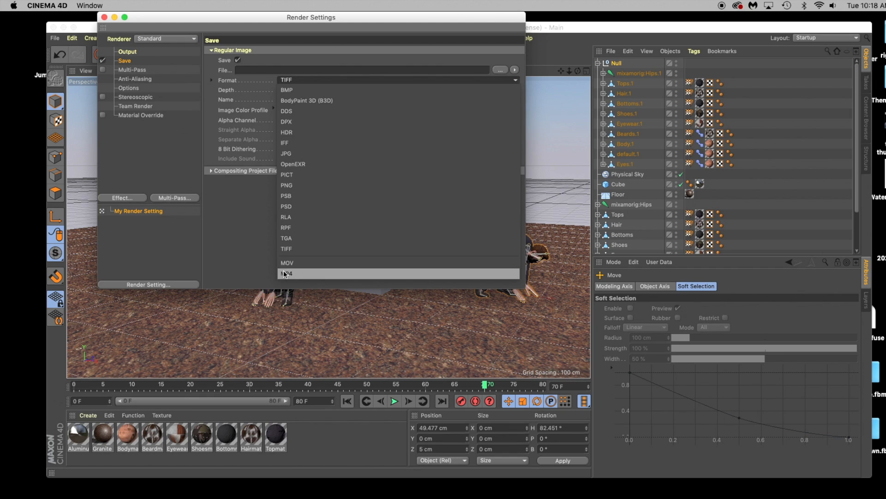
{"action": "left_click", "coordinate": [286, 262]}
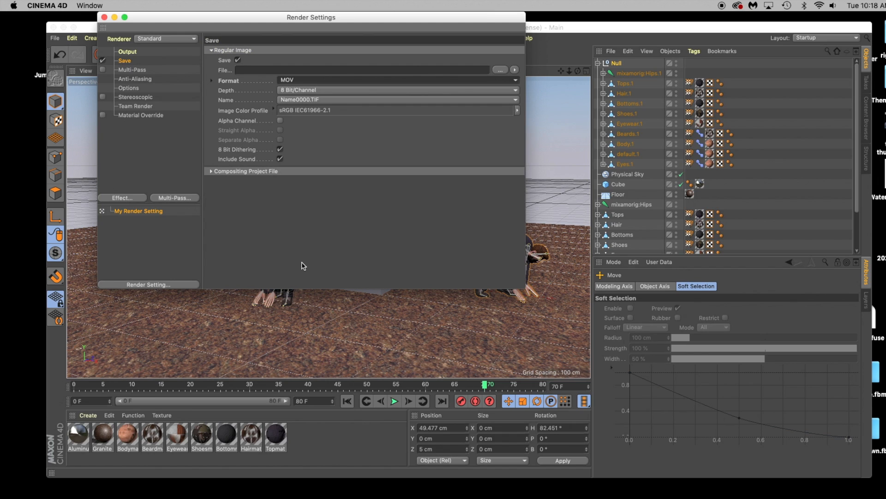
{"action": "mouse_move", "coordinate": [130, 205]}
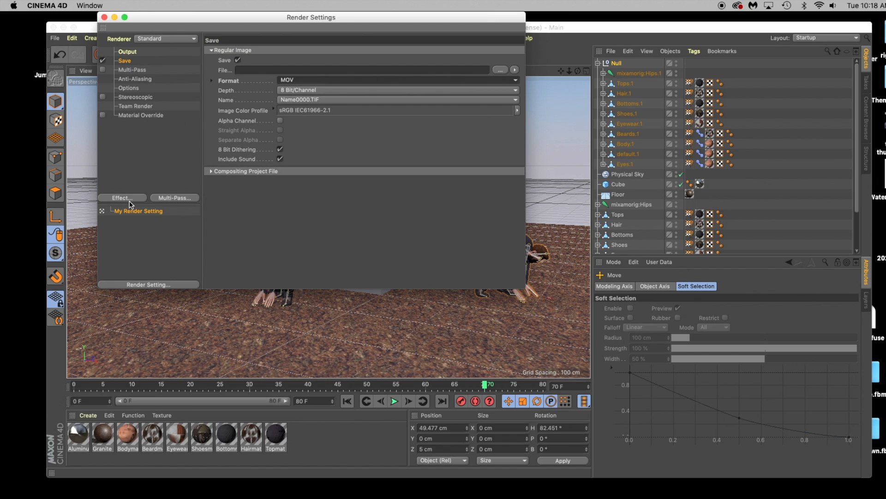
{"action": "left_click", "coordinate": [122, 197]}
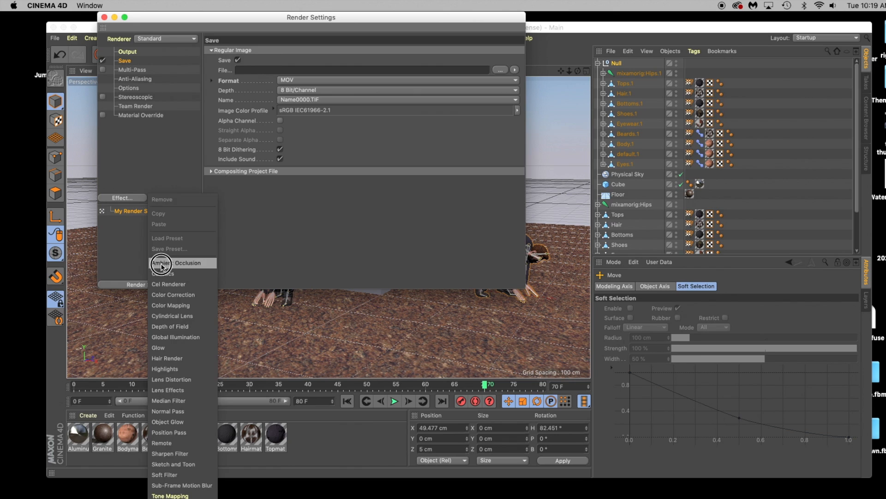
{"action": "left_click", "coordinate": [187, 262]}
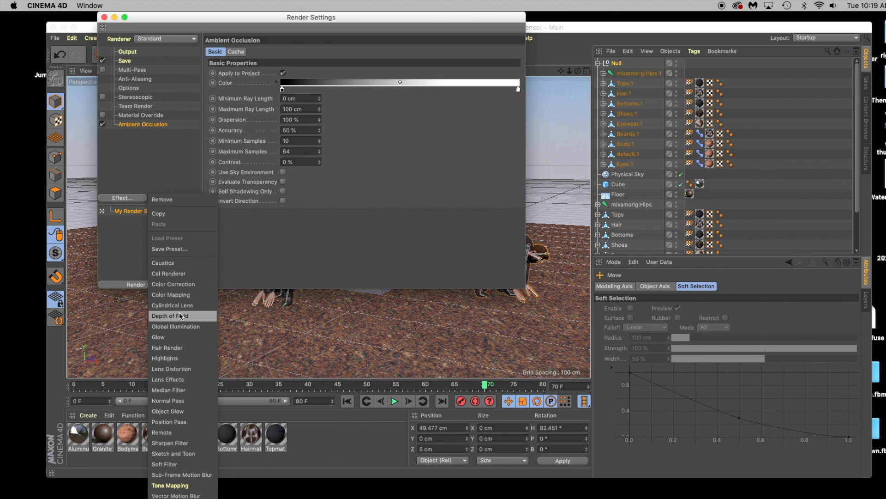
{"action": "left_click", "coordinate": [176, 326]}
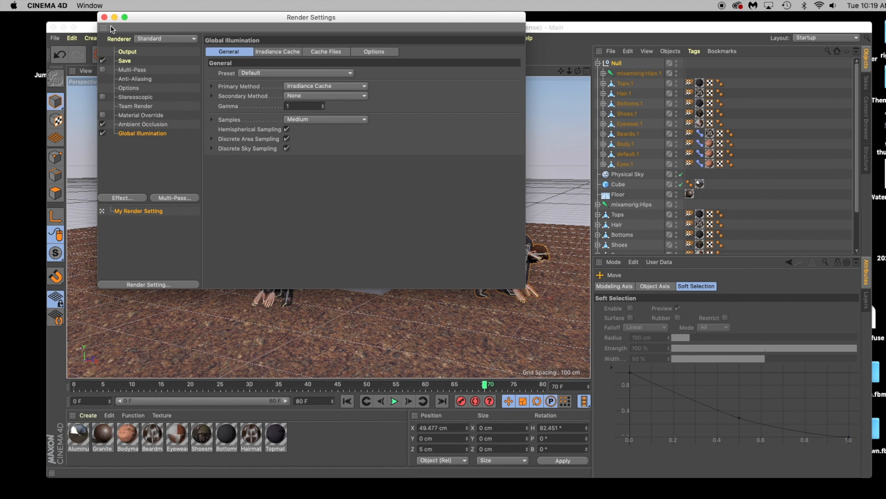
{"action": "left_click", "coordinate": [103, 27]}
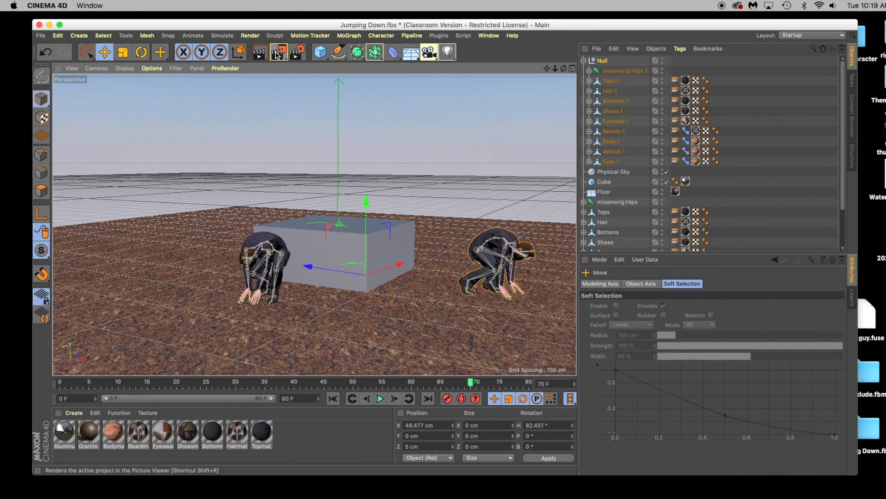
Render all 81 frames to the Picture Viewer without a save file, zooming out to fit the frame
{"action": "left_click", "coordinate": [278, 52]}
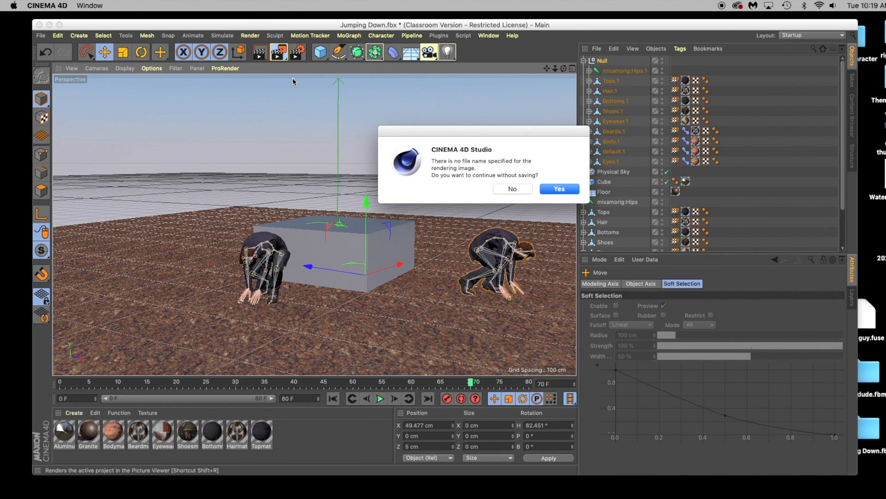
{"action": "left_click", "coordinate": [559, 188]}
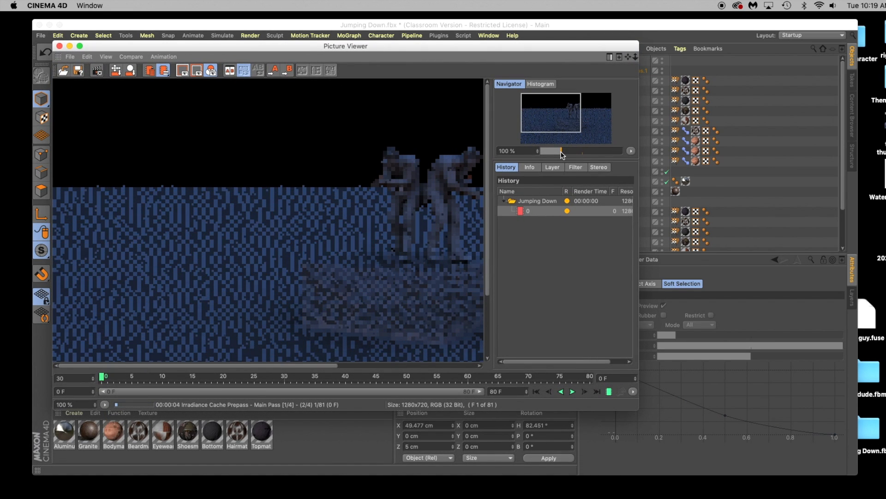
{"action": "left_click_drag", "start_coordinate": [561, 151], "coordinate": [557, 151]}
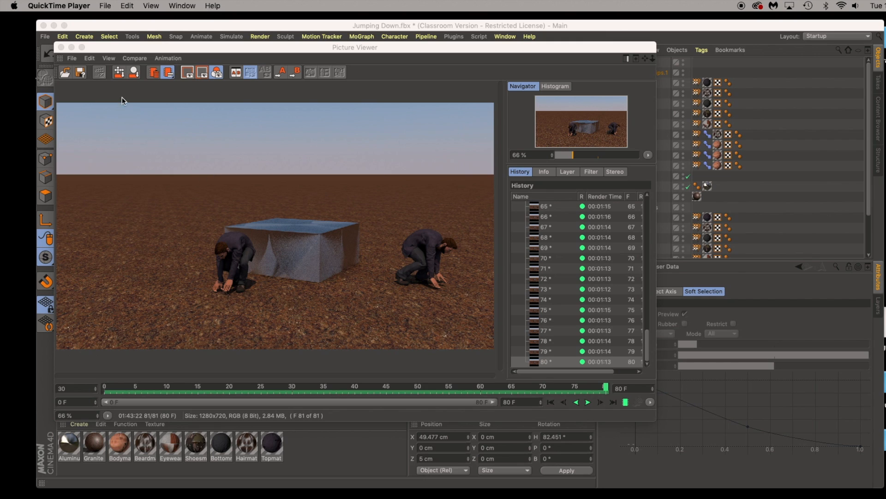
Save the whole rendered animation, not a single image, as Jumping Down.mov on the Desktop
{"action": "left_click", "coordinate": [71, 58]}
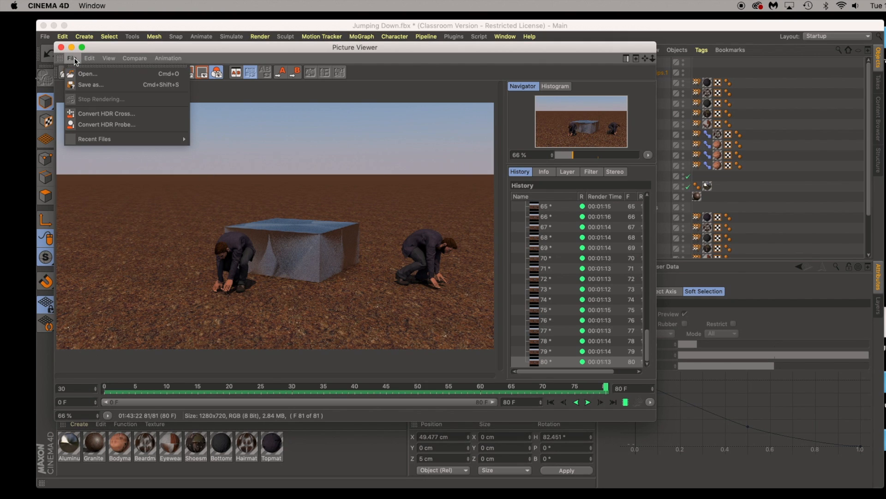
{"action": "left_click", "coordinate": [90, 84]}
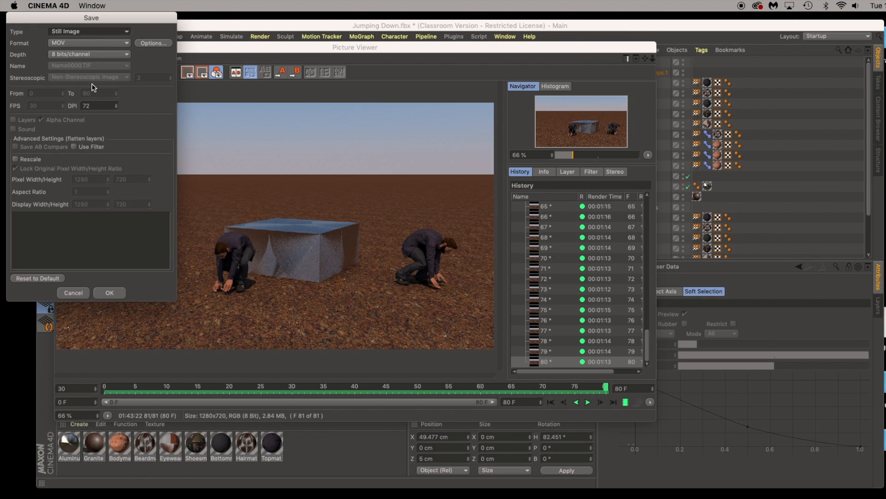
{"action": "left_click", "coordinate": [88, 31]}
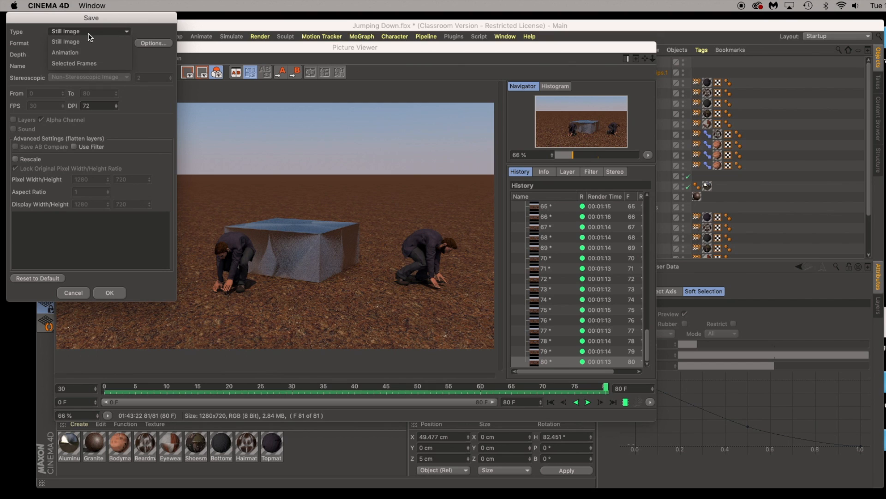
{"action": "left_click", "coordinate": [65, 52]}
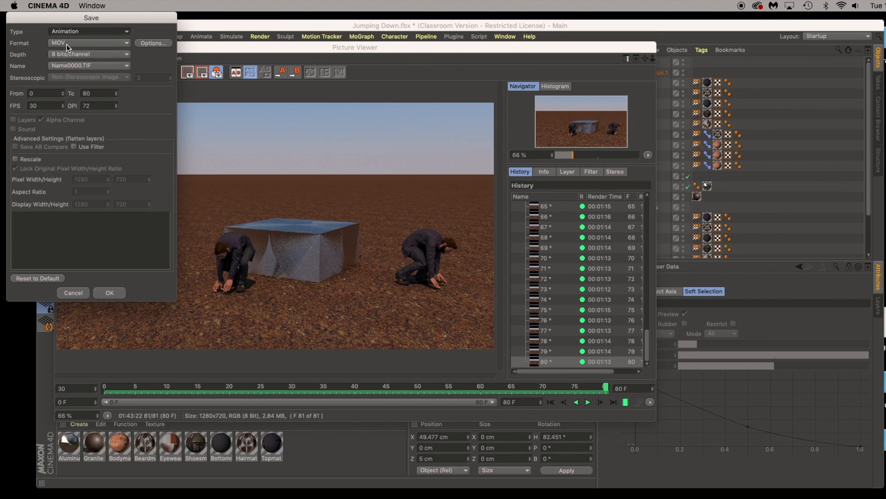
{"action": "left_click", "coordinate": [109, 293]}
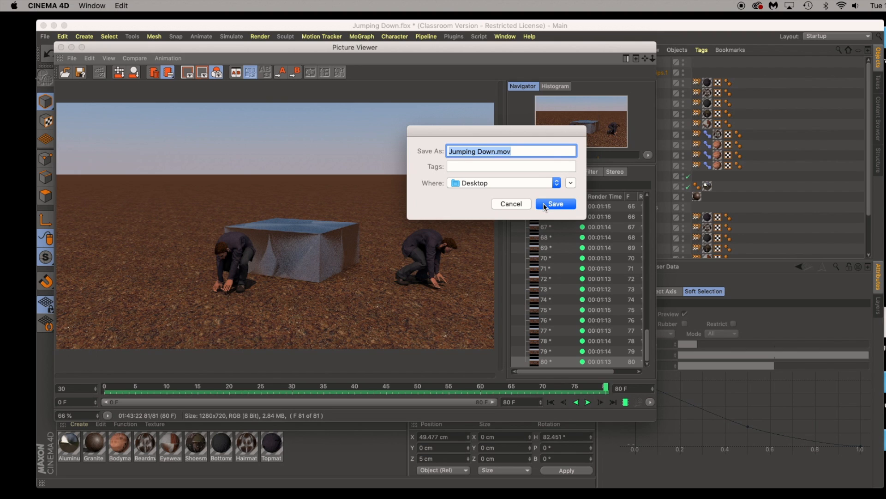
{"action": "left_click", "coordinate": [555, 203]}
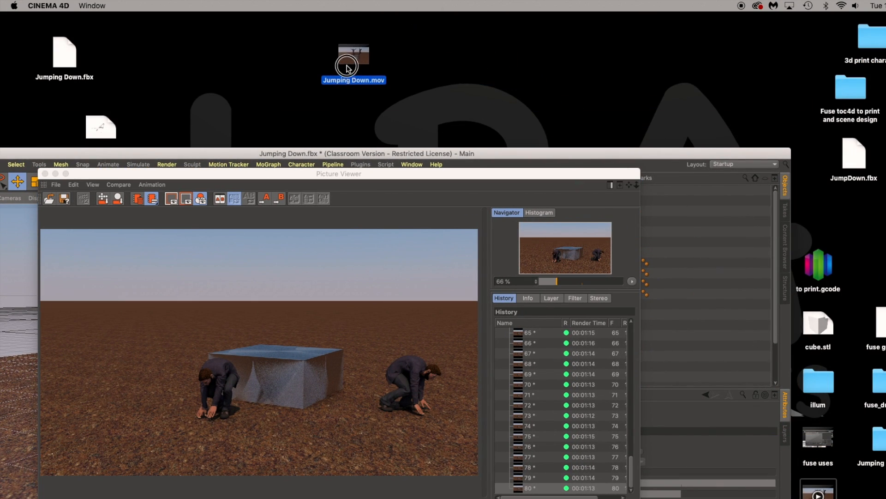
Open Jumping Down.mov from the Desktop in QuickTime Player, play it, then pause
{"action": "double_click", "coordinate": [353, 63]}
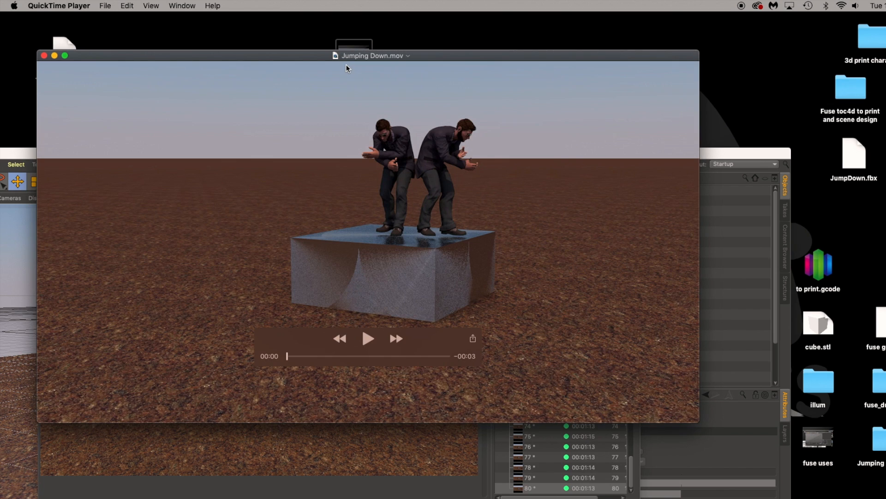
{"action": "left_click", "coordinate": [368, 338]}
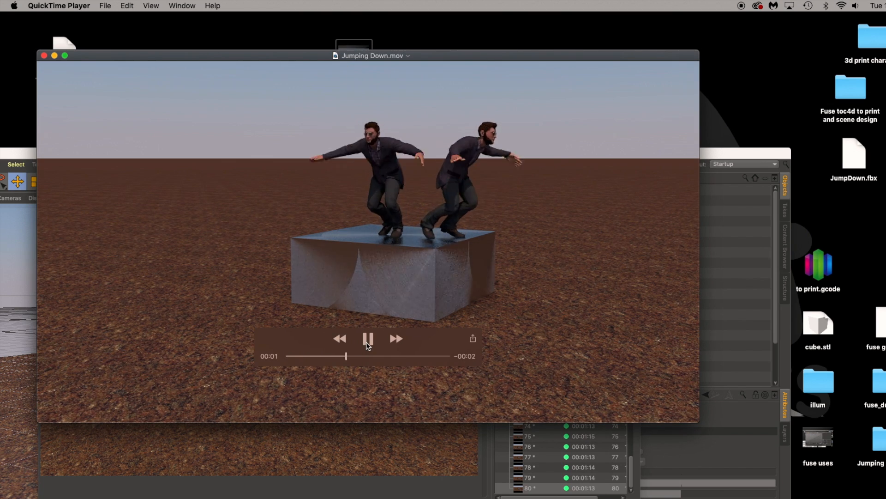
{"action": "left_click", "coordinate": [367, 338]}
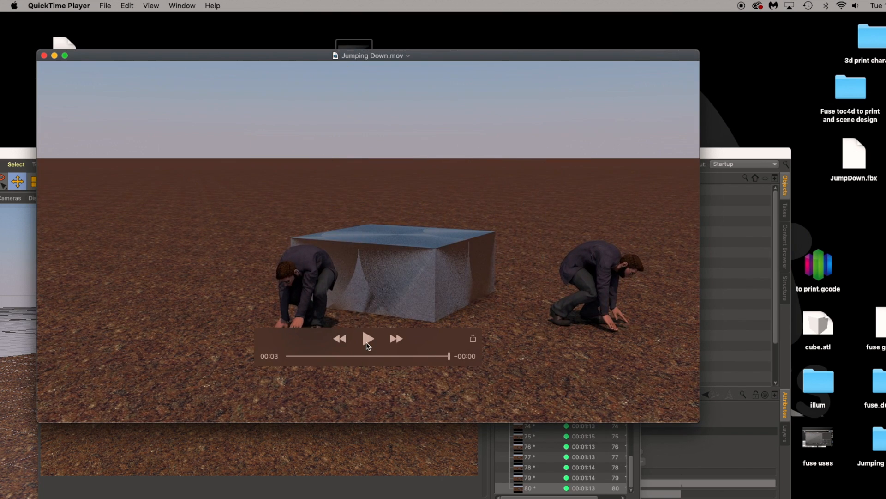